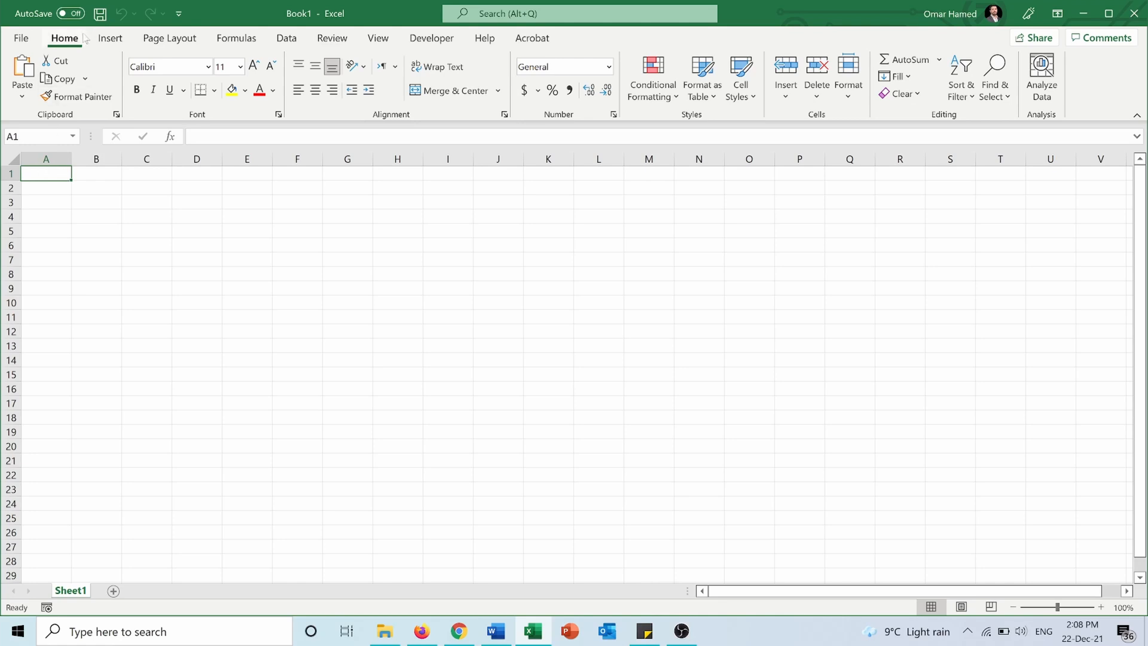
Switch to the Data ribbon to reveal the Stocks and Geography data types.
{"action": "left_click", "coordinate": [286, 39]}
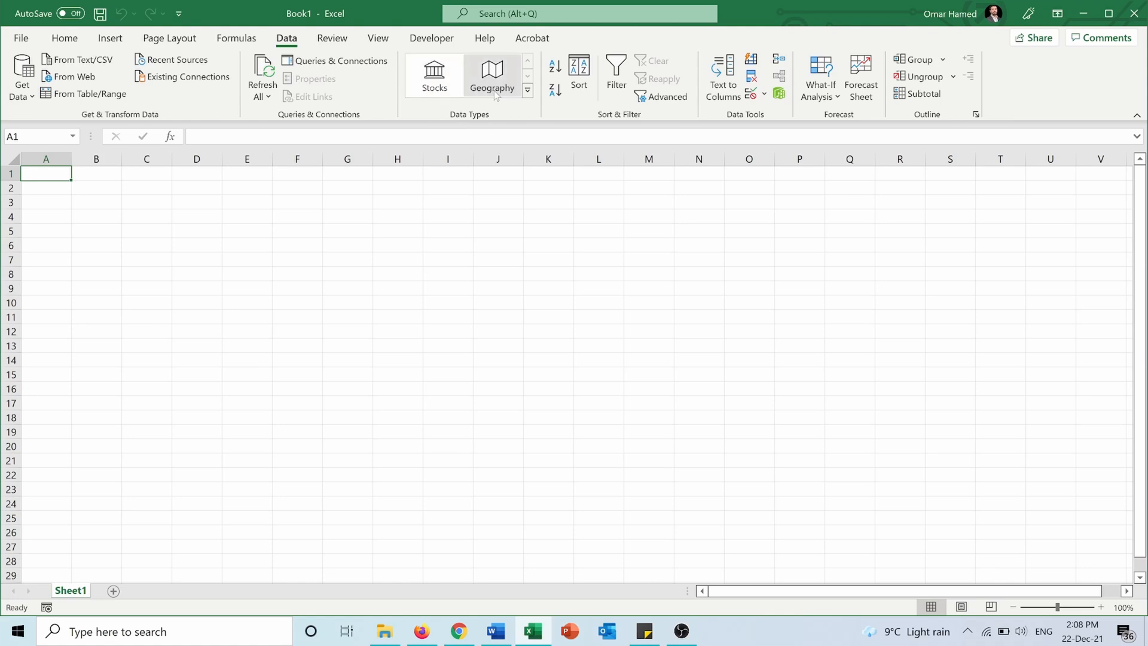
{"action": "mouse_move", "coordinate": [433, 73]}
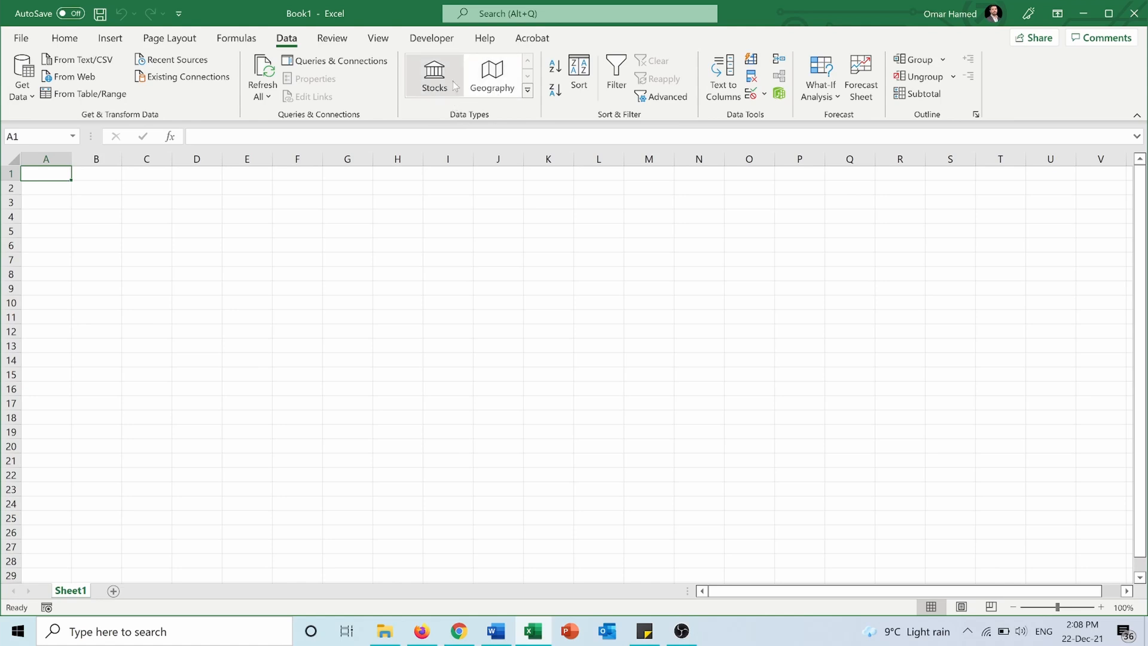
{"action": "mouse_move", "coordinate": [434, 75]}
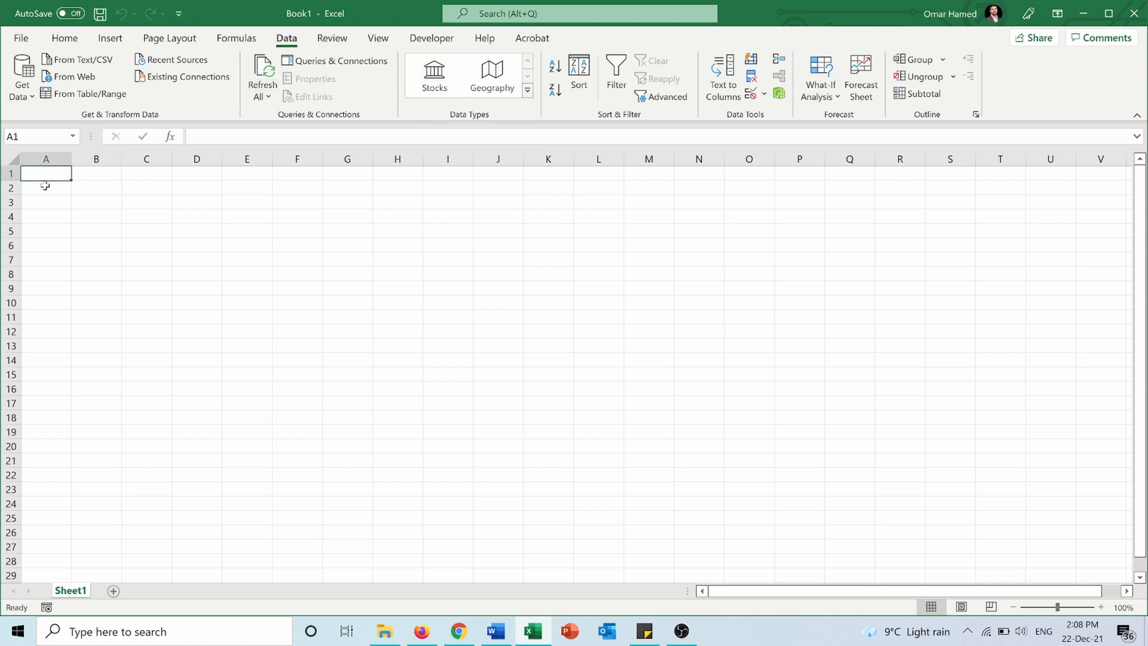
Enter Amazon in cell A2 and apply the Stocks data type to it.
{"action": "left_click", "coordinate": [45, 188]}
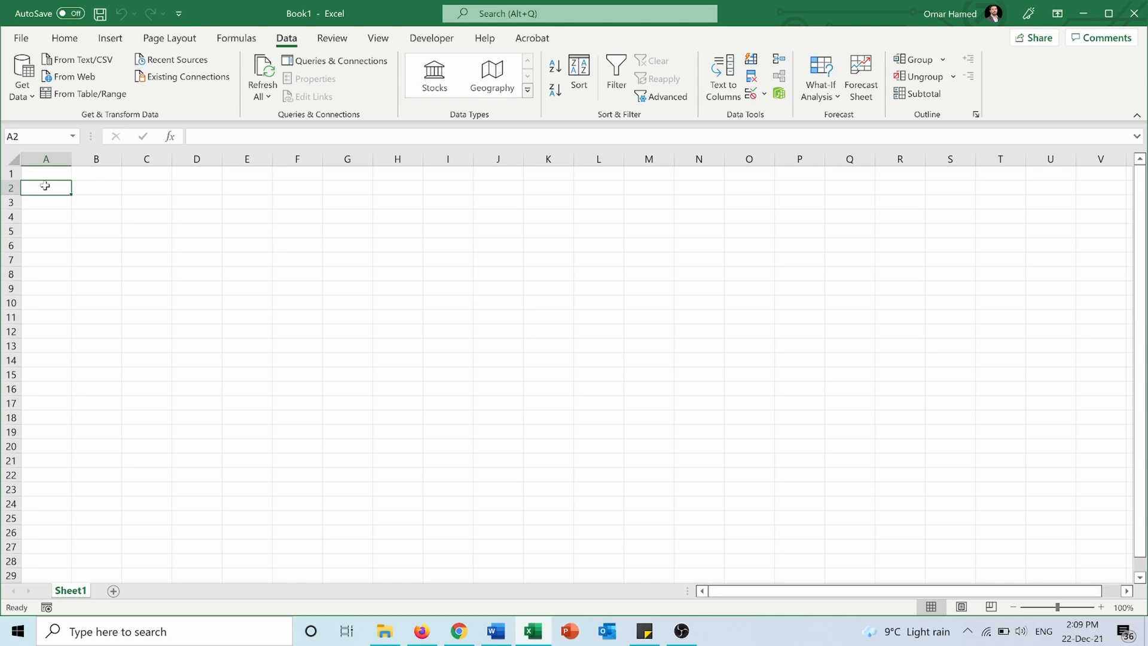
{"action": "type", "text": "Amaz"}
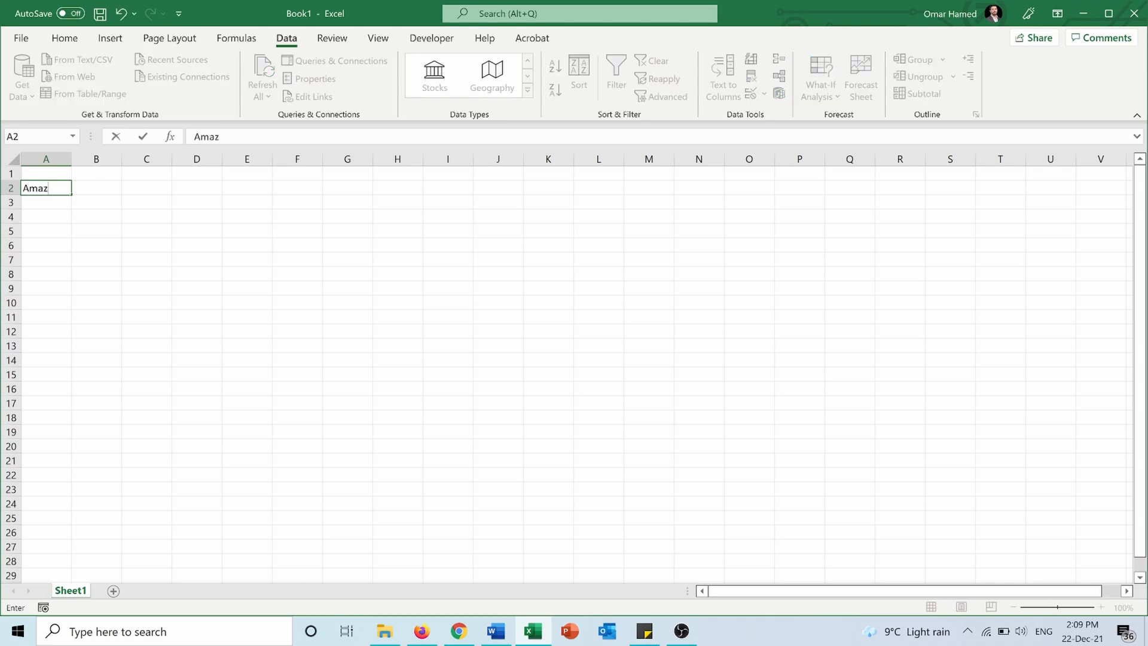
{"action": "type", "text": "on"}
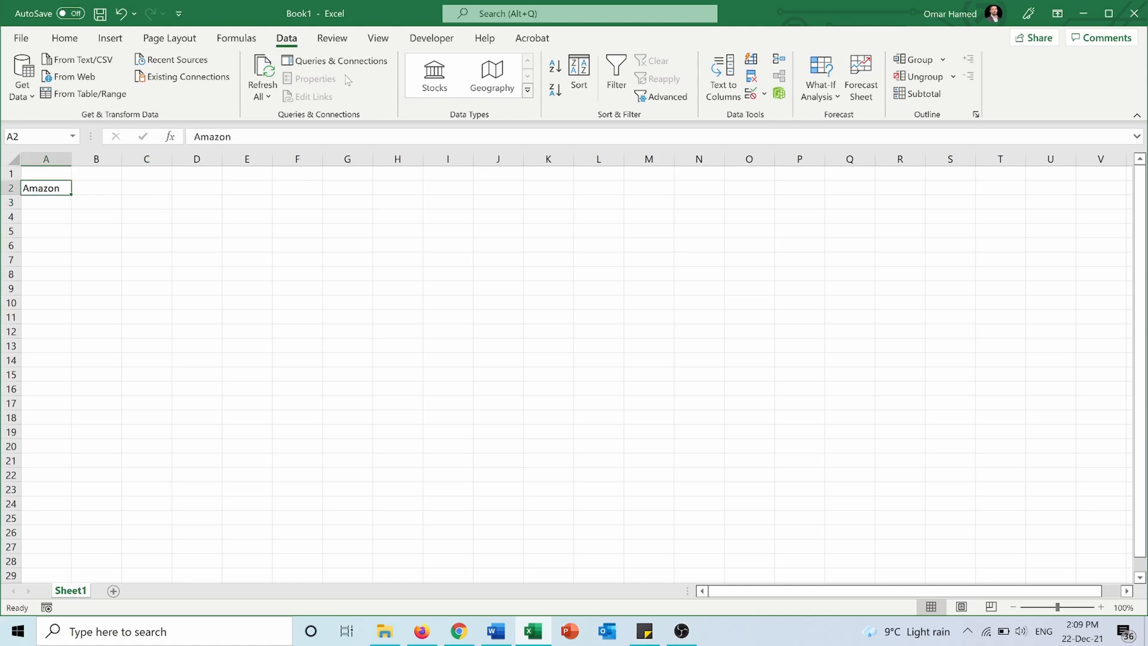
{"action": "left_click", "coordinate": [434, 75]}
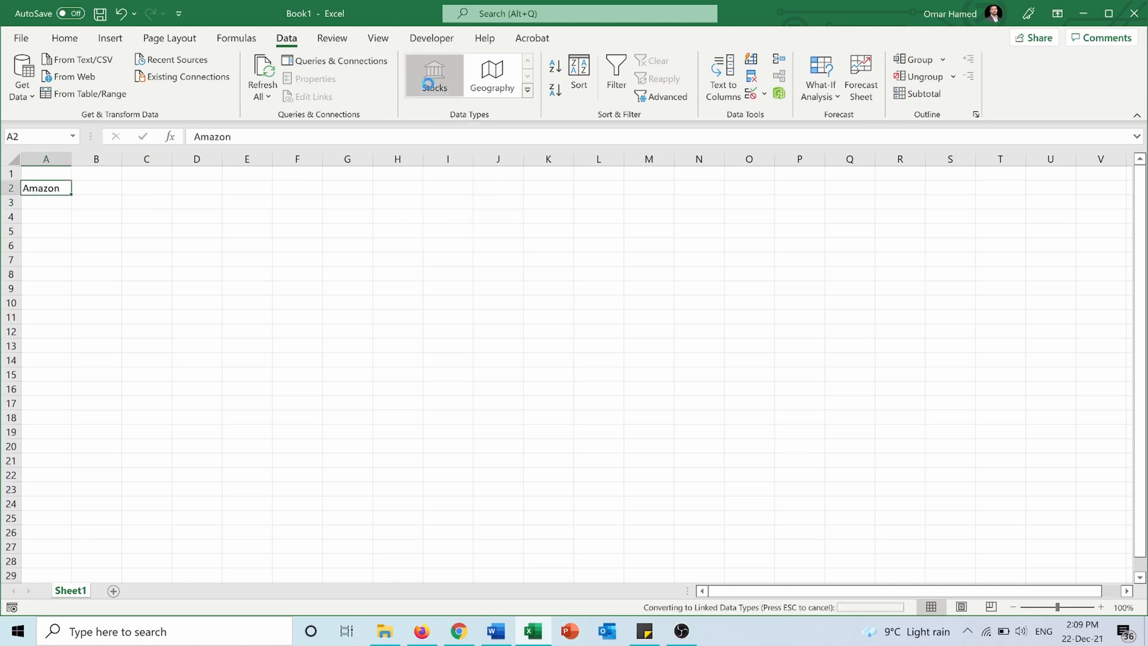
{"action": "left_click", "coordinate": [434, 73]}
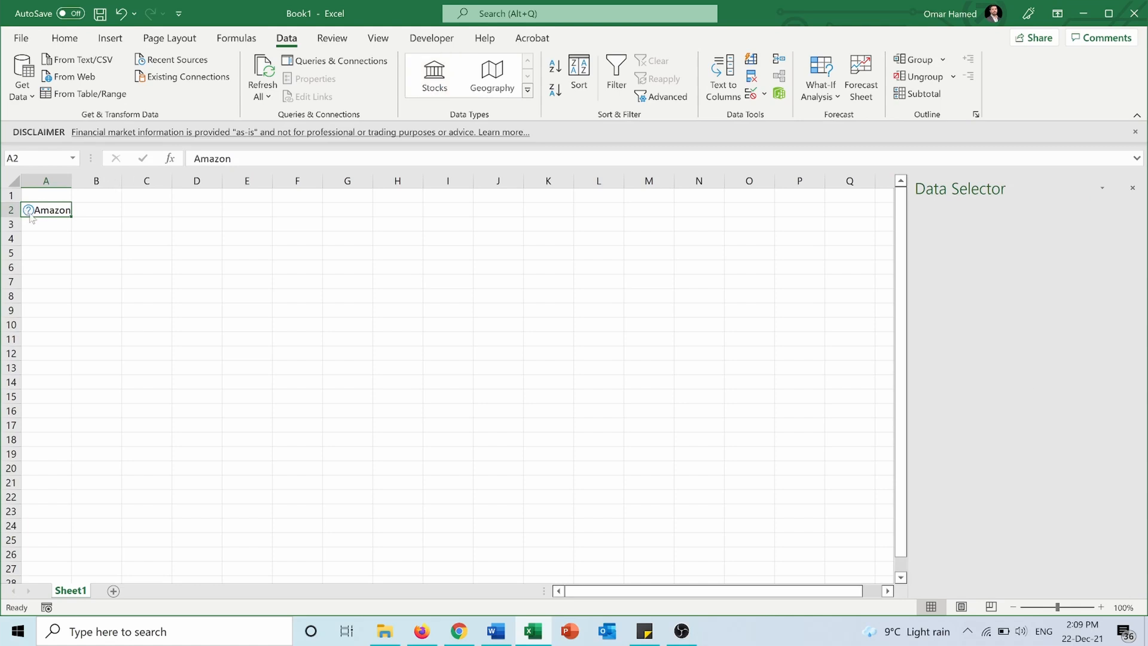
Choose AMAZON.COM, INC. (XNAS:AMZN) in the Data Selector for cell A2.
{"action": "left_click", "coordinate": [29, 210]}
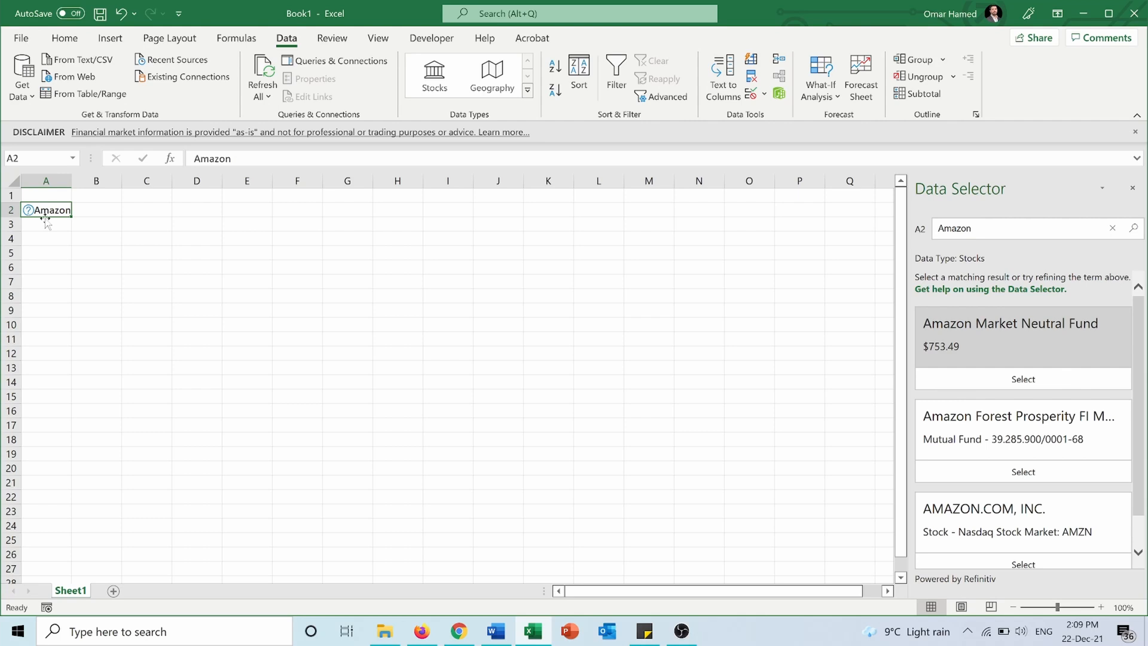
{"action": "mouse_move", "coordinate": [663, 232]}
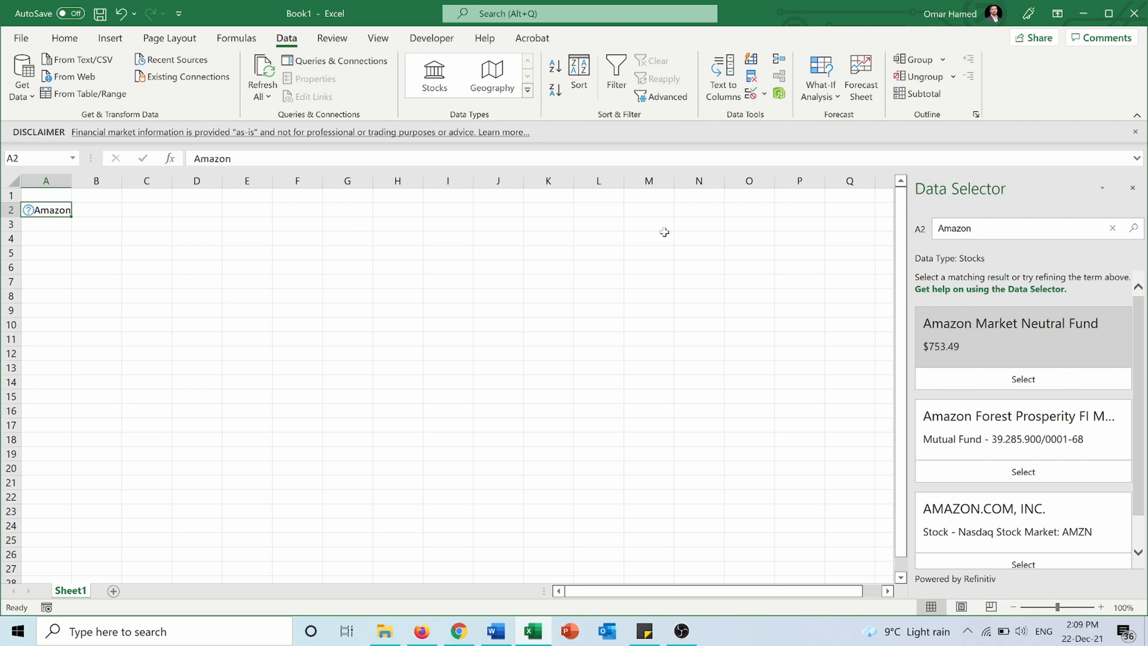
{"action": "mouse_move", "coordinate": [1070, 252]}
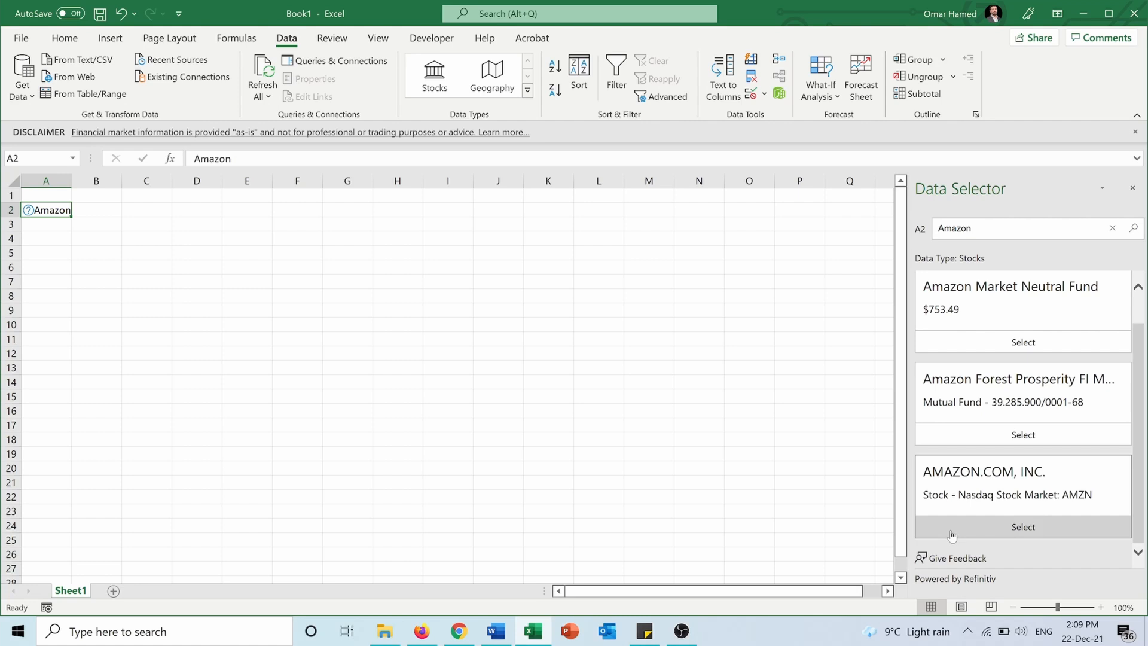
{"action": "left_click", "coordinate": [1021, 526]}
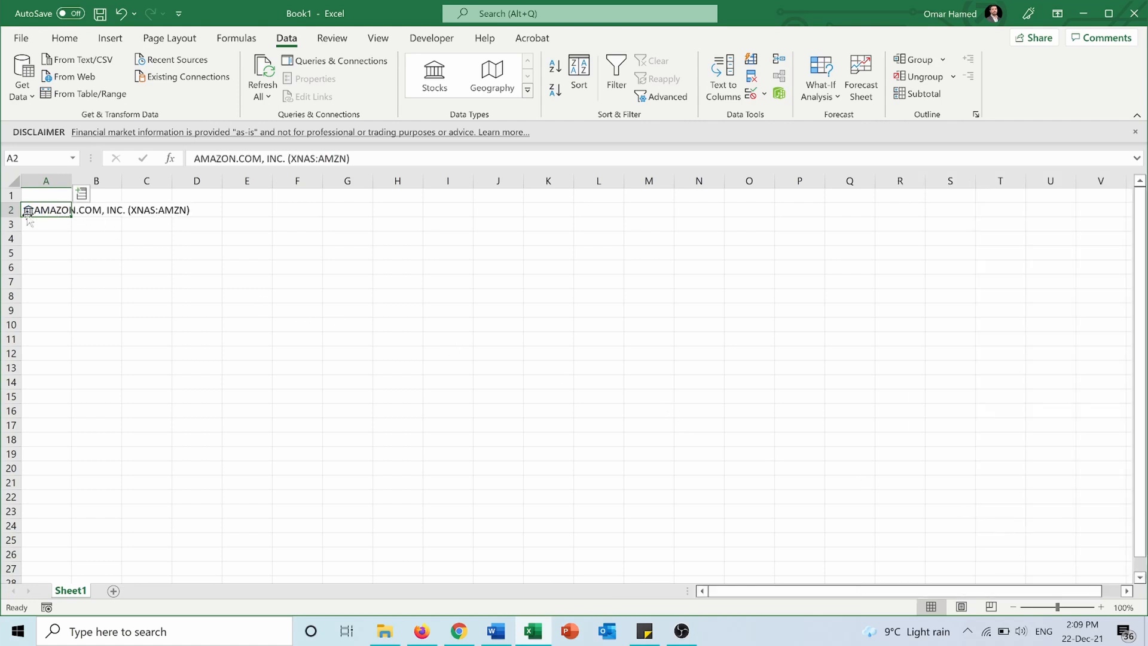
Widen column A so 'AMAZON.COM, INC. (XNAS:AMZN)' fits fully.
{"action": "left_click_drag", "start_coordinate": [71, 180], "coordinate": [194, 181]}
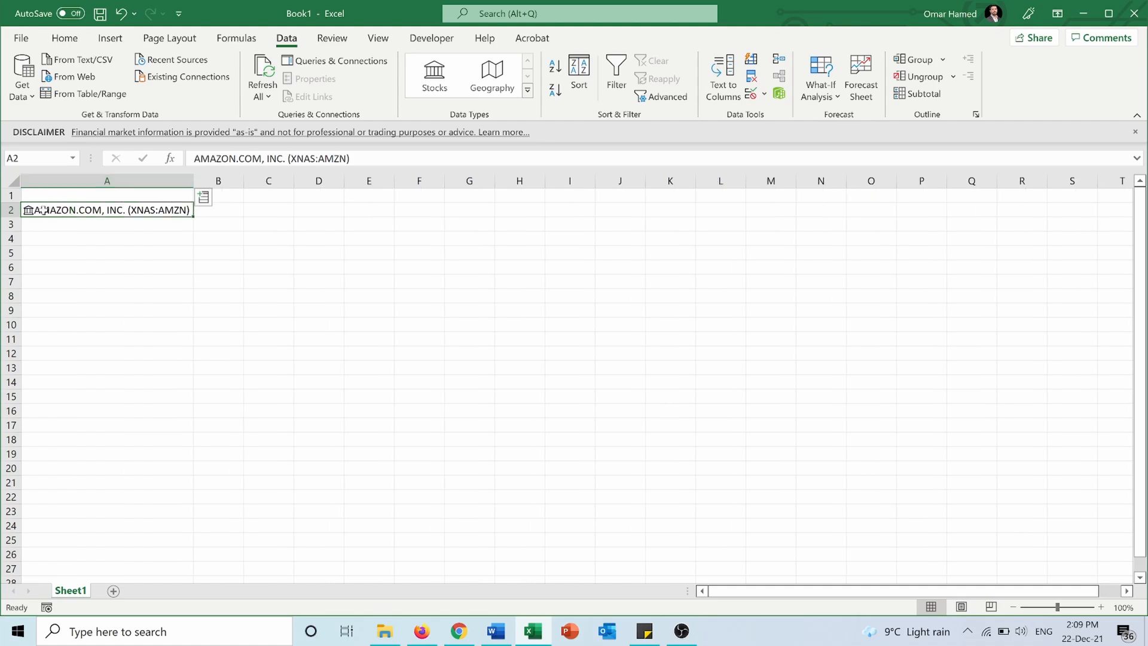
{"action": "mouse_move", "coordinate": [27, 210]}
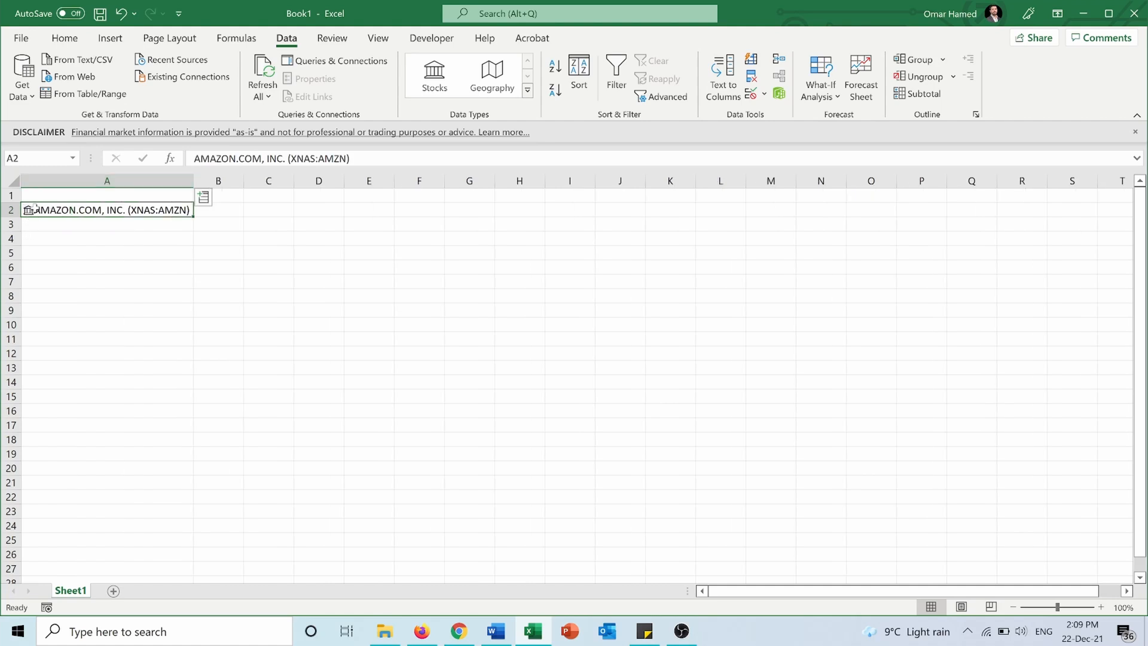
{"action": "mouse_move", "coordinate": [30, 209]}
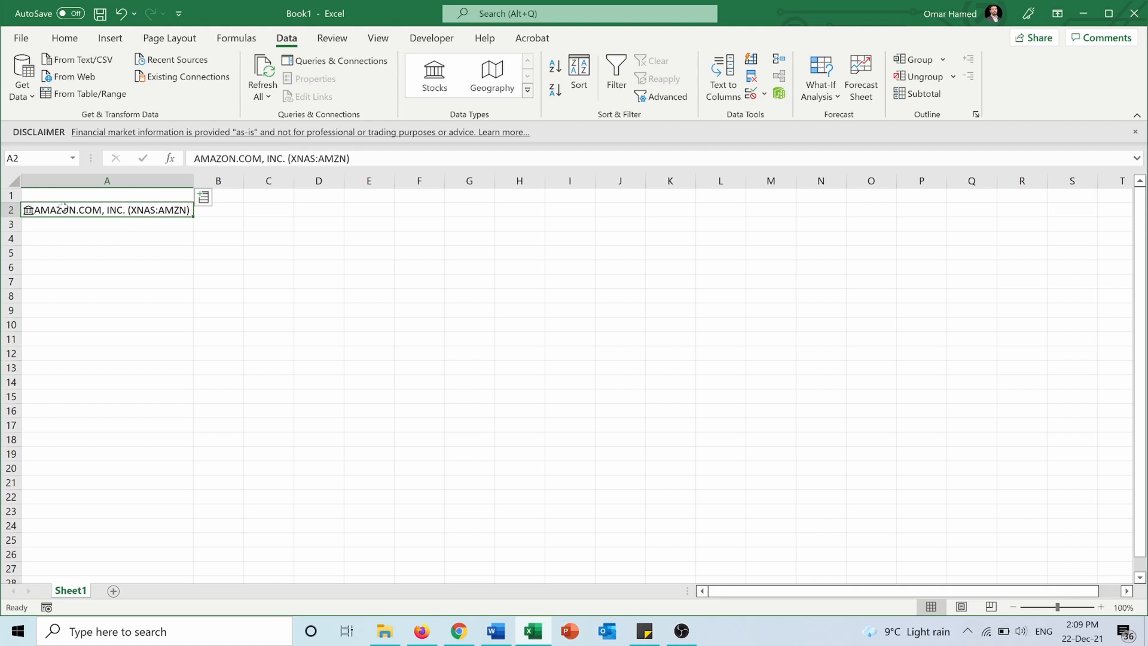
{"action": "mouse_move", "coordinate": [122, 219]}
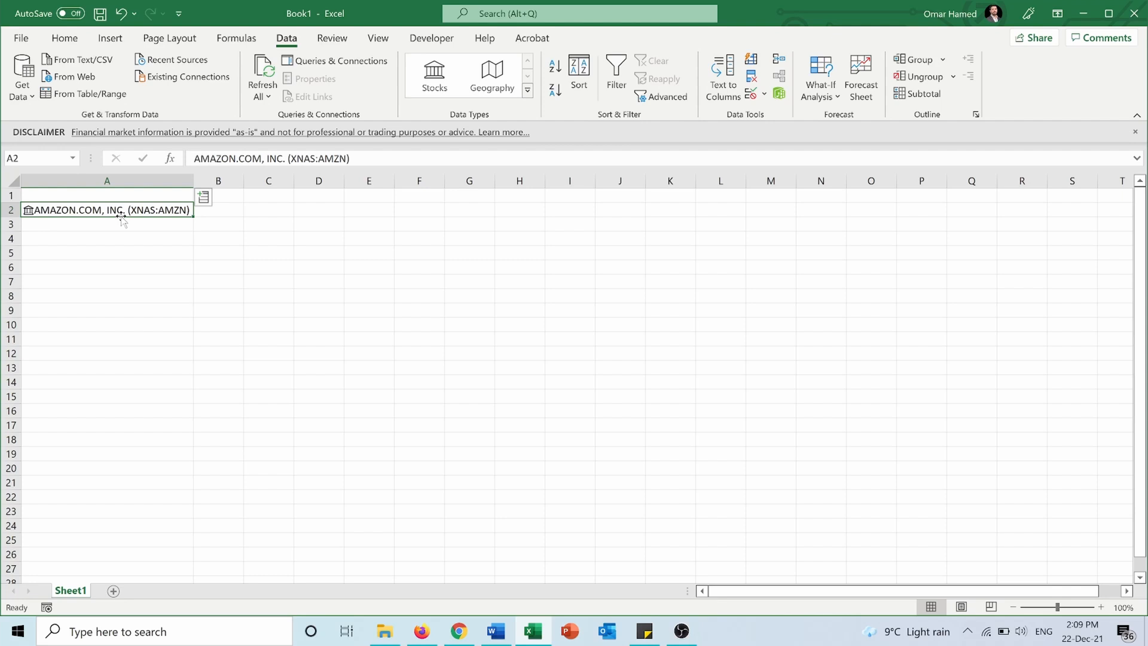
{"action": "mouse_move", "coordinate": [153, 225]}
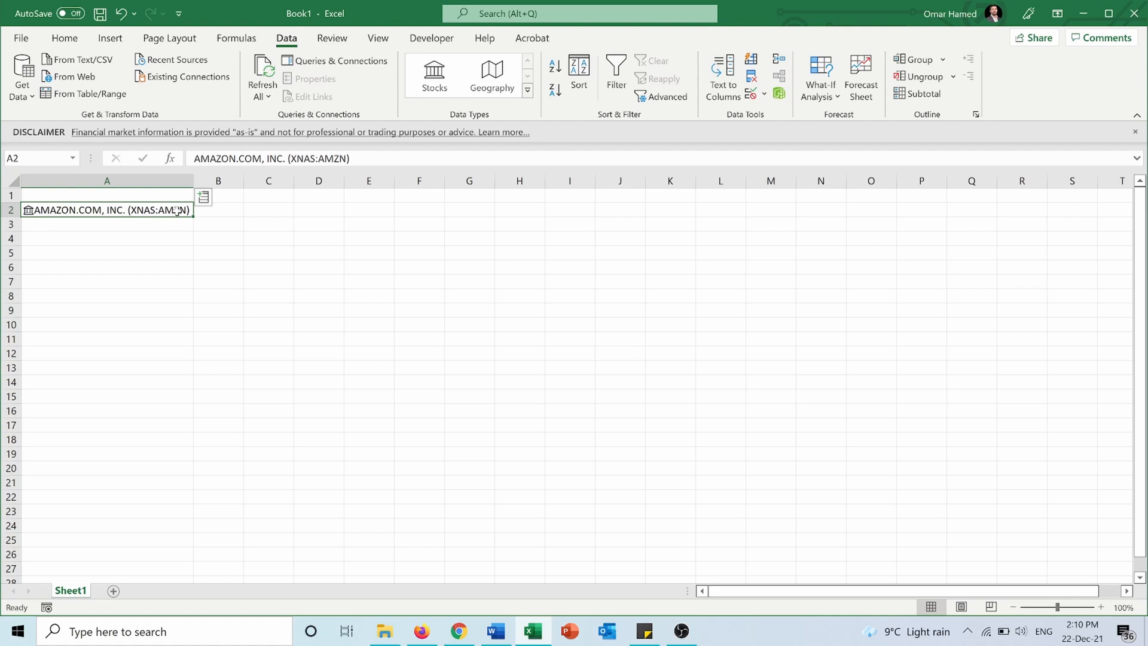
{"action": "mouse_move", "coordinate": [156, 227]}
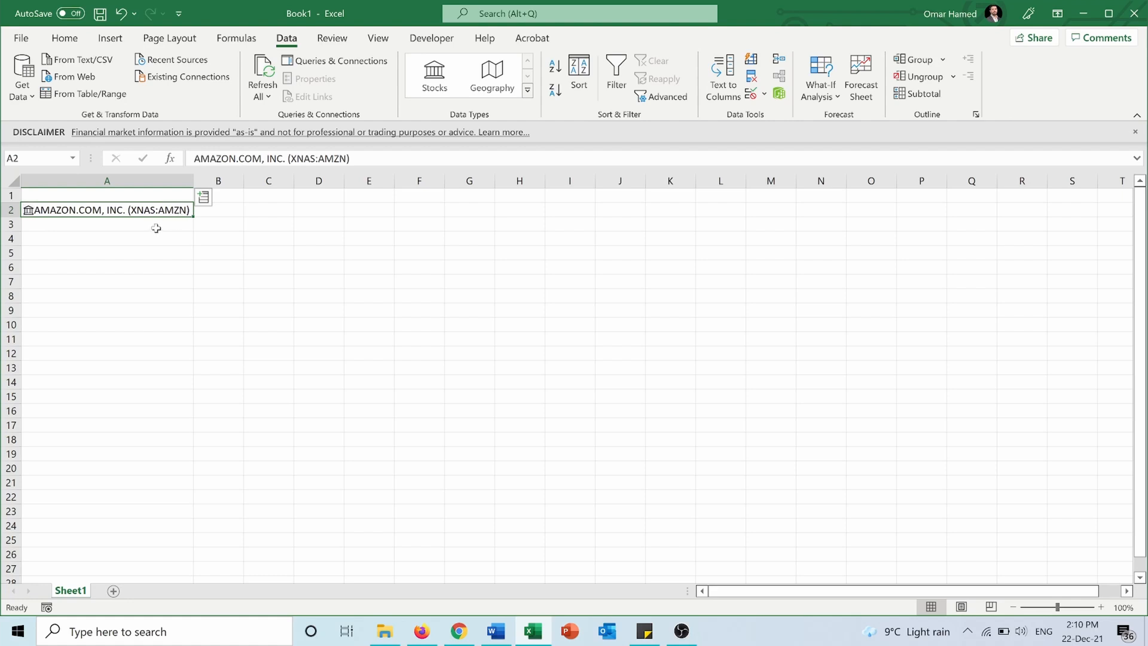
{"action": "mouse_move", "coordinate": [59, 218]}
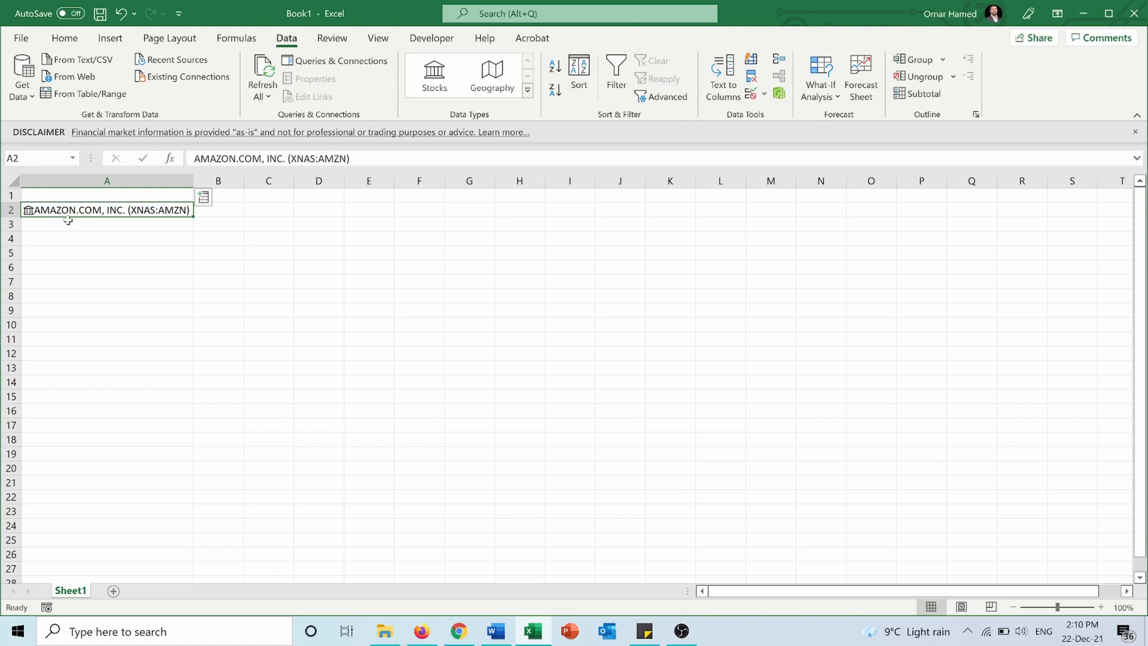
{"action": "mouse_move", "coordinate": [40, 223]}
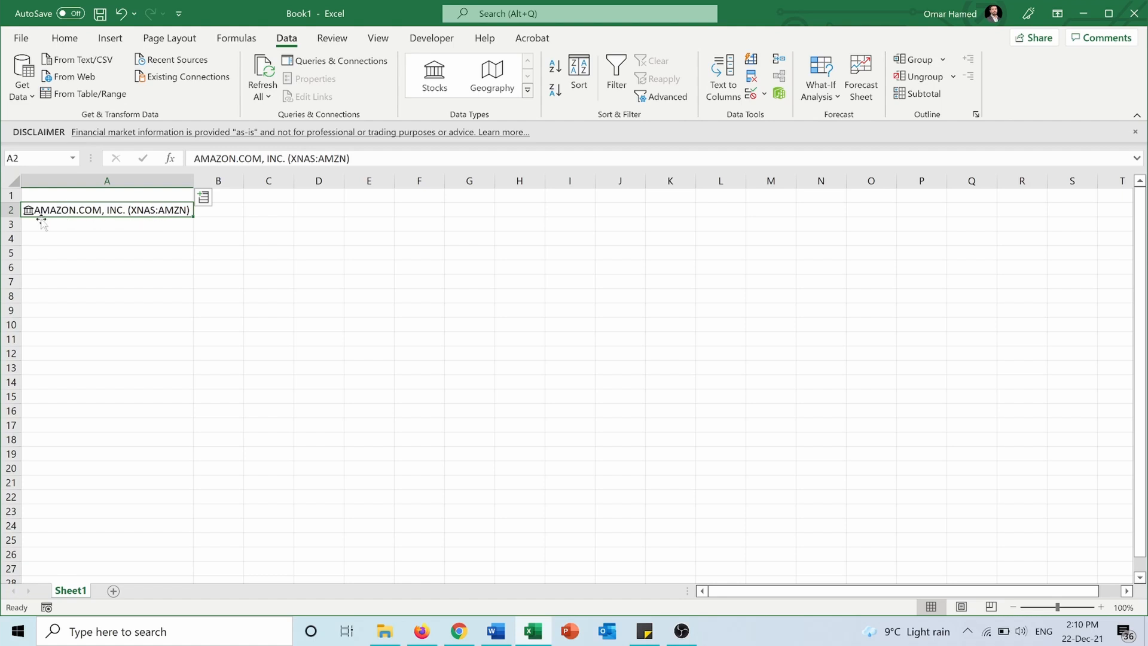
{"action": "mouse_move", "coordinate": [31, 214]}
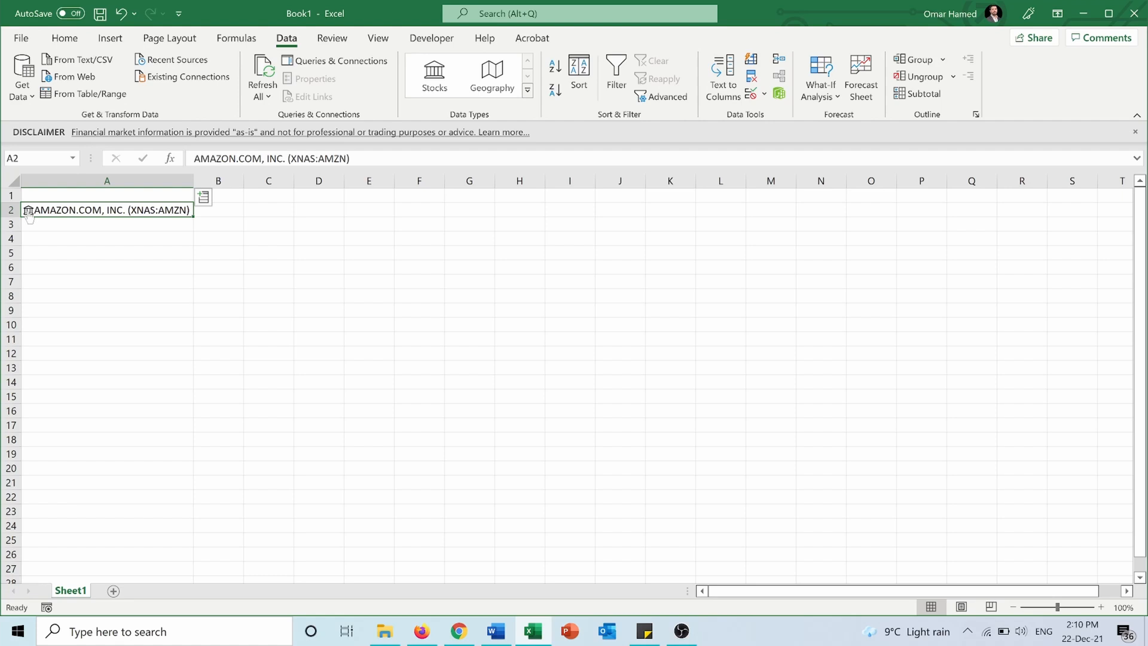
{"action": "mouse_move", "coordinate": [28, 209]}
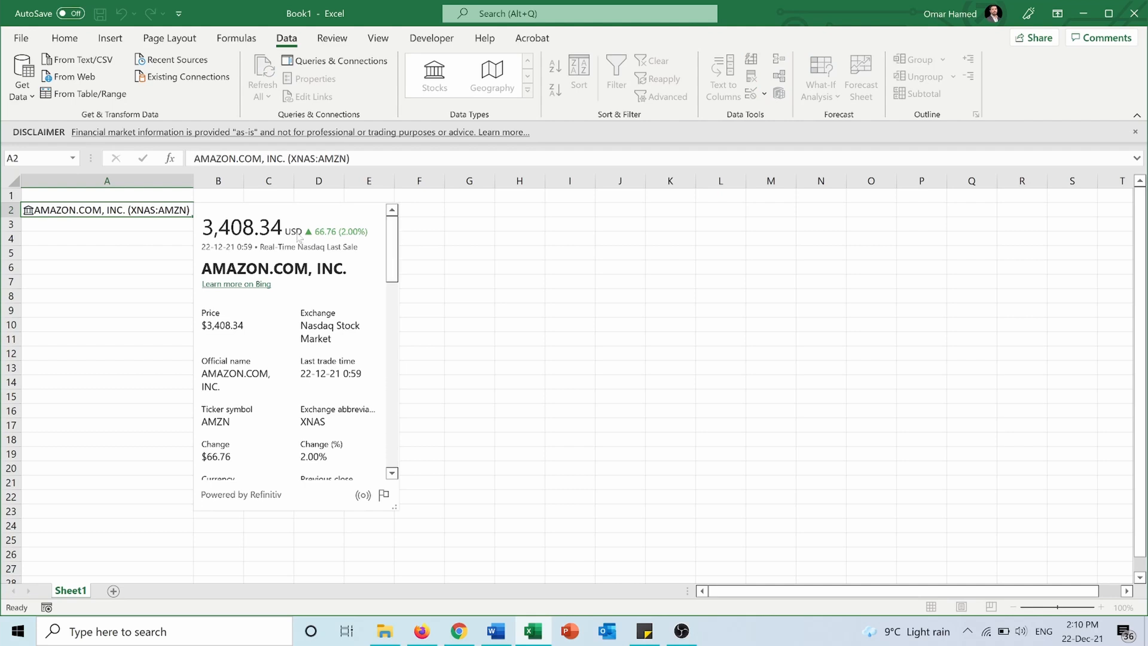
Scroll through Amazon's stock card fields such as price, exchange, volume and market cap.
{"action": "scroll", "scroll_direction": "down", "scroll_amount": 3}
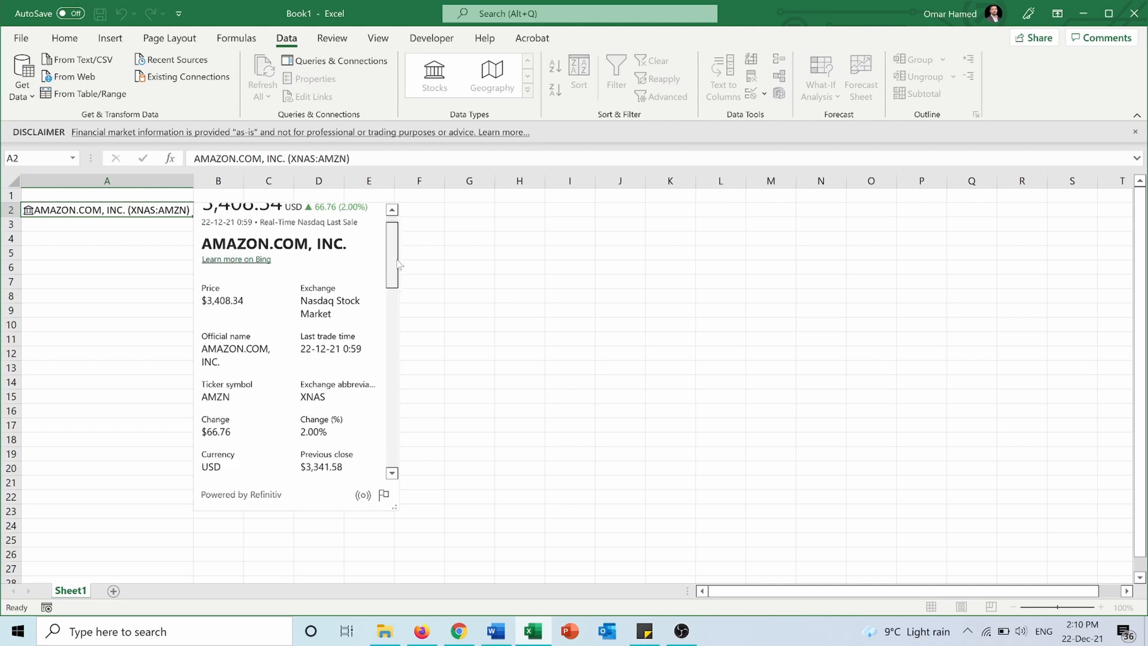
{"action": "scroll", "scroll_direction": "down", "scroll_amount": 3}
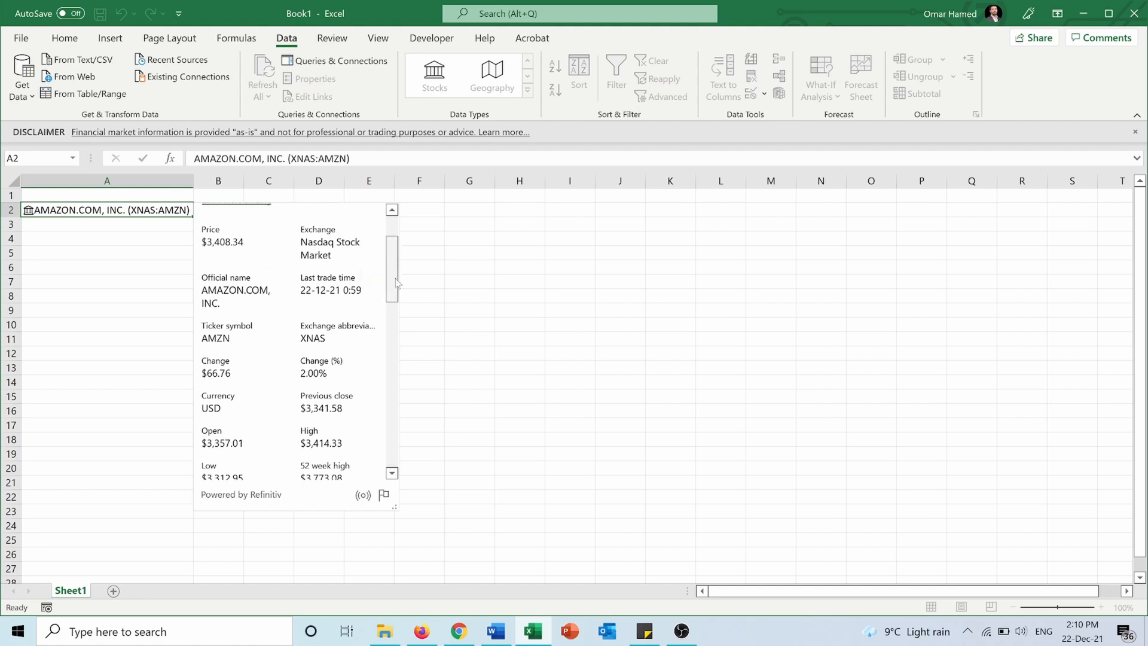
{"action": "scroll", "scroll_direction": "down", "scroll_amount": 3}
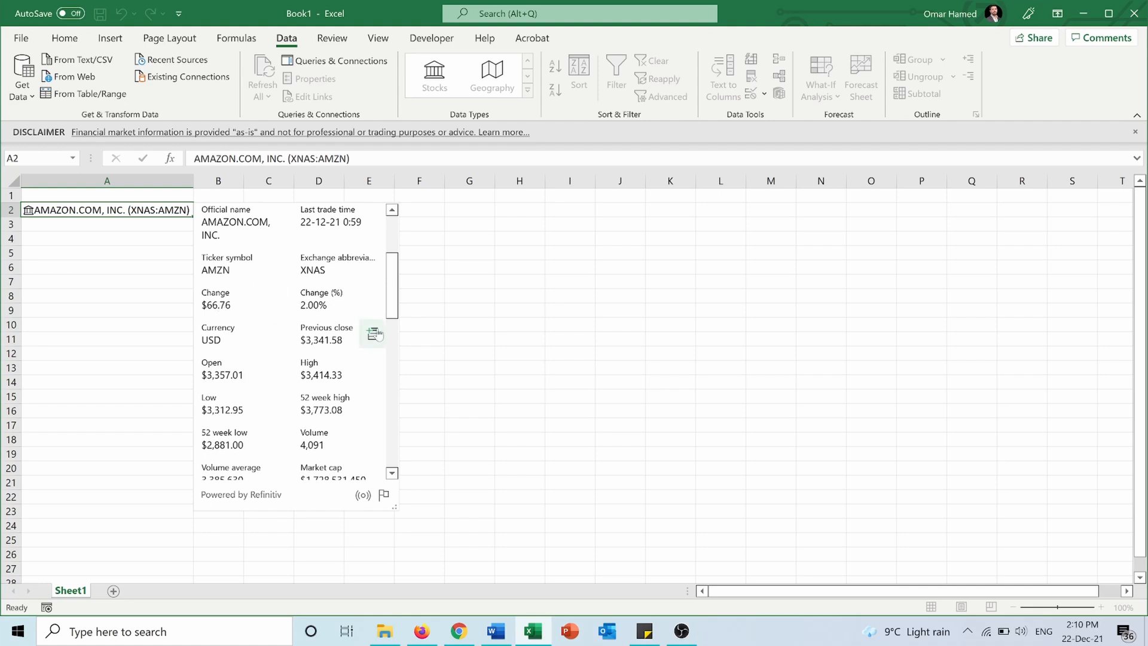
{"action": "scroll", "scroll_direction": "down", "scroll_amount": 3}
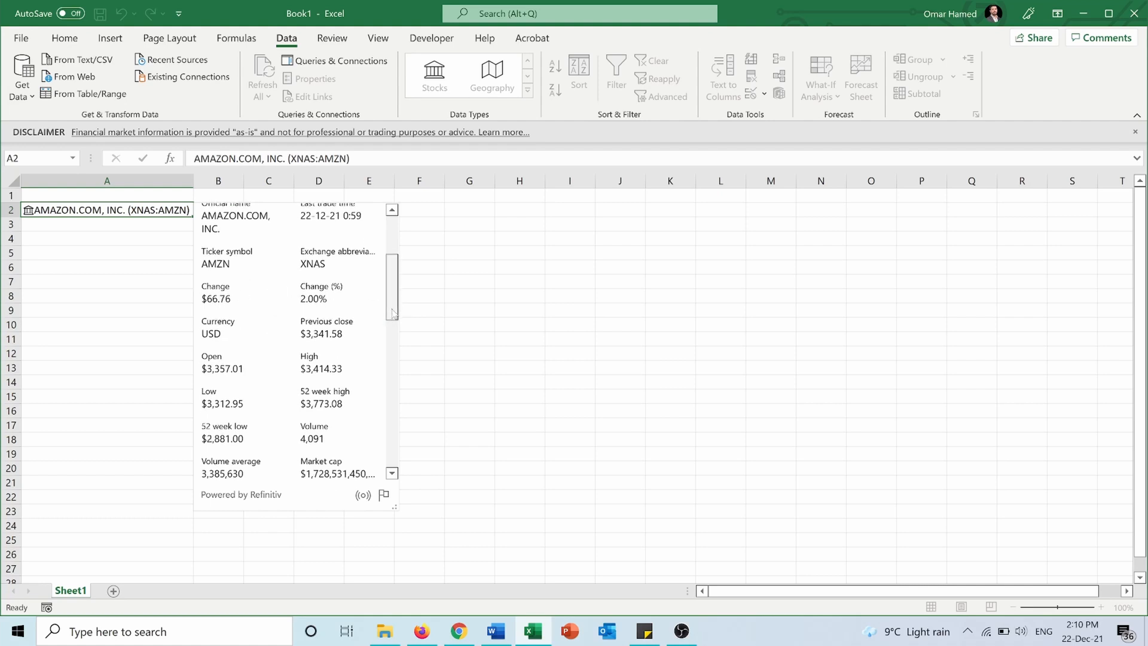
{"action": "scroll", "scroll_direction": "down", "scroll_amount": 3}
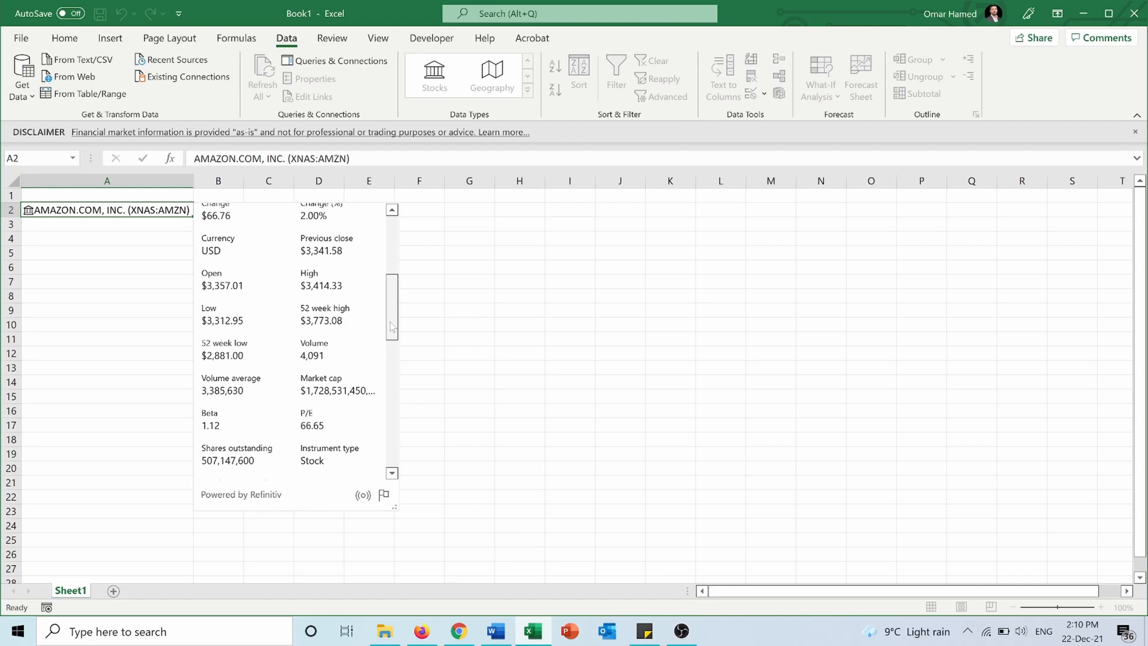
{"action": "scroll", "scroll_direction": "down", "scroll_amount": 3}
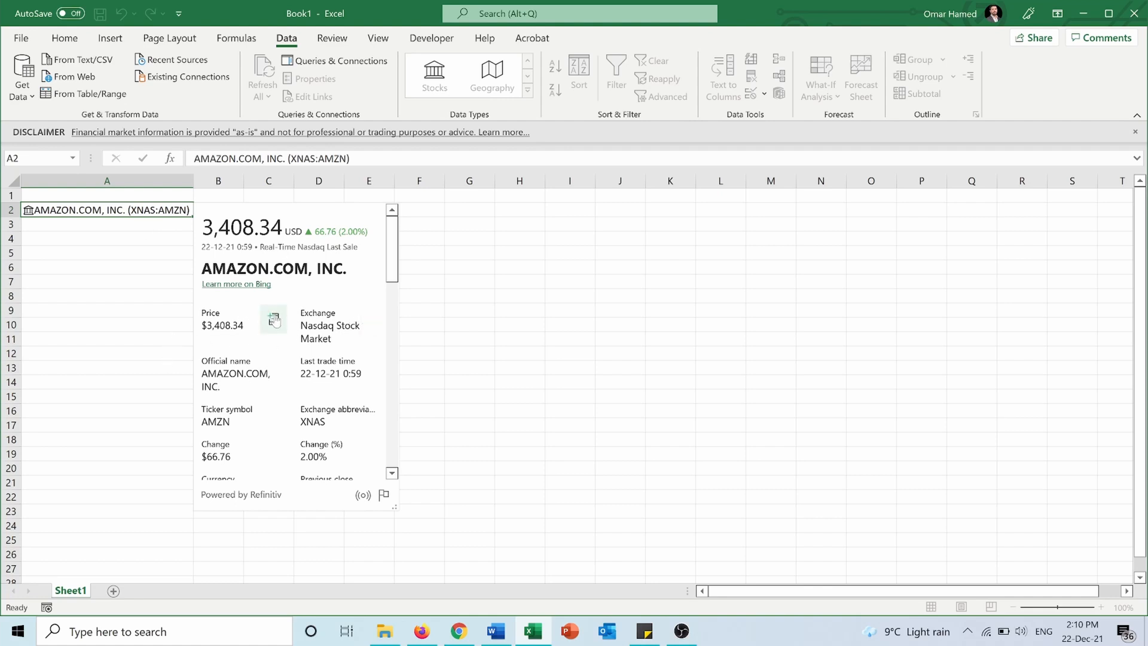
{"action": "mouse_move", "coordinate": [273, 320]}
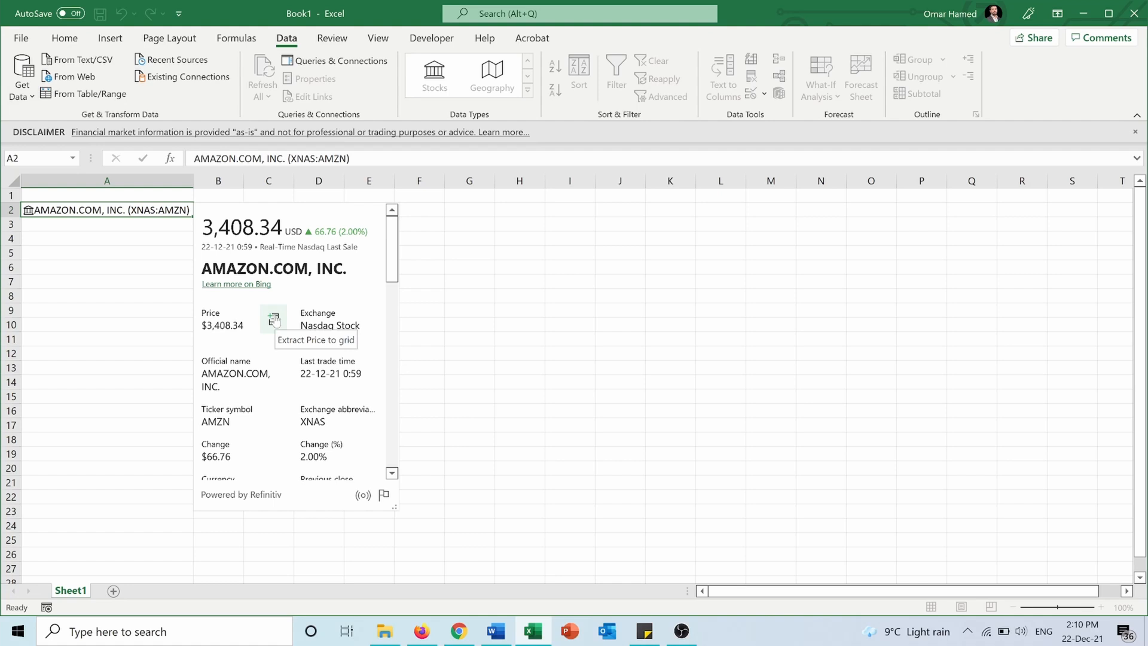
Extract Amazon's price from the data card into cell B2.
{"action": "left_click", "coordinate": [273, 320]}
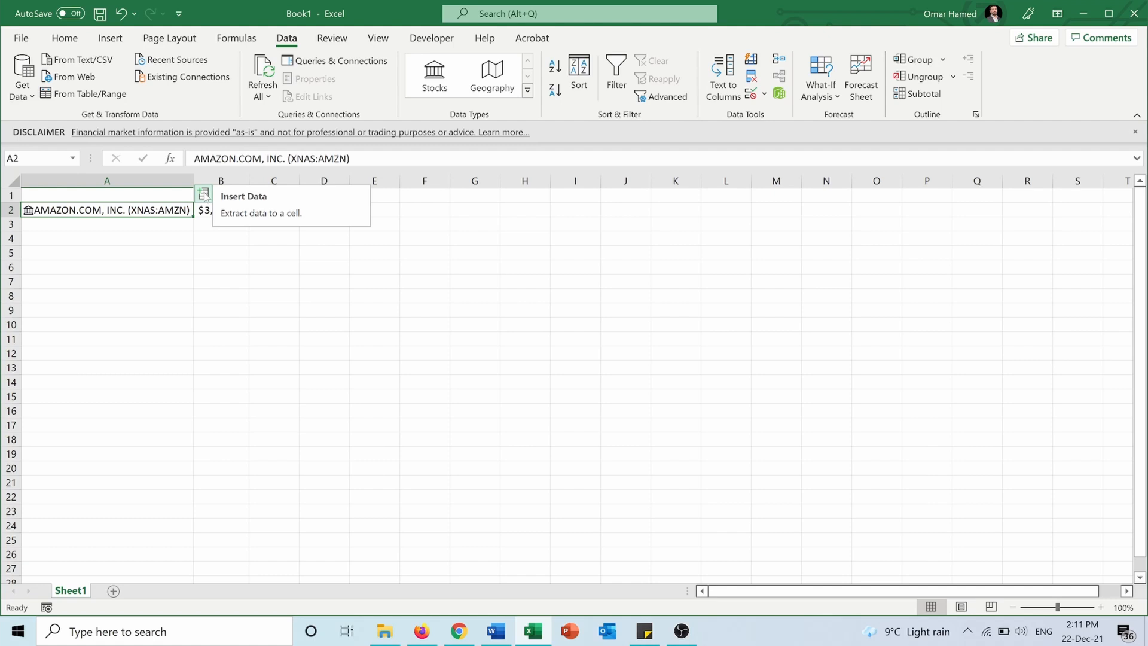
Insert Amazon's 52 week high, 52 week low and Industry into C2, D2 and E2.
{"action": "left_click", "coordinate": [203, 196]}
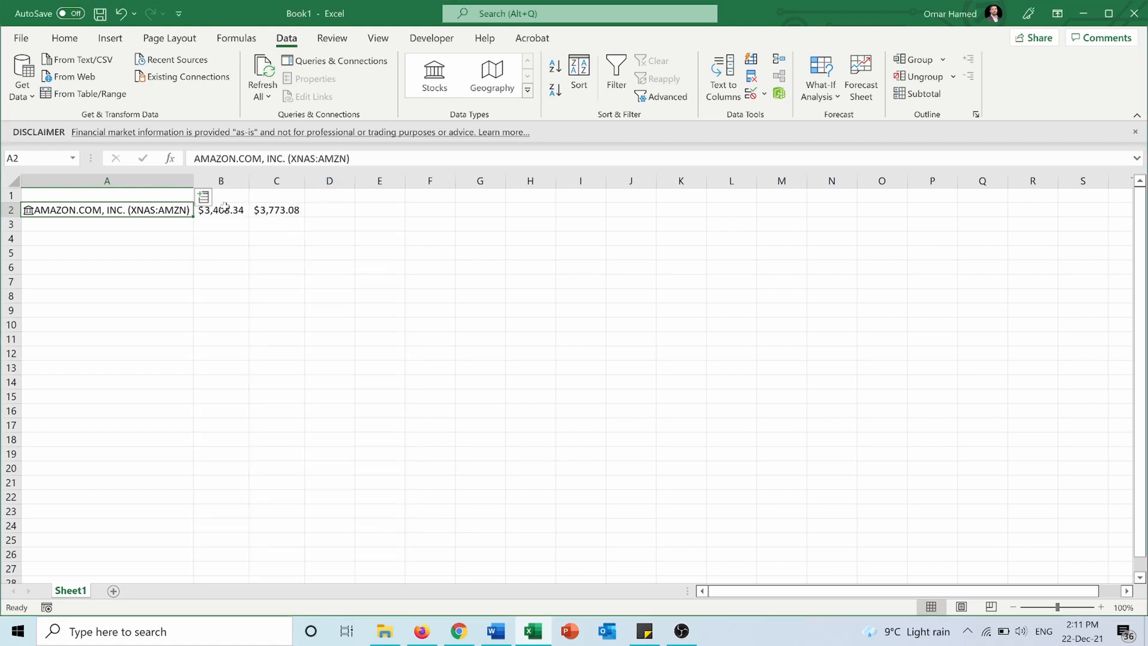
{"action": "left_click", "coordinate": [203, 196]}
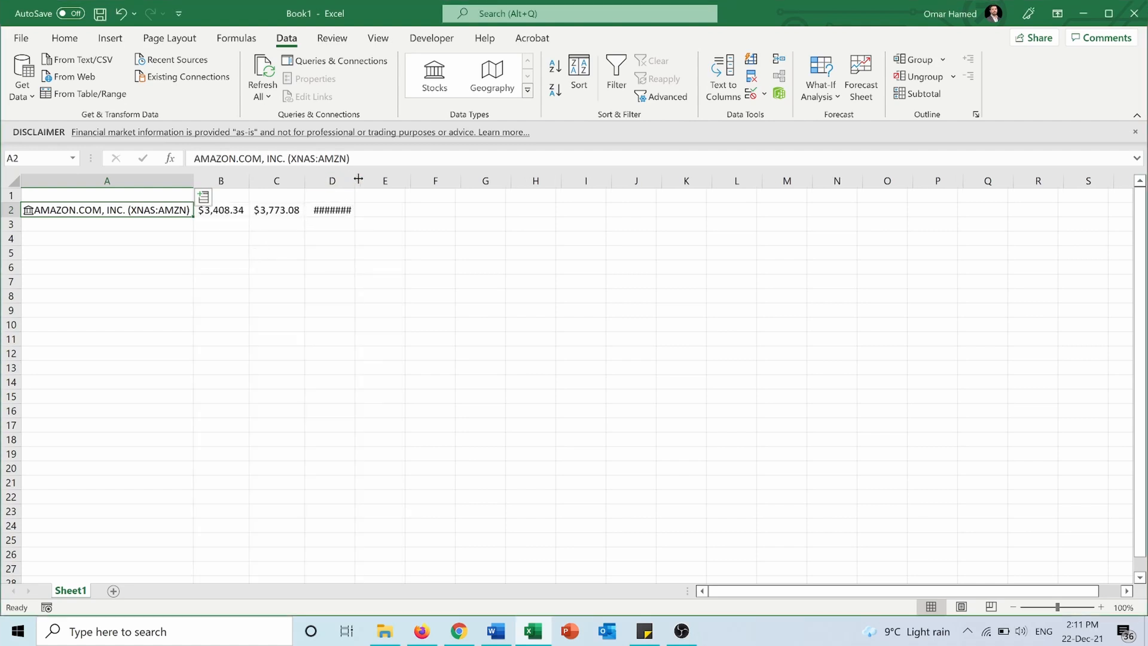
{"action": "left_click", "coordinate": [204, 196]}
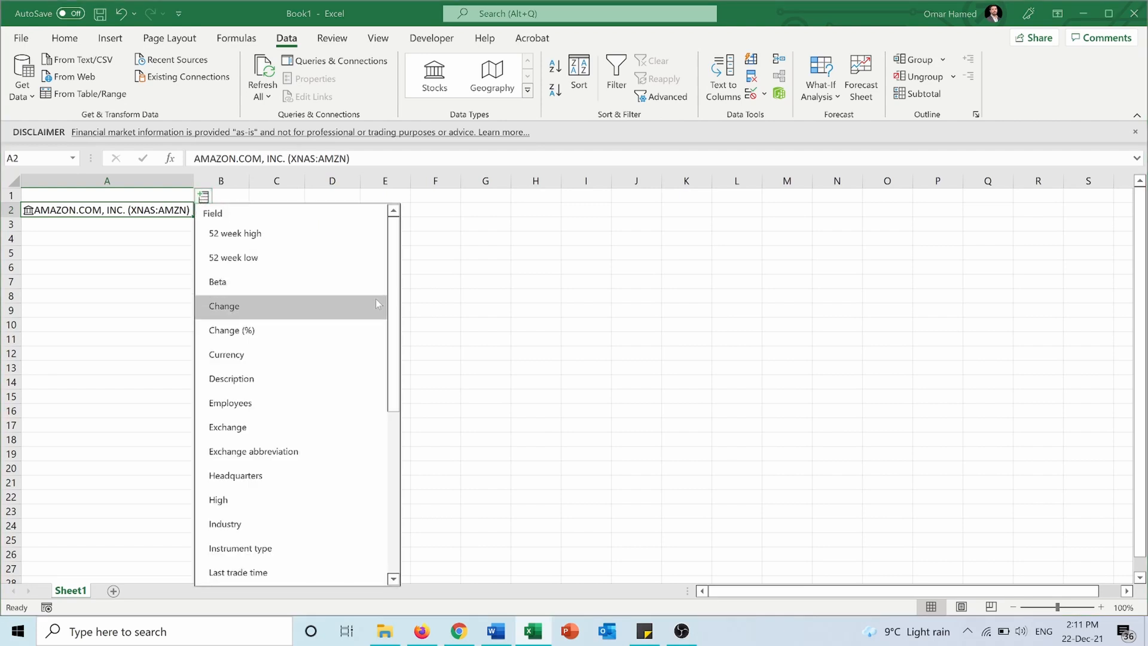
{"action": "scroll", "scroll_direction": "down", "scroll_amount": 3}
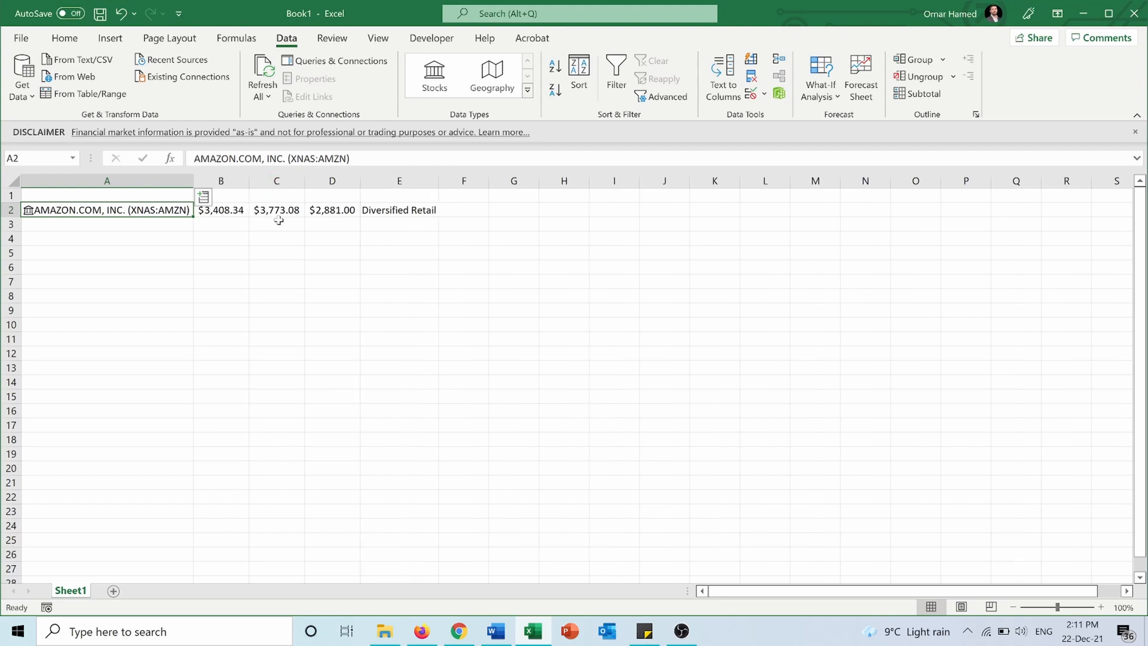
{"action": "left_click", "coordinate": [398, 210]}
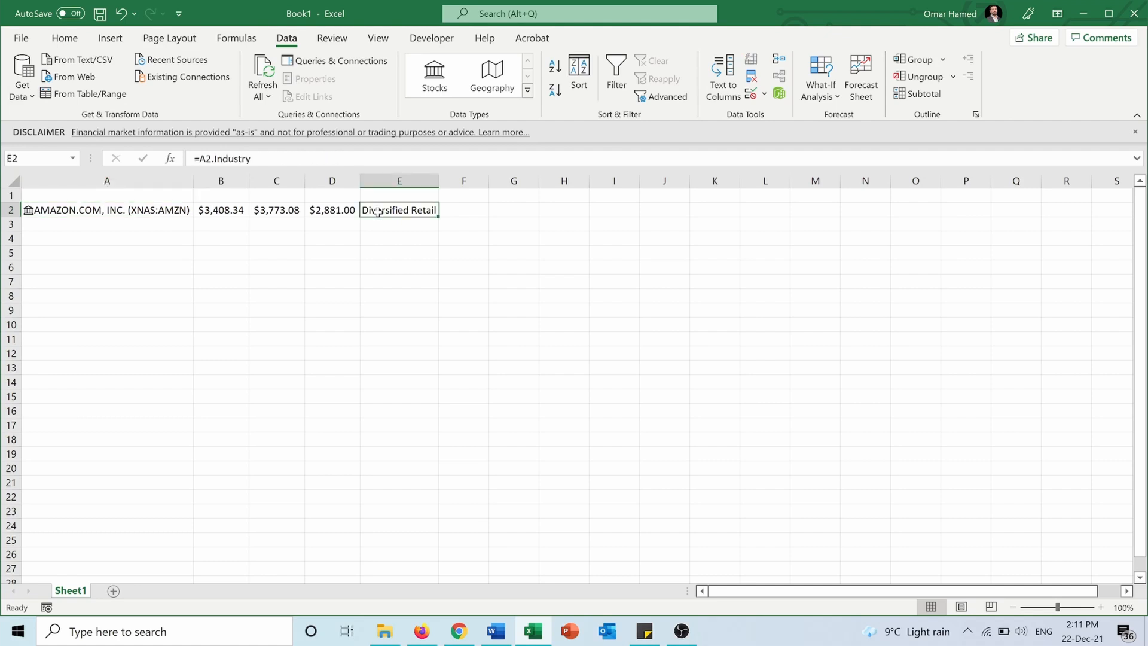
{"action": "left_click", "coordinate": [332, 210]}
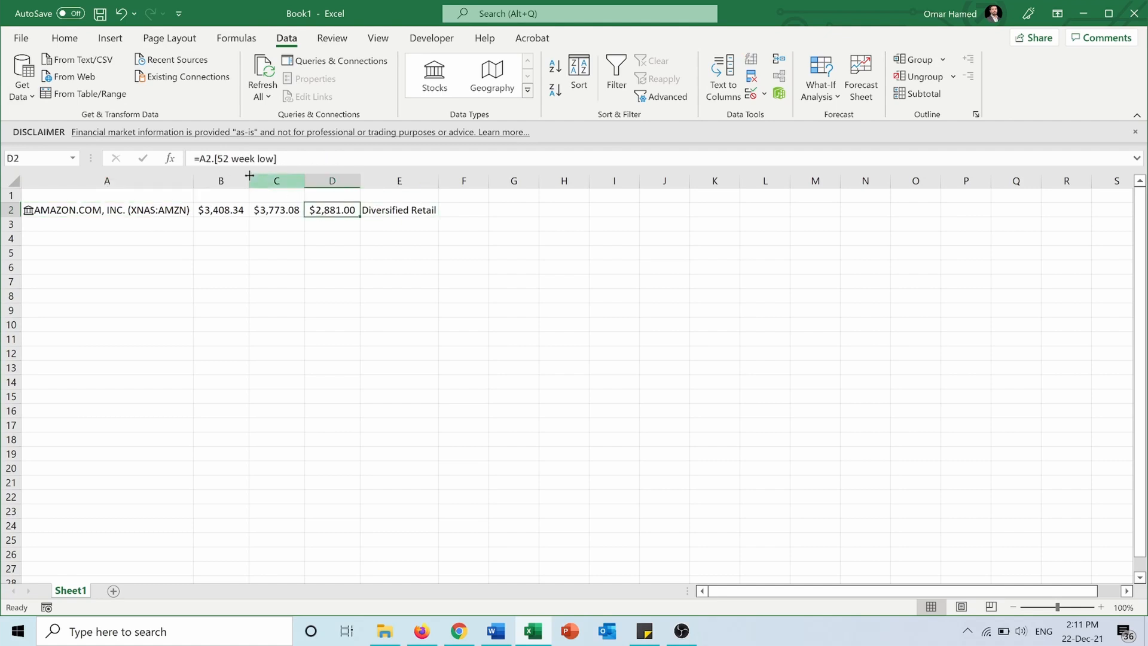
{"action": "mouse_move", "coordinate": [249, 176]}
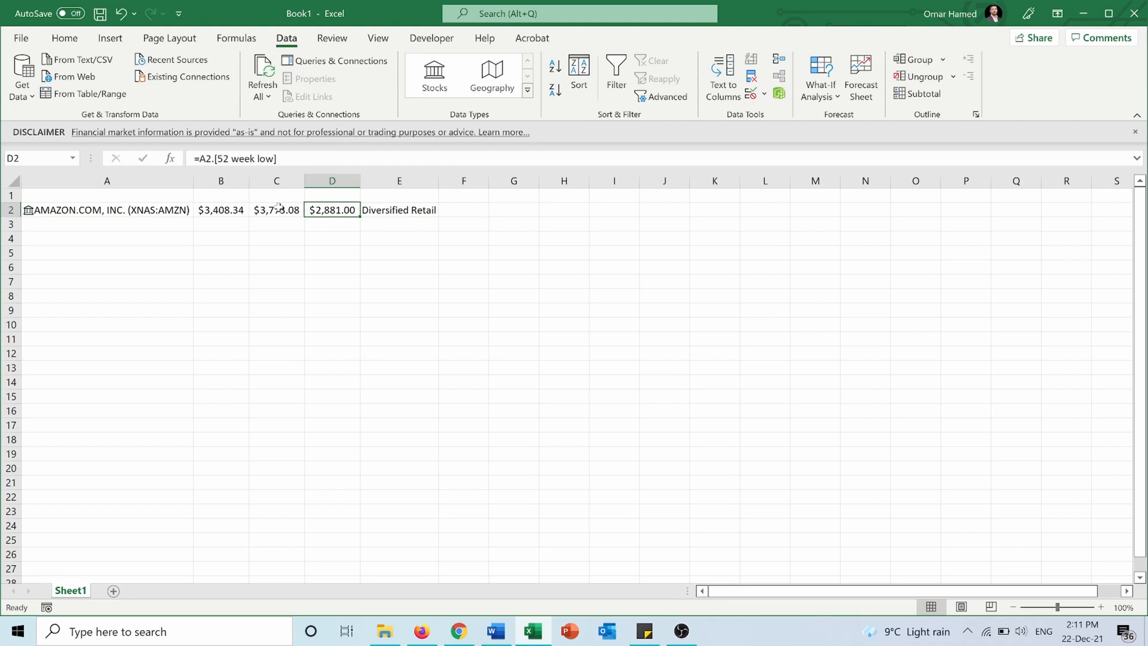
{"action": "left_click", "coordinate": [276, 209]}
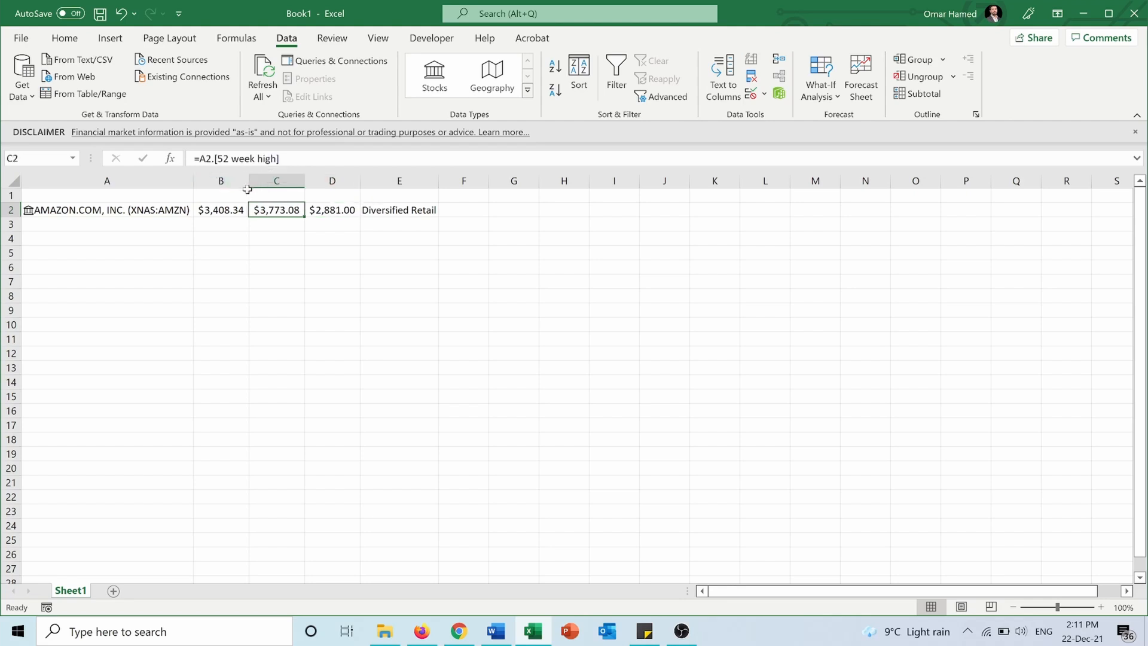
{"action": "left_click", "coordinate": [464, 210]}
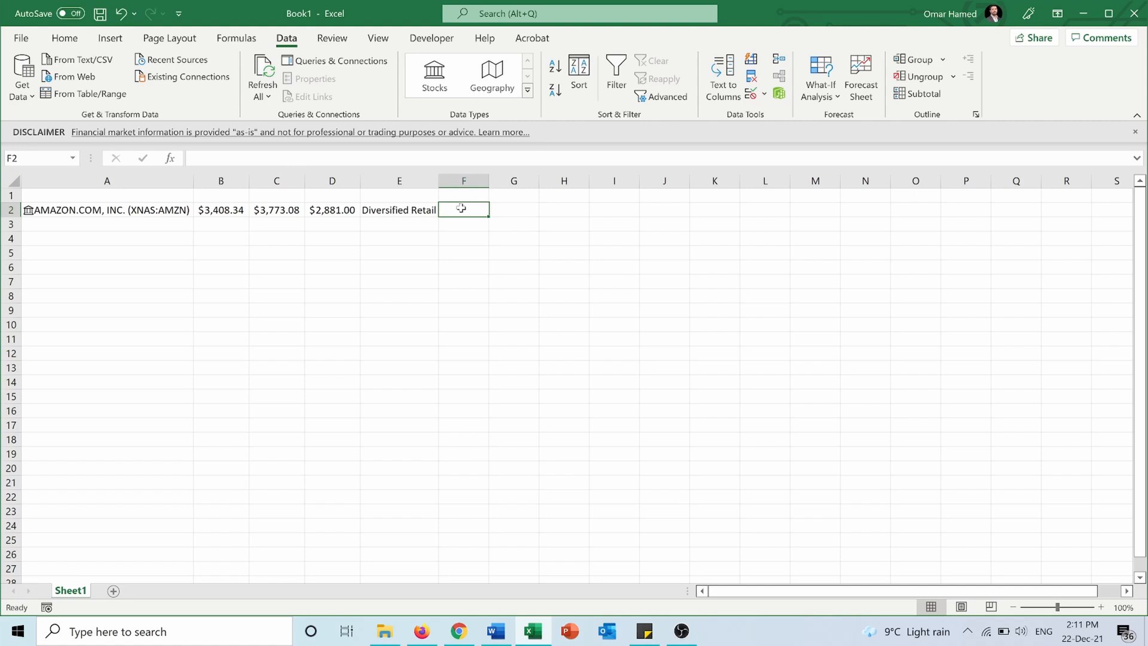
Enter =A2.Market cap in F2, showing Amazon's $1,728,531,450,984 market cap.
{"action": "double_click", "coordinate": [464, 210]}
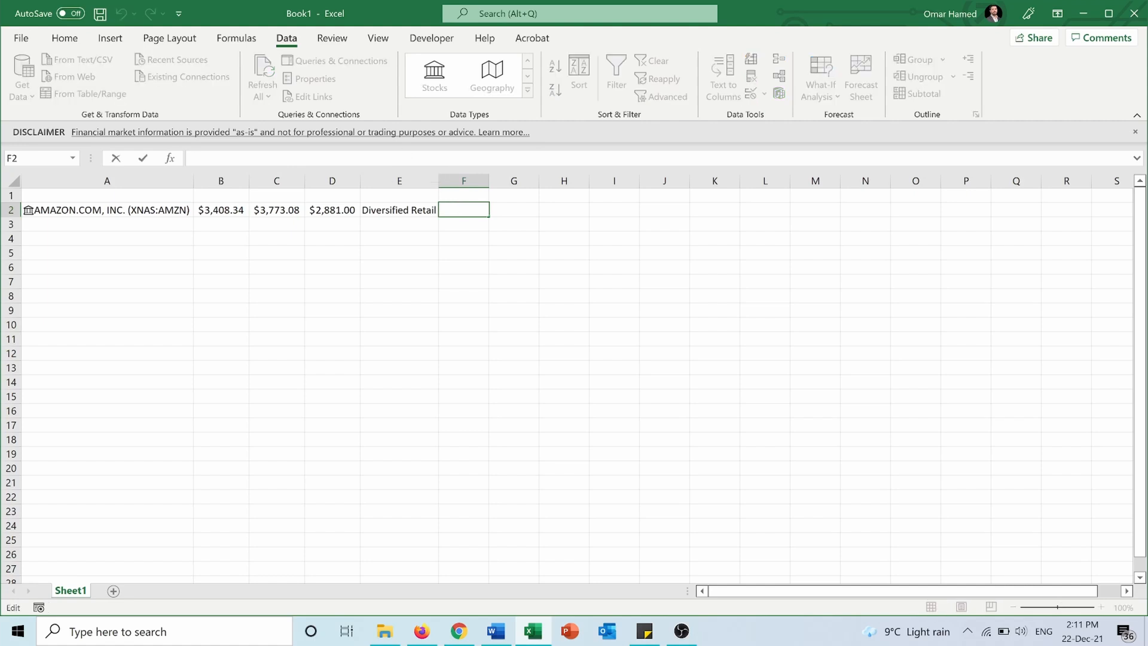
{"action": "type", "text": "=A2"}
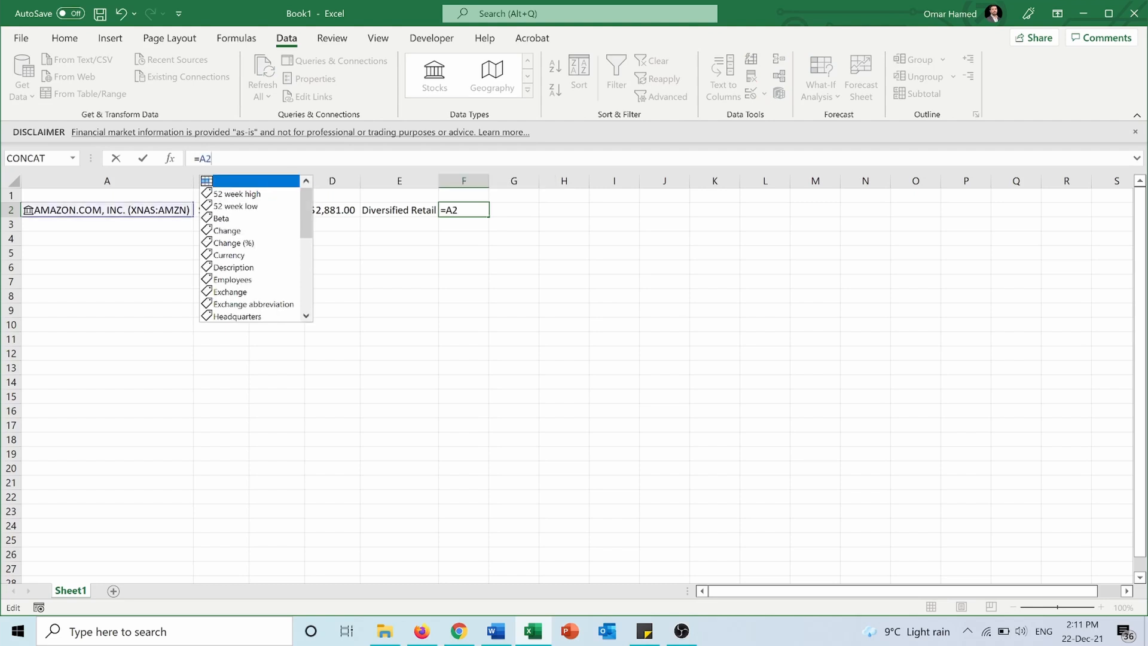
{"action": "type", "text": "."}
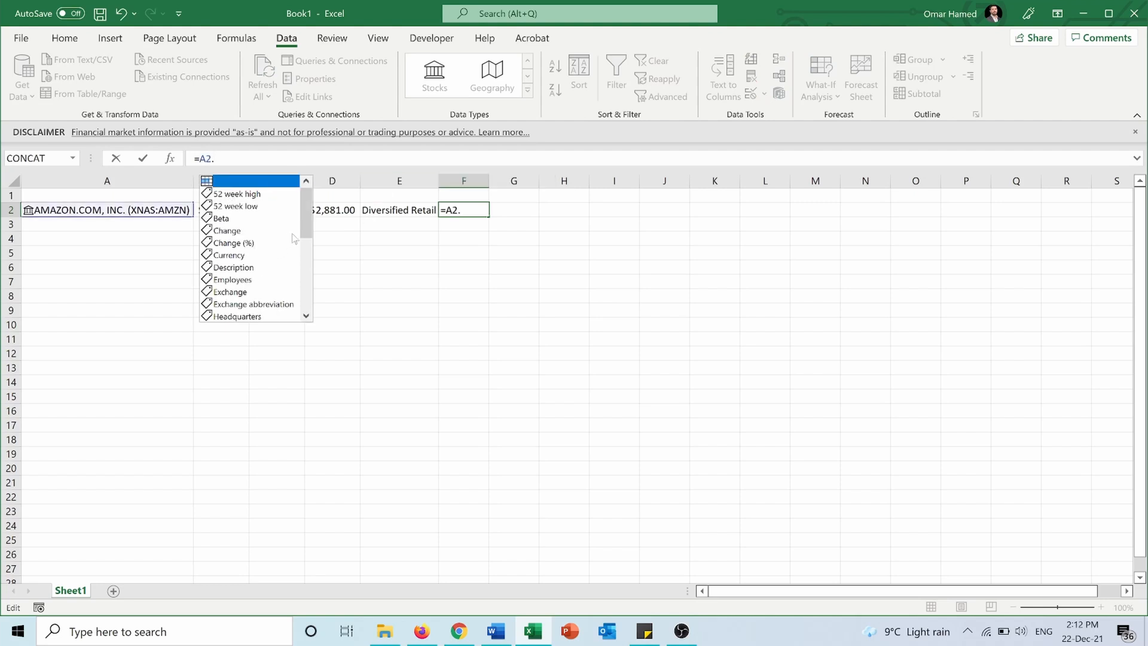
{"action": "scroll", "scroll_direction": "down", "scroll_amount": 3}
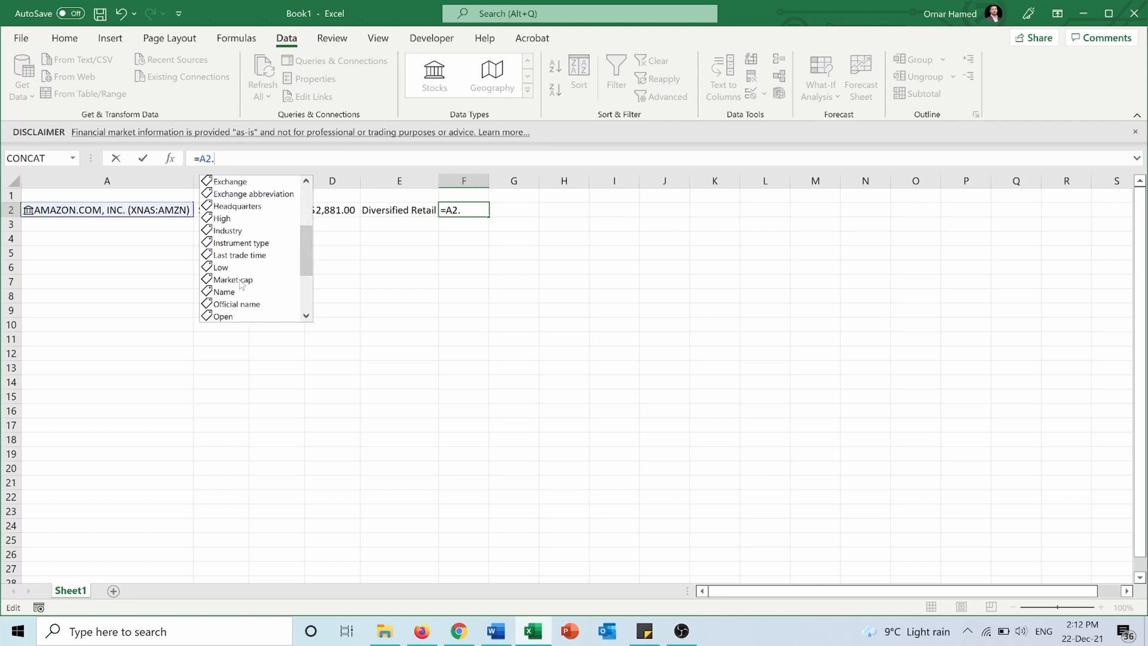
{"action": "left_click", "coordinate": [232, 280]}
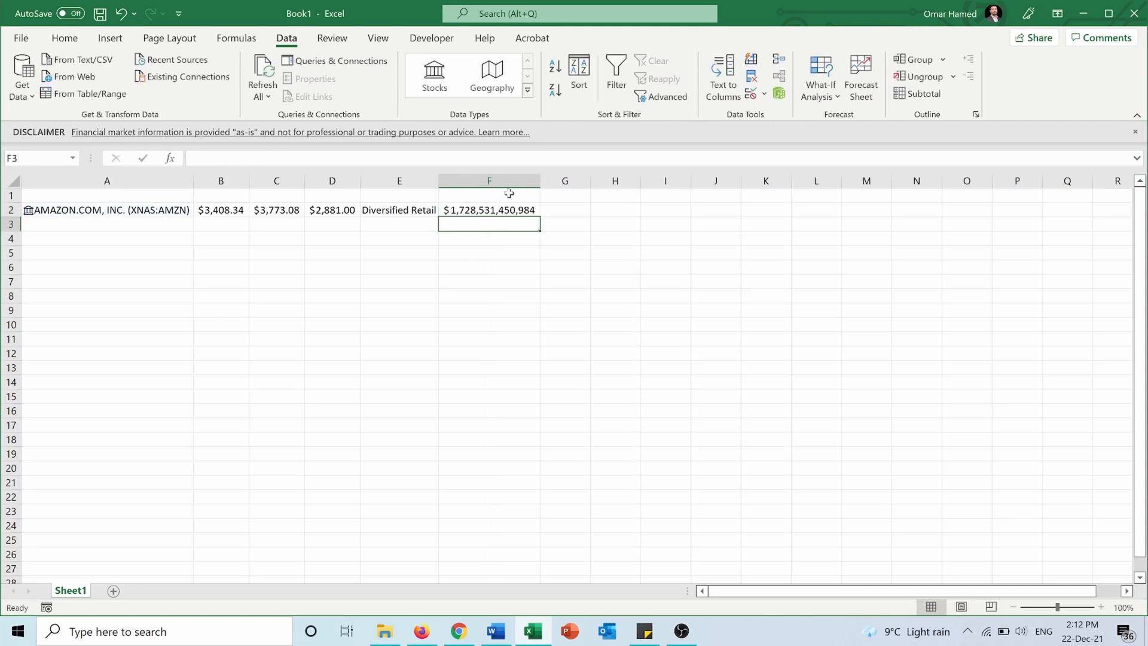
{"action": "mouse_move", "coordinate": [266, 285]}
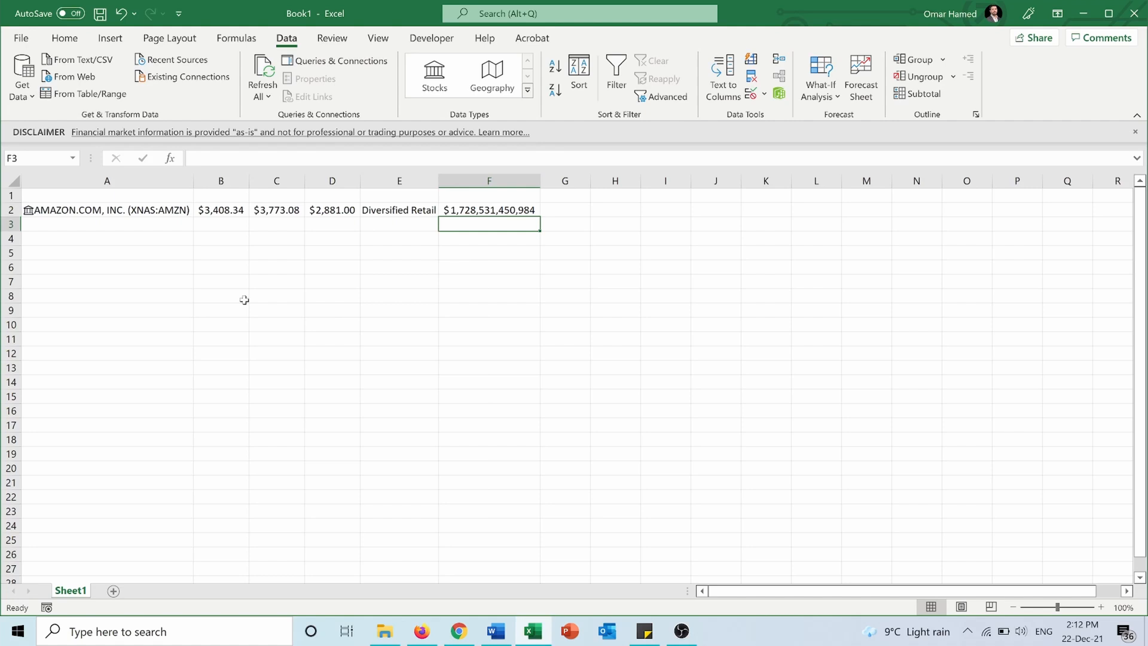
{"action": "left_click", "coordinate": [221, 210]}
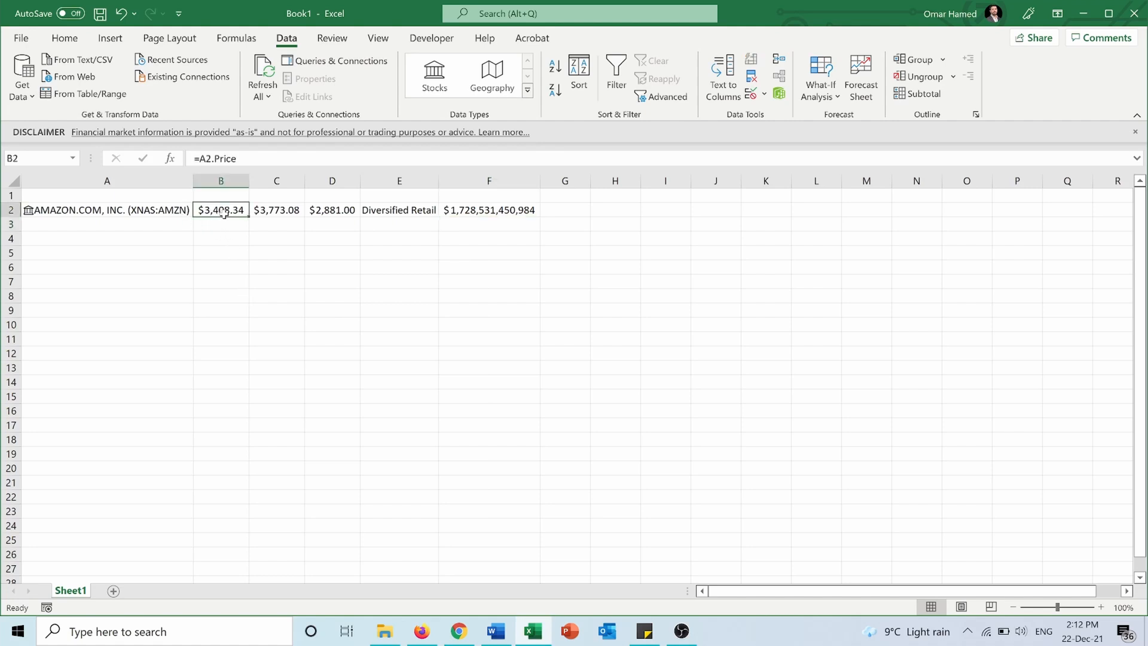
{"action": "left_click", "coordinate": [276, 210]}
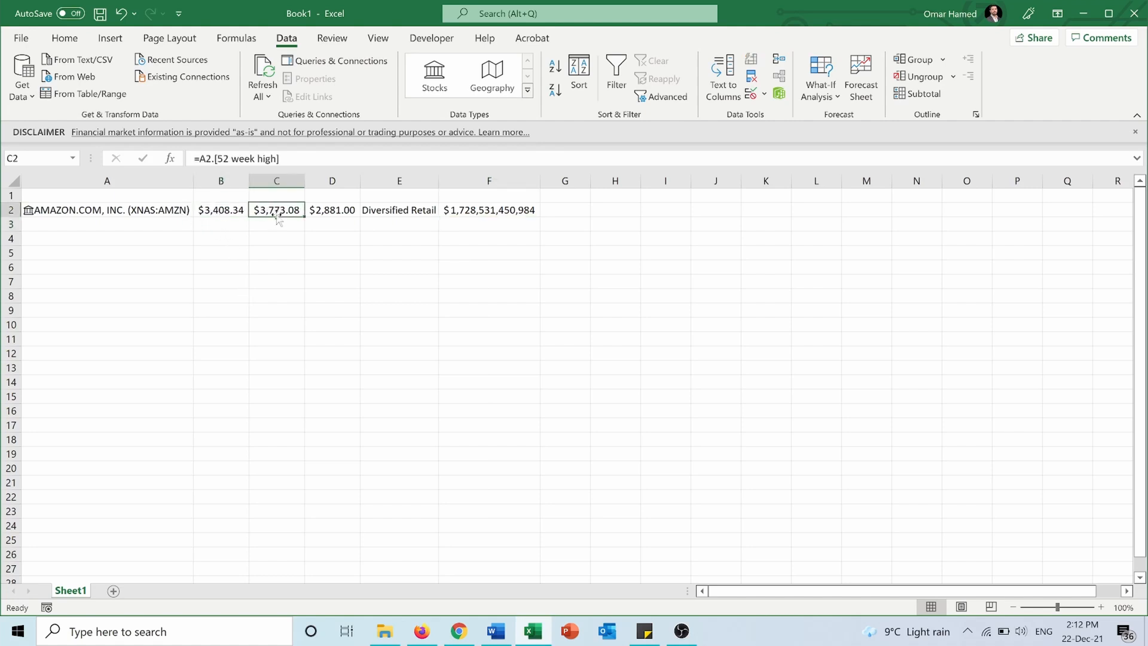
{"action": "left_click", "coordinate": [398, 210]}
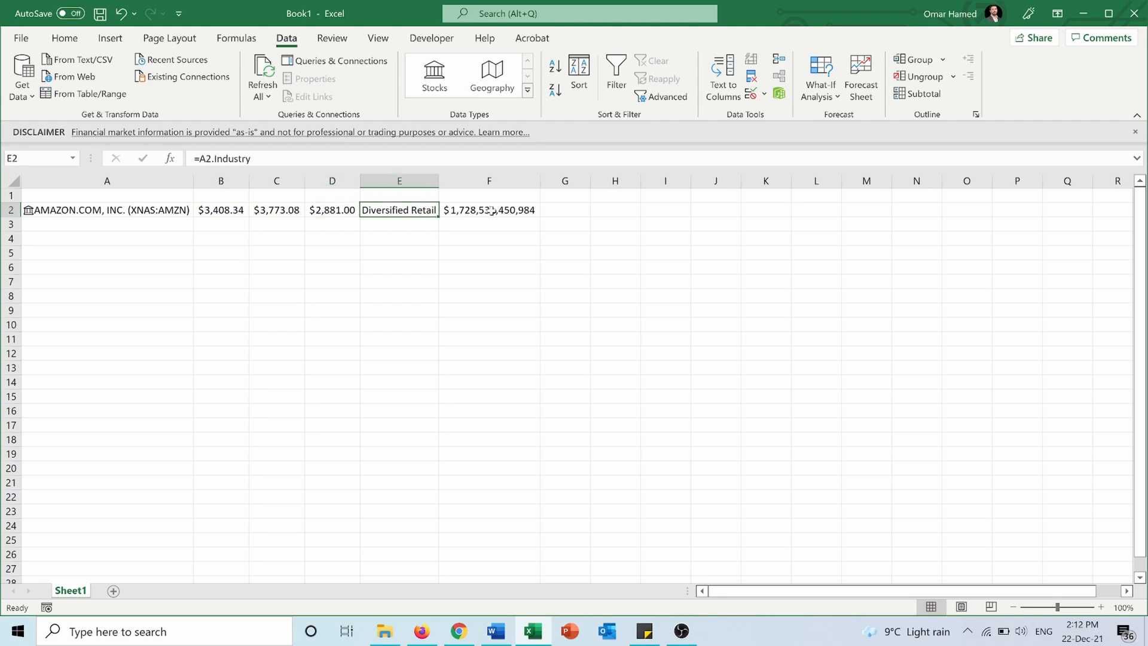
{"action": "left_click", "coordinate": [221, 210]}
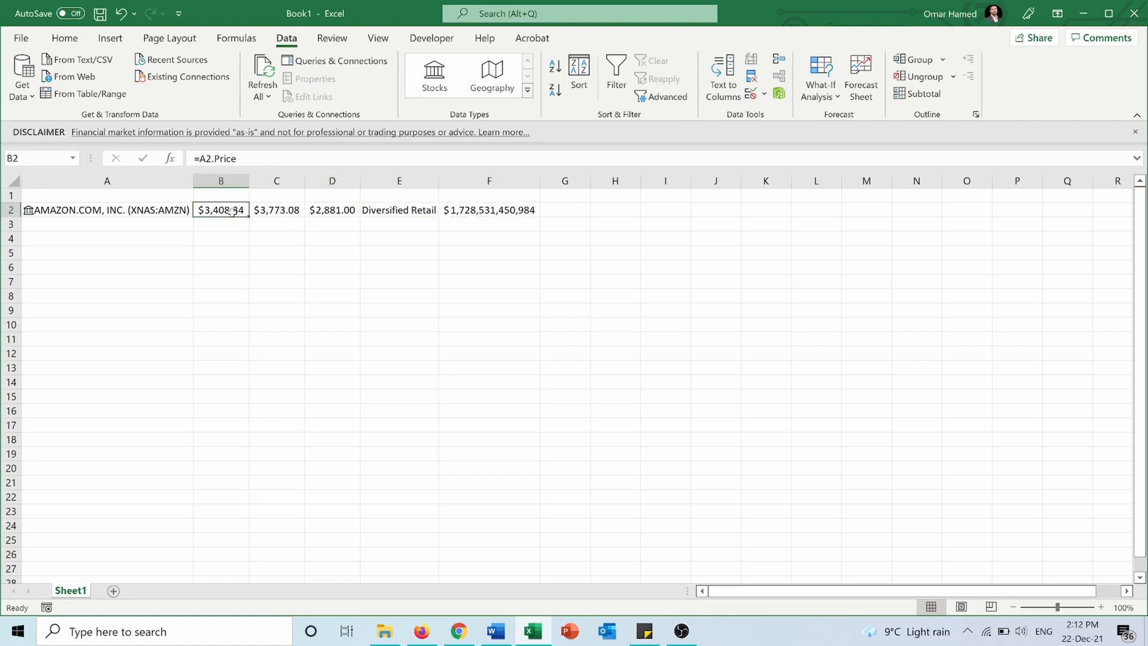
{"action": "left_click", "coordinate": [276, 210]}
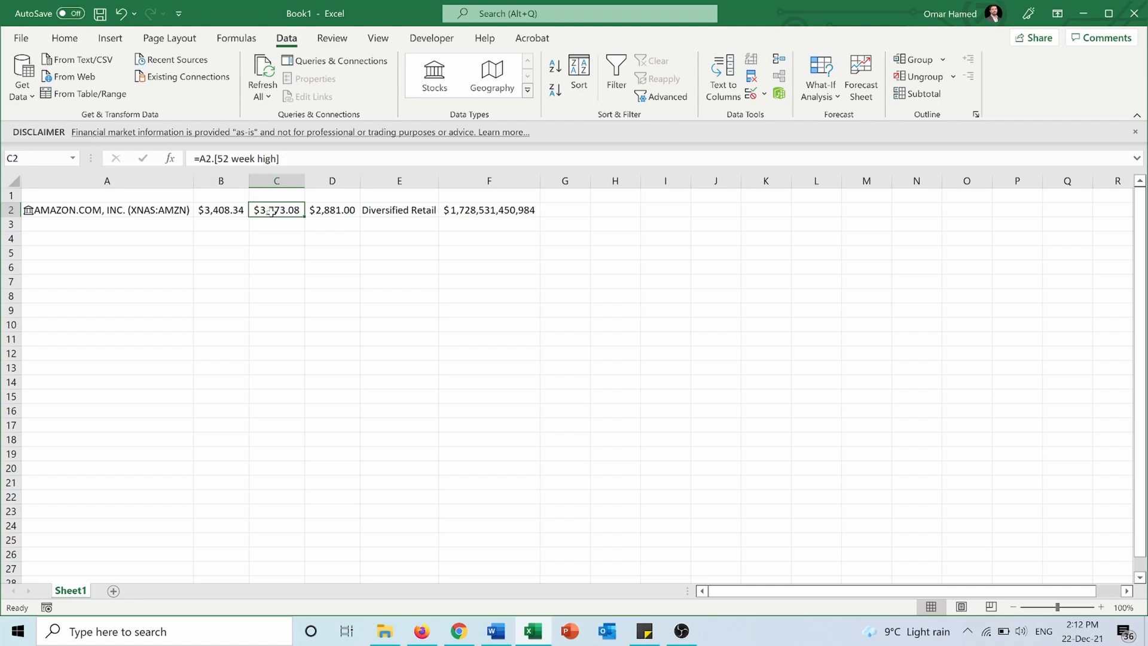
{"action": "left_click", "coordinate": [332, 210]}
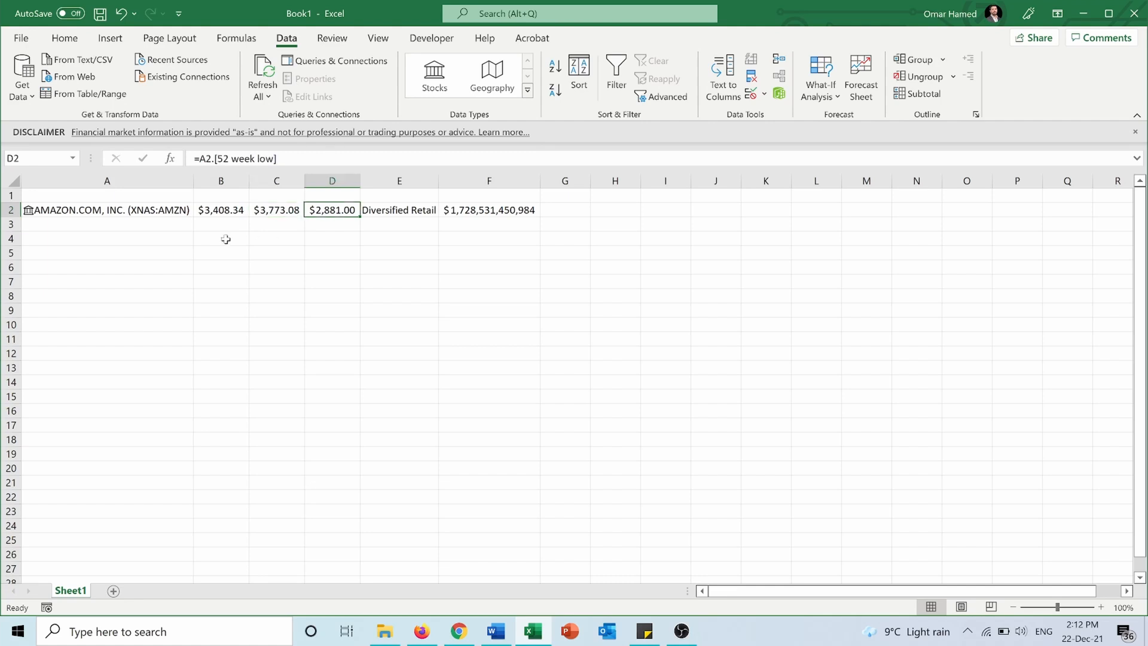
{"action": "mouse_move", "coordinate": [243, 378]}
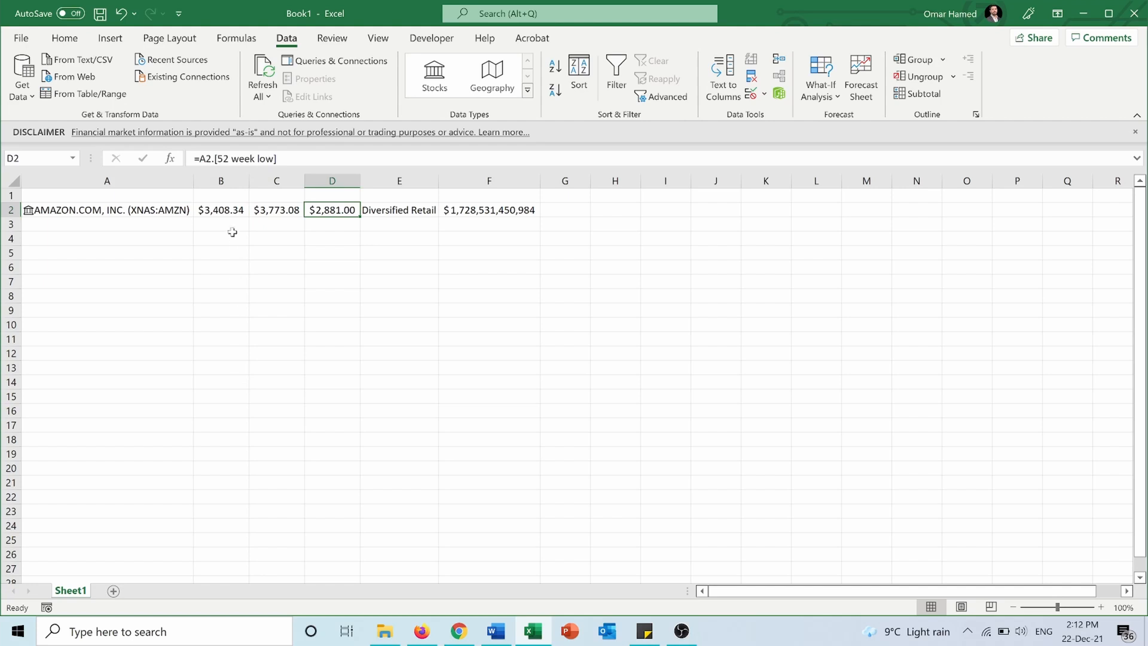
Label B1:F1 as Price, 52 week High, 52 Week Low, Industry and Market Cap.
{"action": "left_click", "coordinate": [221, 195]}
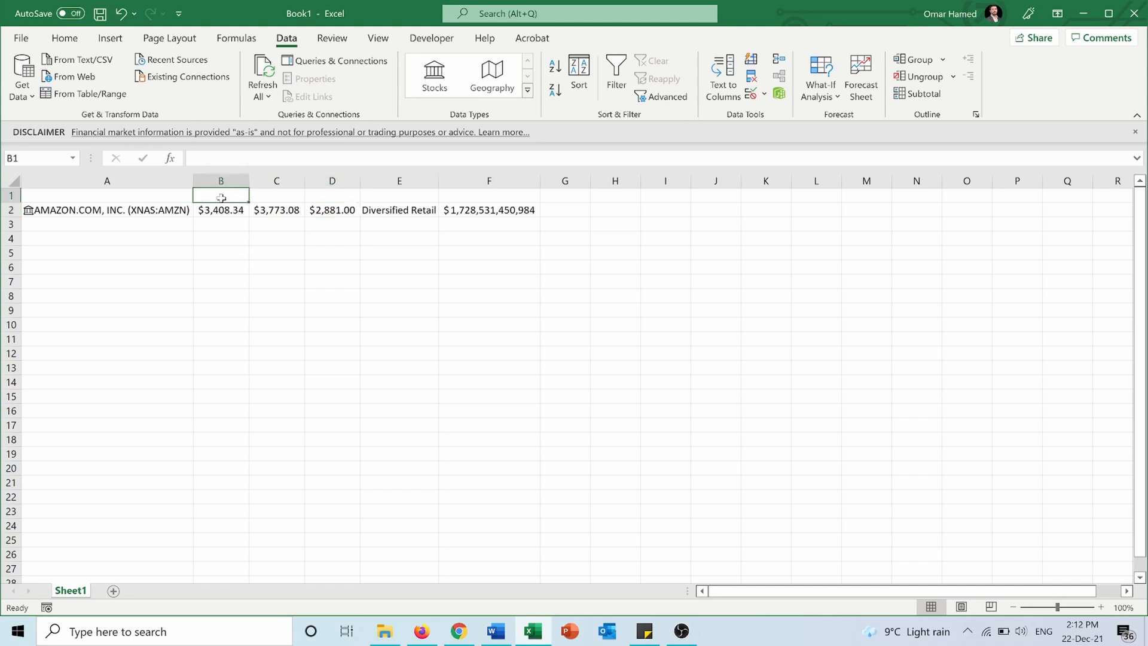
{"action": "type", "text": "Price"}
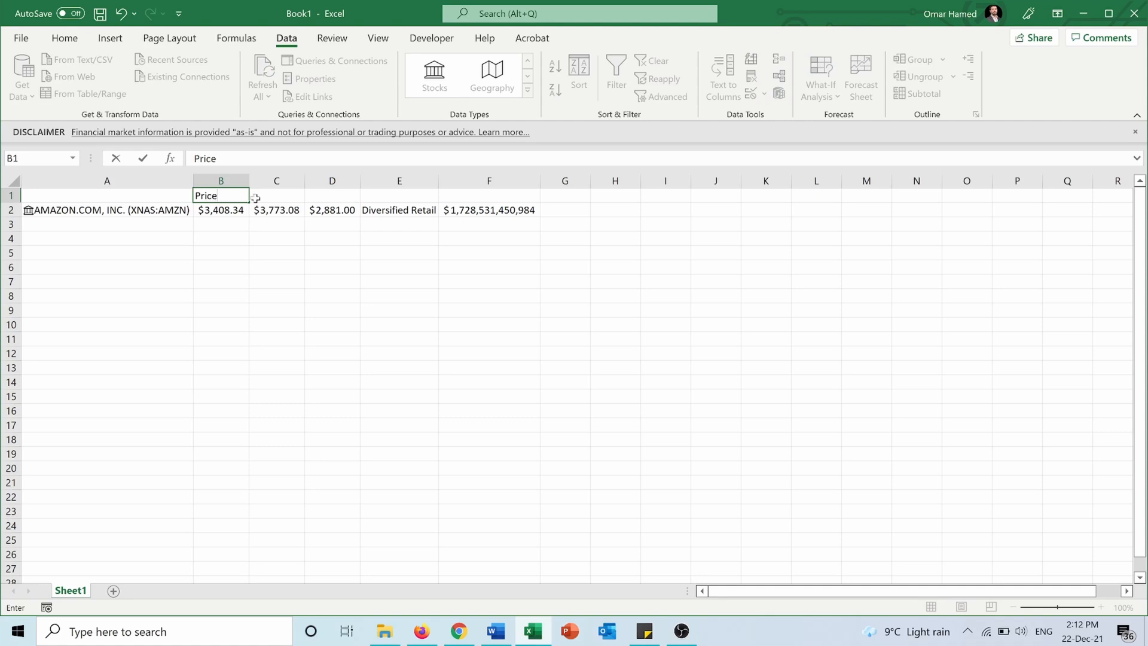
{"action": "type", "text": "52 week H"}
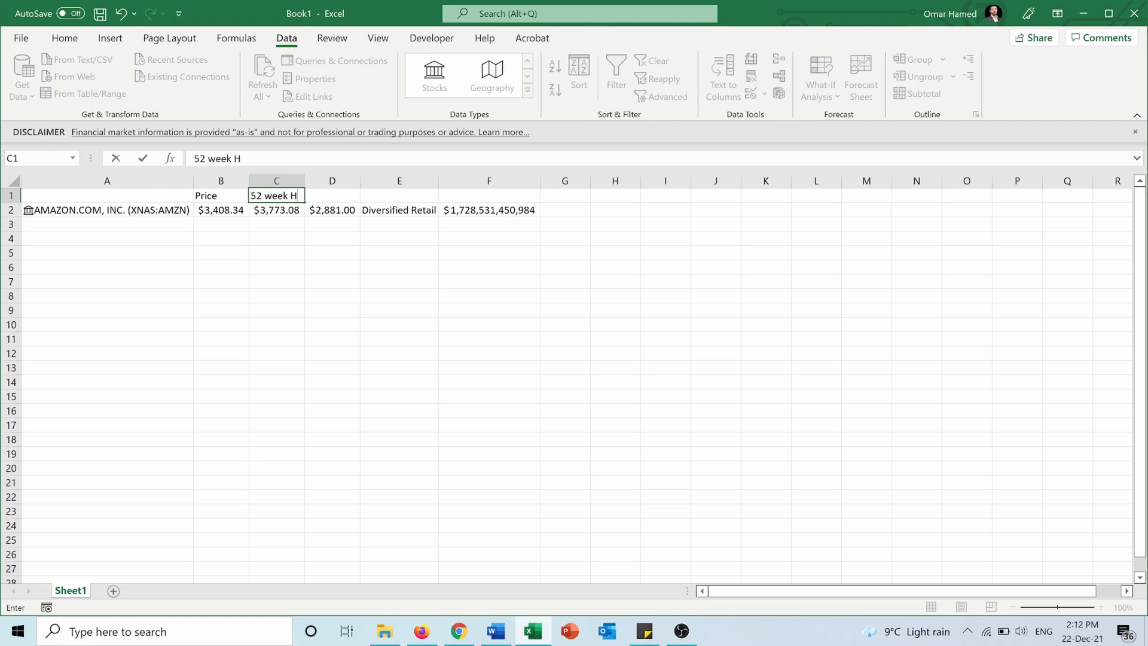
{"action": "type", "text": "52 Week Lo"}
{"action": "left_click", "coordinate": [400, 195]}
{"action": "type", "text": "Industry"}
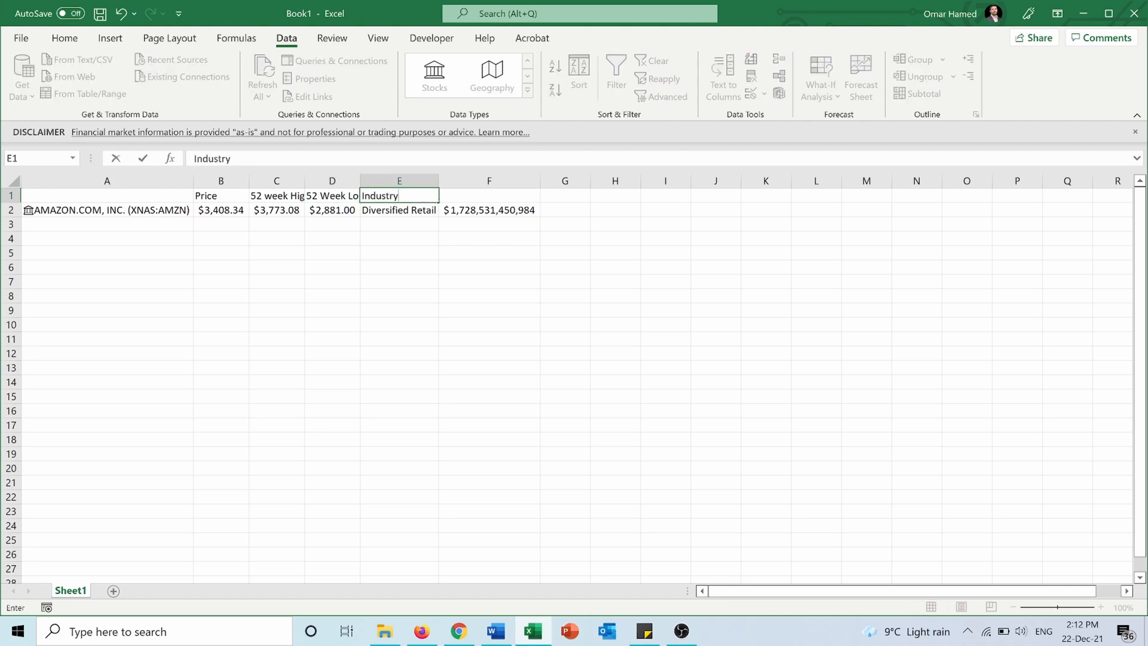
{"action": "left_click", "coordinate": [488, 195]}
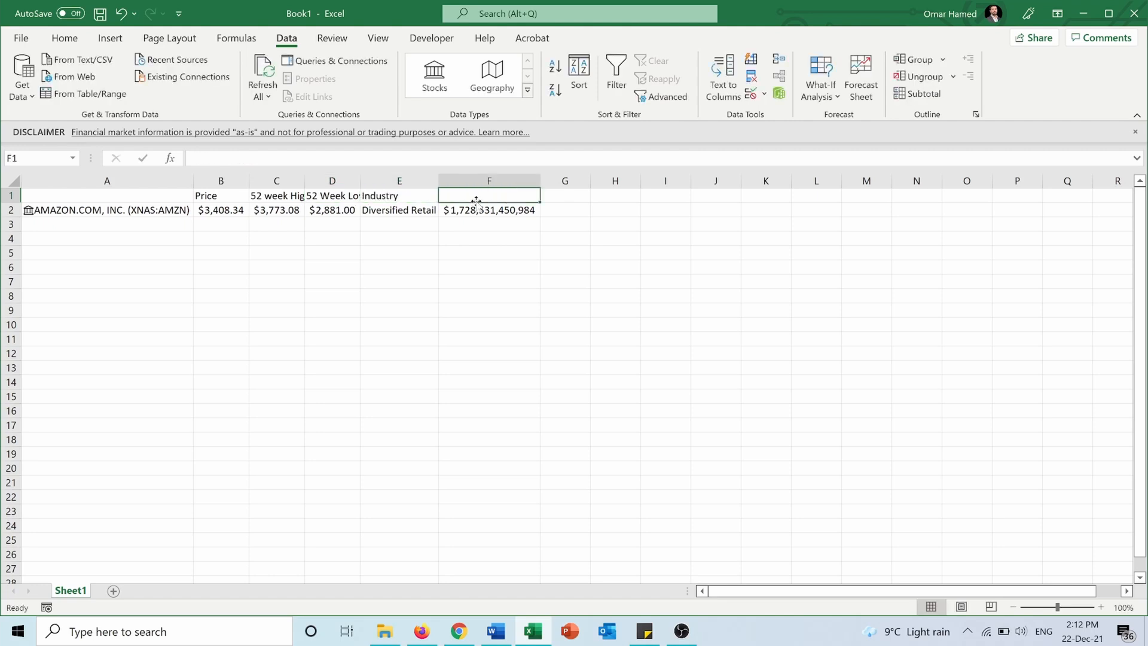
{"action": "type", "text": "Market Cap"}
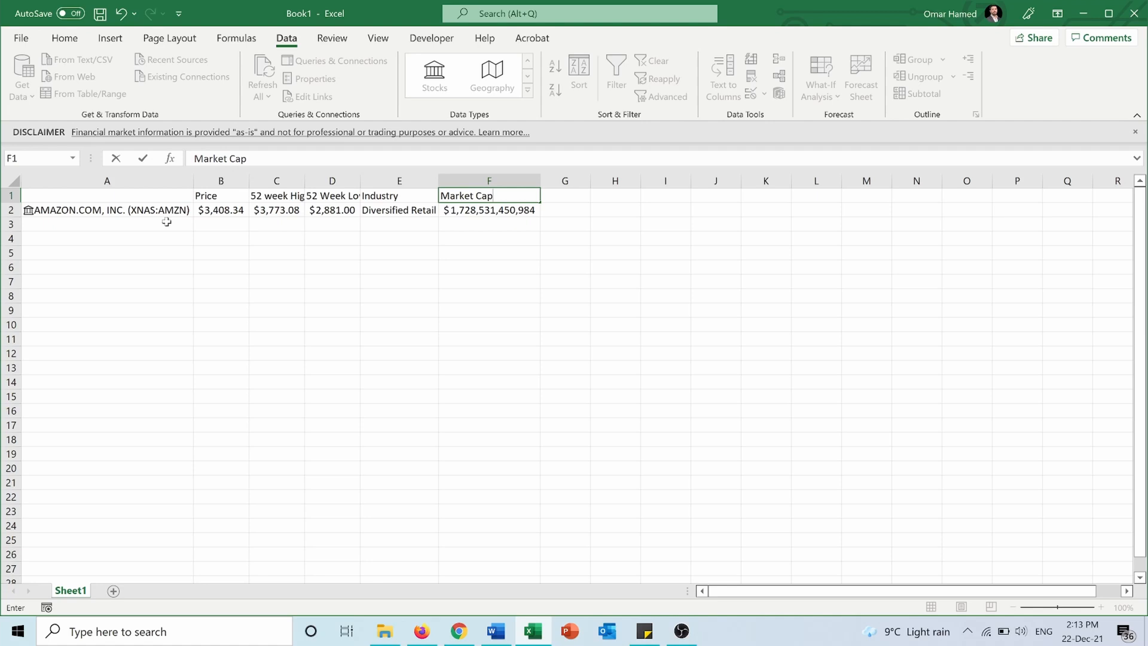
{"action": "left_click", "coordinate": [107, 223]}
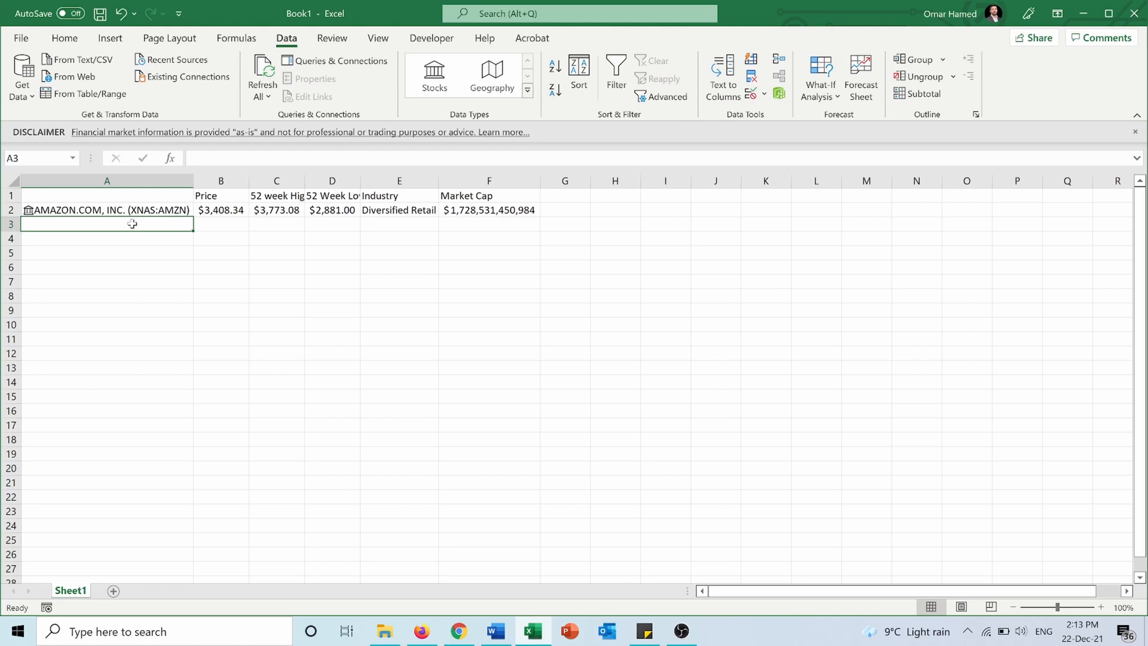
Enter Apple in A3 and convert it to linked stock APPLE INC. (XNAS:AAPL).
{"action": "type", "text": "Apple"}
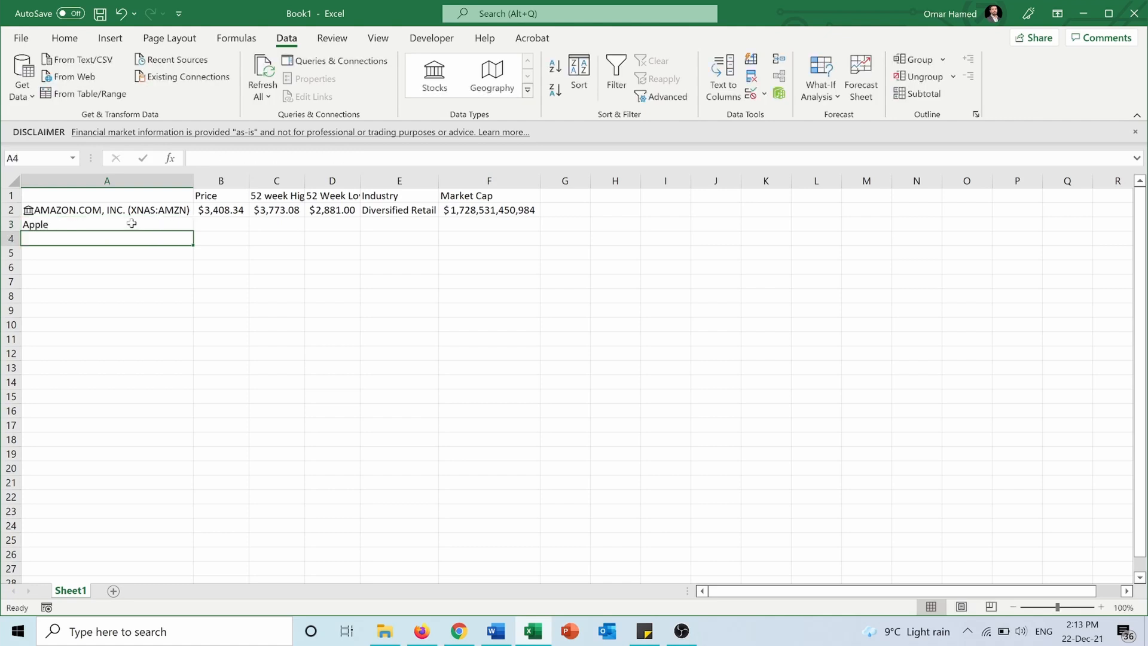
{"action": "left_click", "coordinate": [433, 75]}
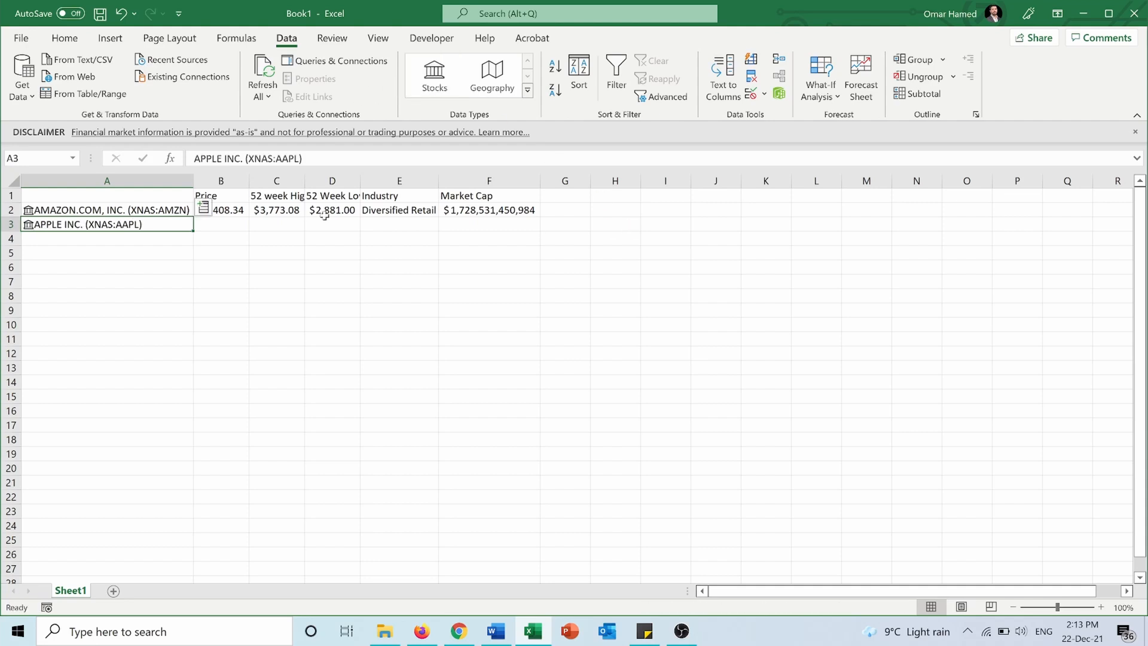
{"action": "mouse_move", "coordinate": [117, 284]}
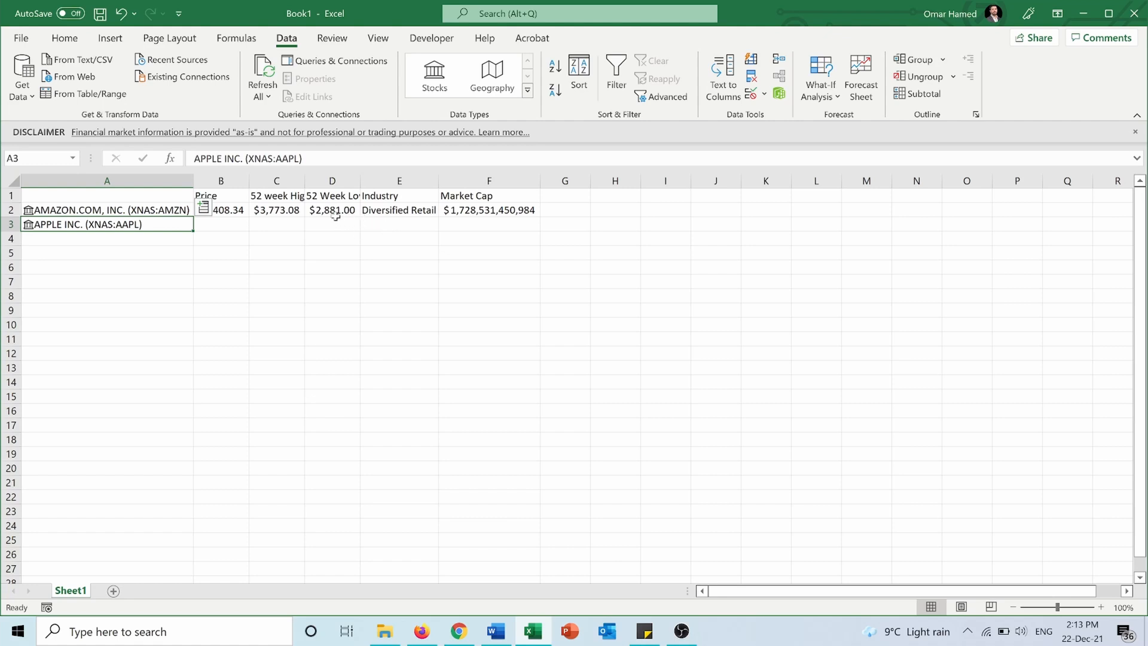
{"action": "left_click", "coordinate": [220, 209]}
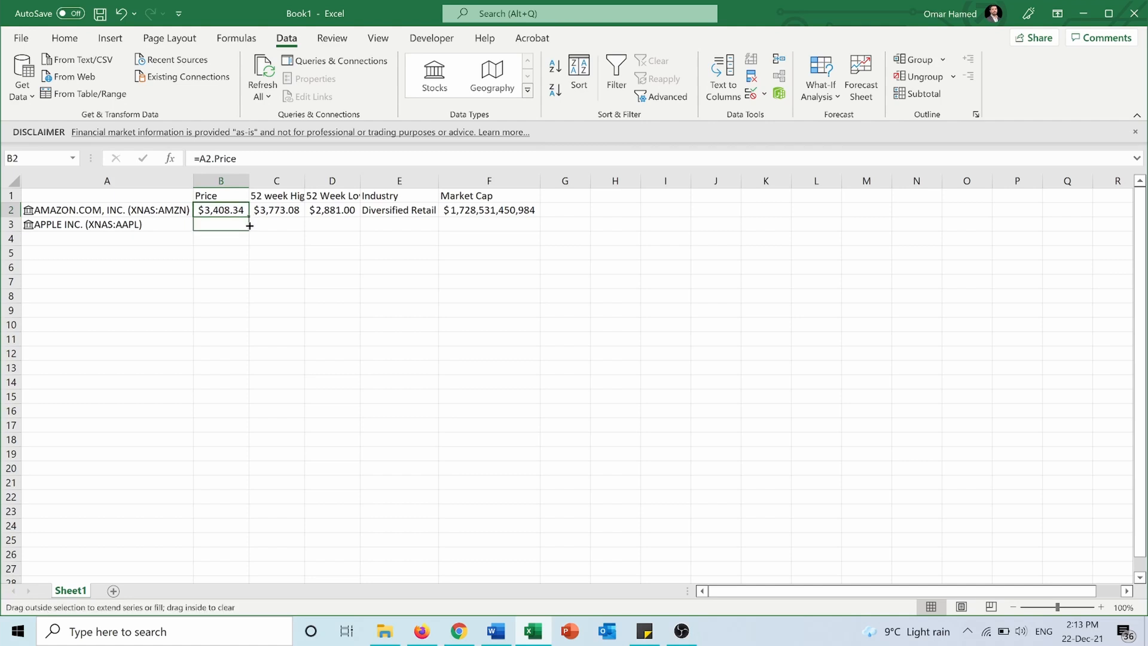
Fill Apple's row from Amazon's formulas, showing $172.99, and autofit the Industry column.
{"action": "left_click_drag", "start_coordinate": [220, 209], "coordinate": [221, 224]}
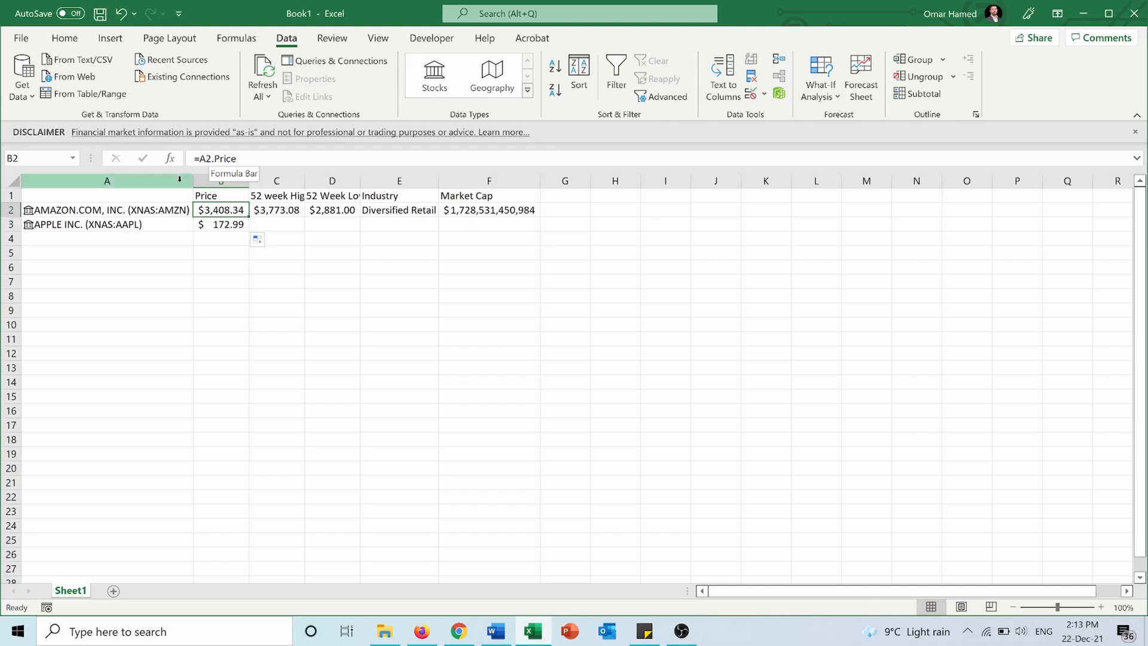
{"action": "left_click", "coordinate": [220, 224]}
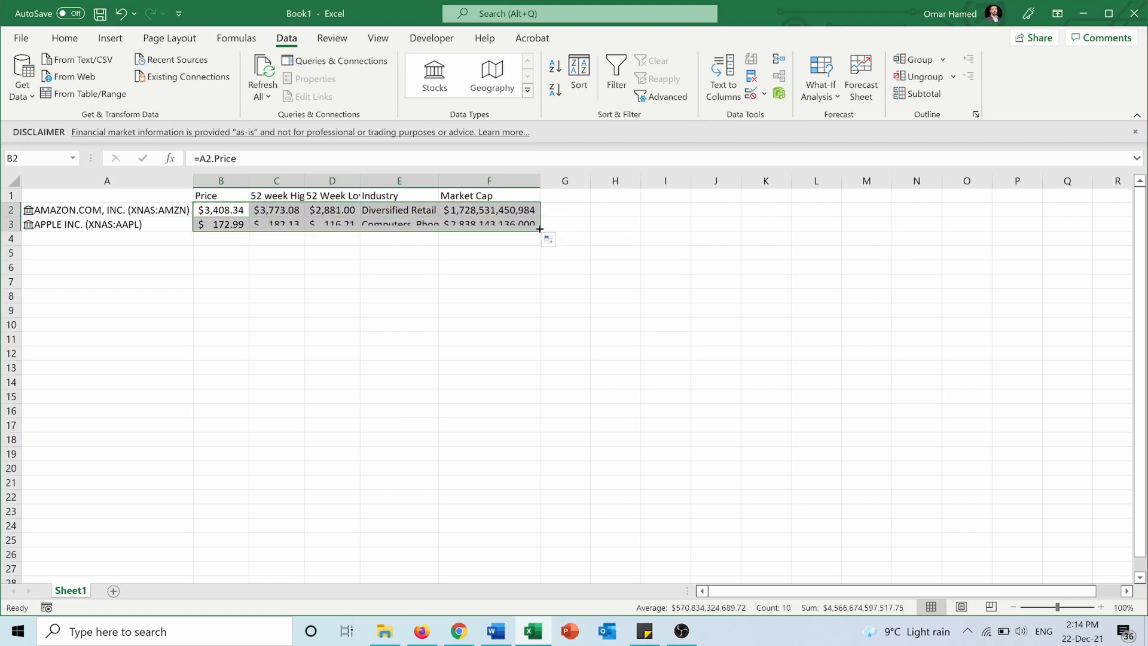
{"action": "left_click", "coordinate": [332, 267]}
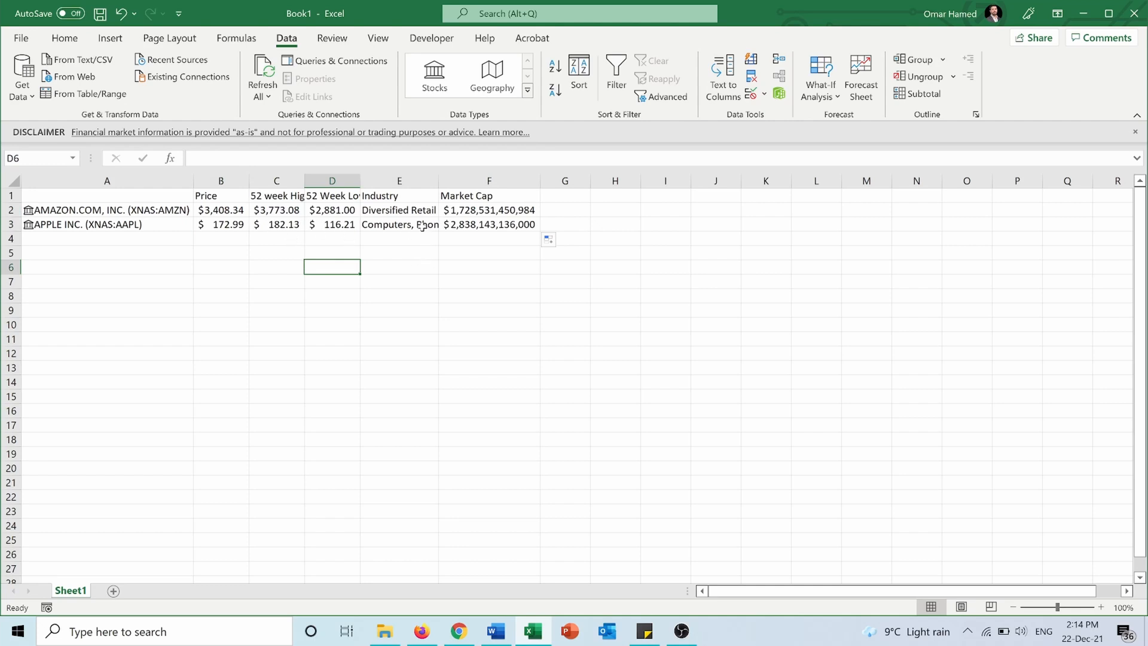
{"action": "left_click", "coordinate": [399, 224]}
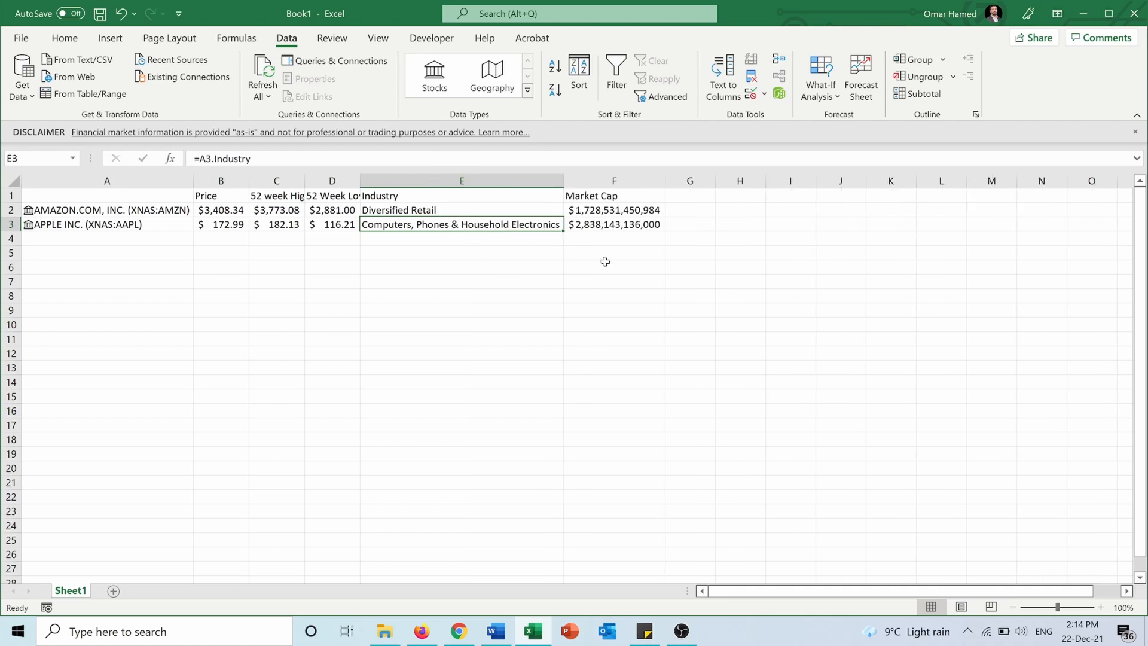
{"action": "left_click", "coordinate": [613, 224]}
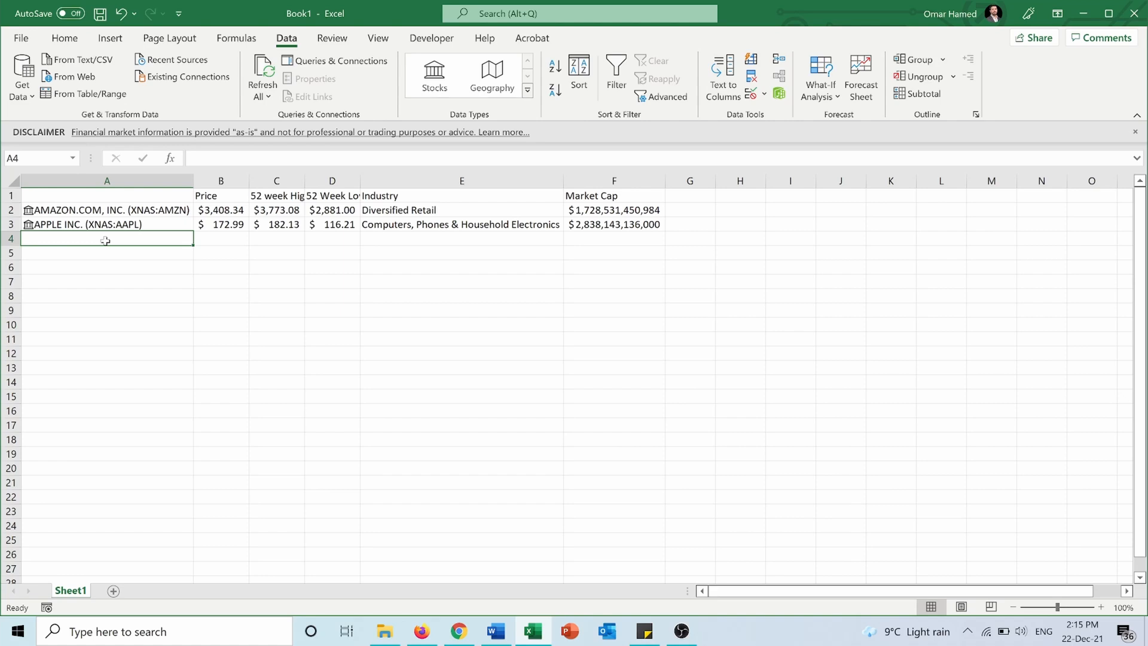
Enter btcusd in A4 and convert it to the linked BTC/USD stock.
{"action": "type", "text": "Btc"}
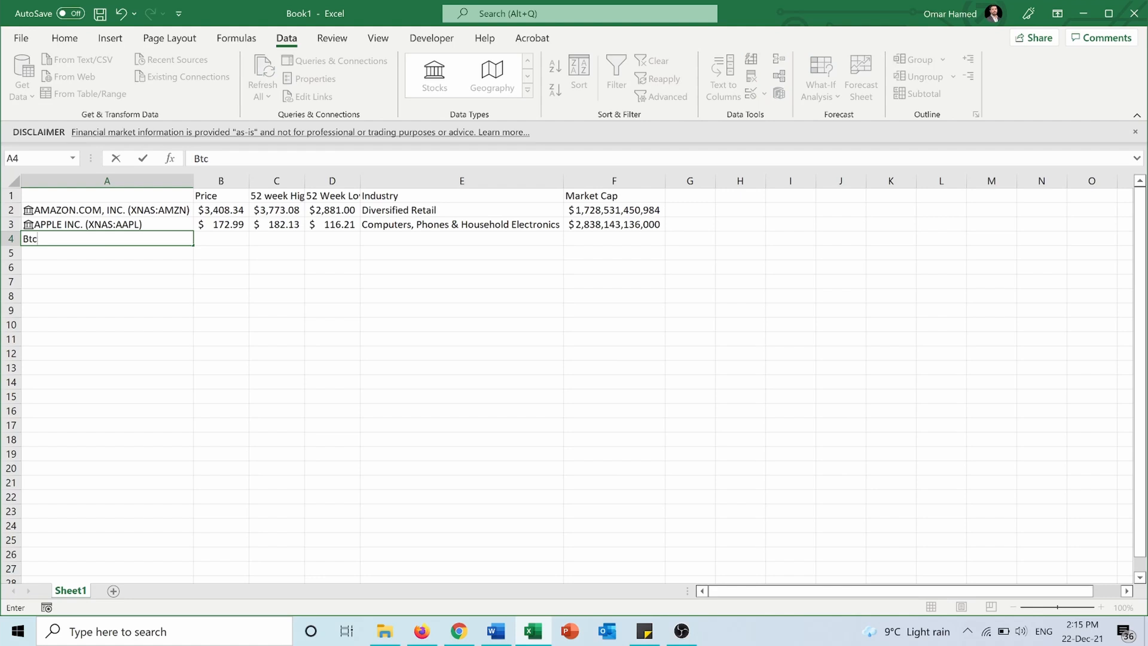
{"action": "type", "text": "u"}
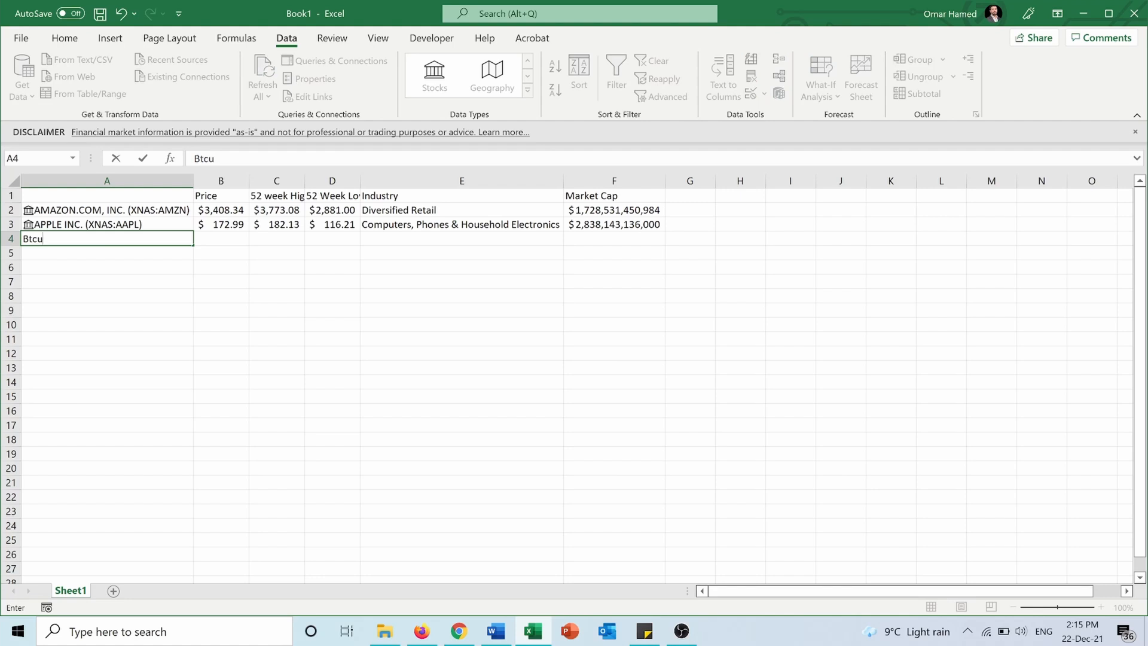
{"action": "type", "text": "sd"}
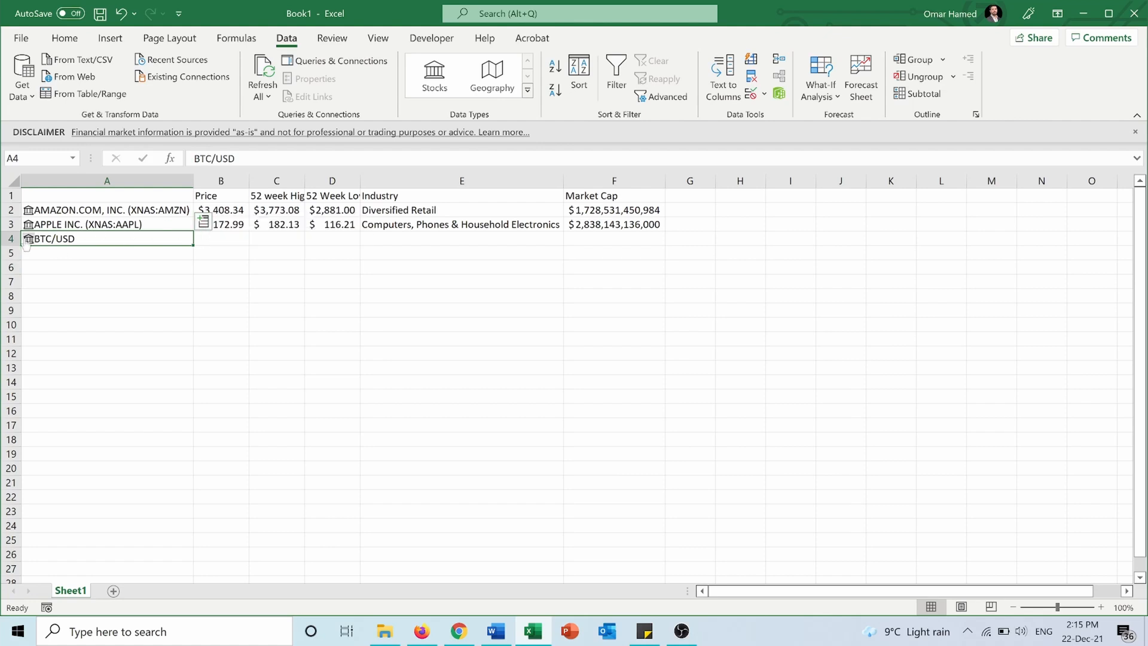
{"action": "left_click", "coordinate": [27, 238]}
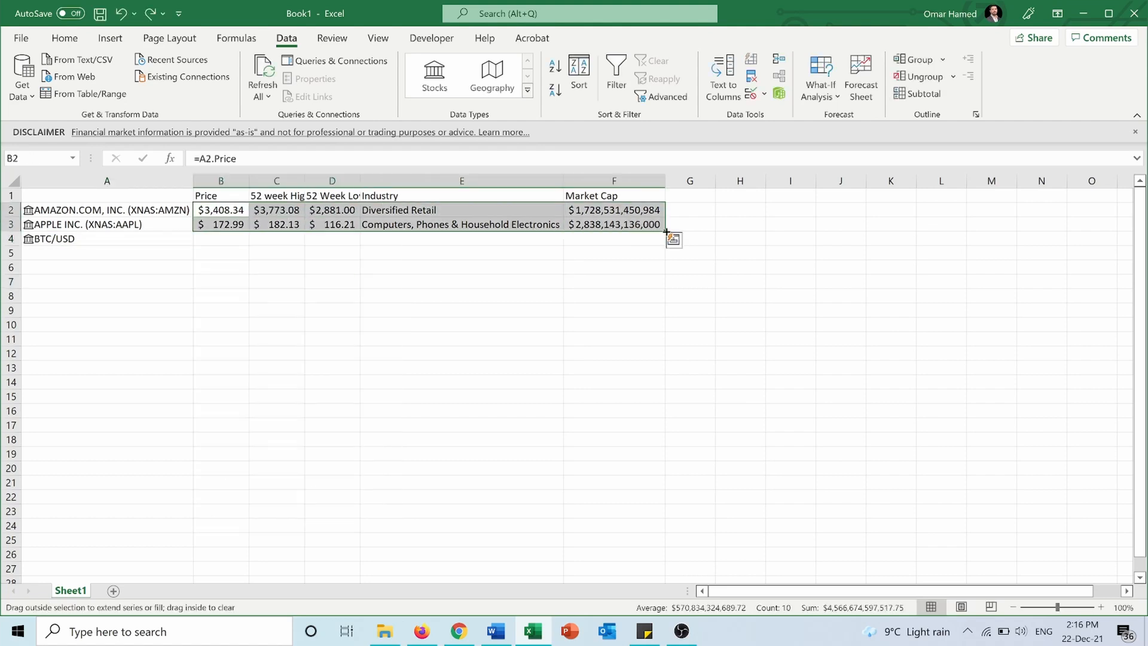
Fill the stock figures down into BTC/USD's row, giving price $49,114.96.
{"action": "left_click_drag", "start_coordinate": [665, 224], "coordinate": [664, 238]}
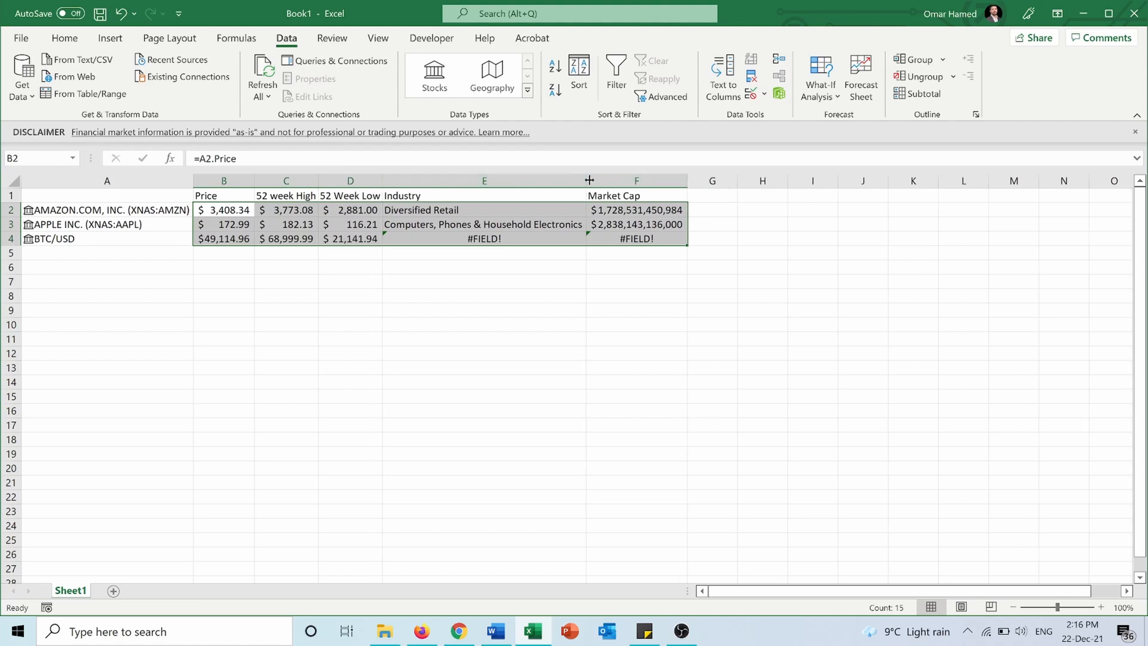
{"action": "left_click", "coordinate": [375, 239]}
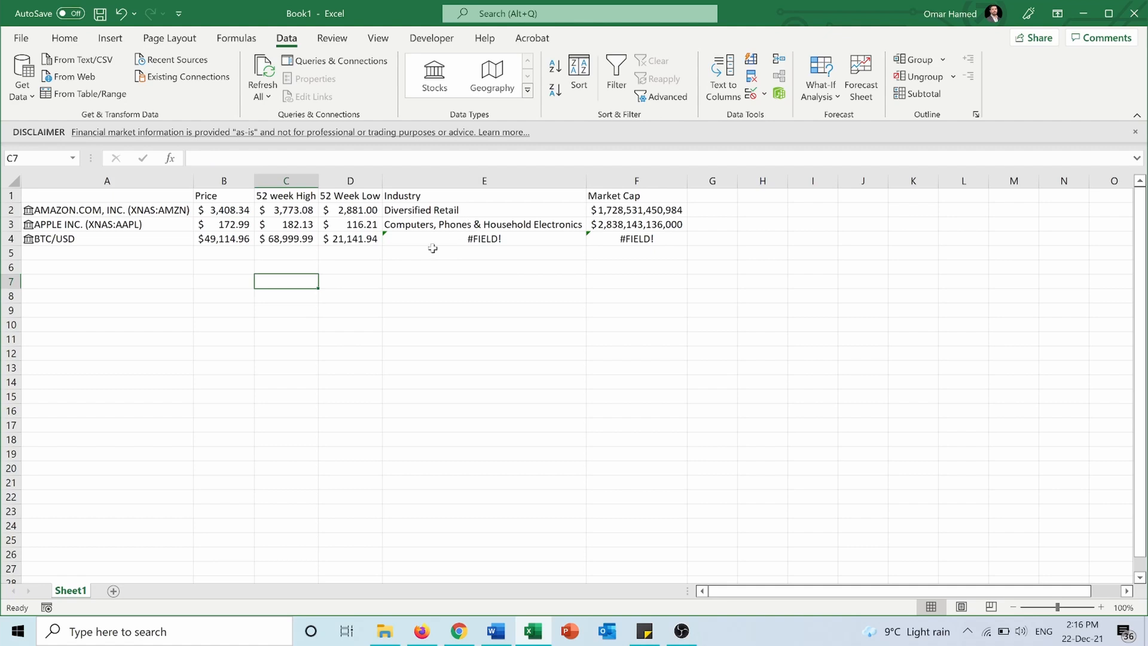
{"action": "mouse_move", "coordinate": [379, 280]}
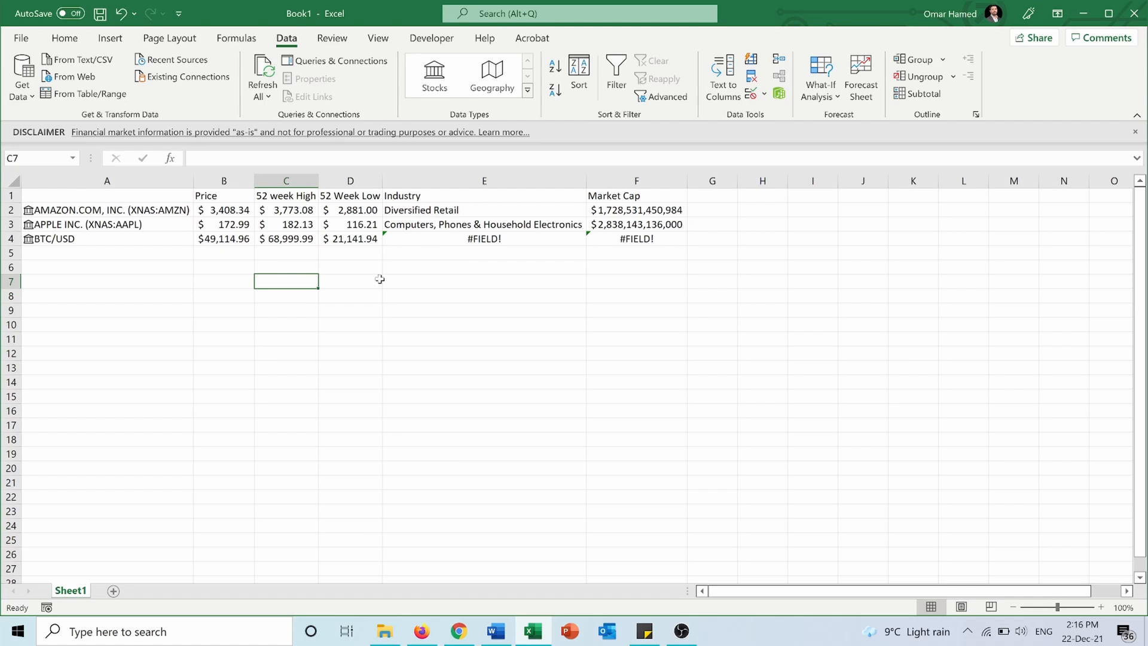
{"action": "mouse_move", "coordinate": [386, 359]}
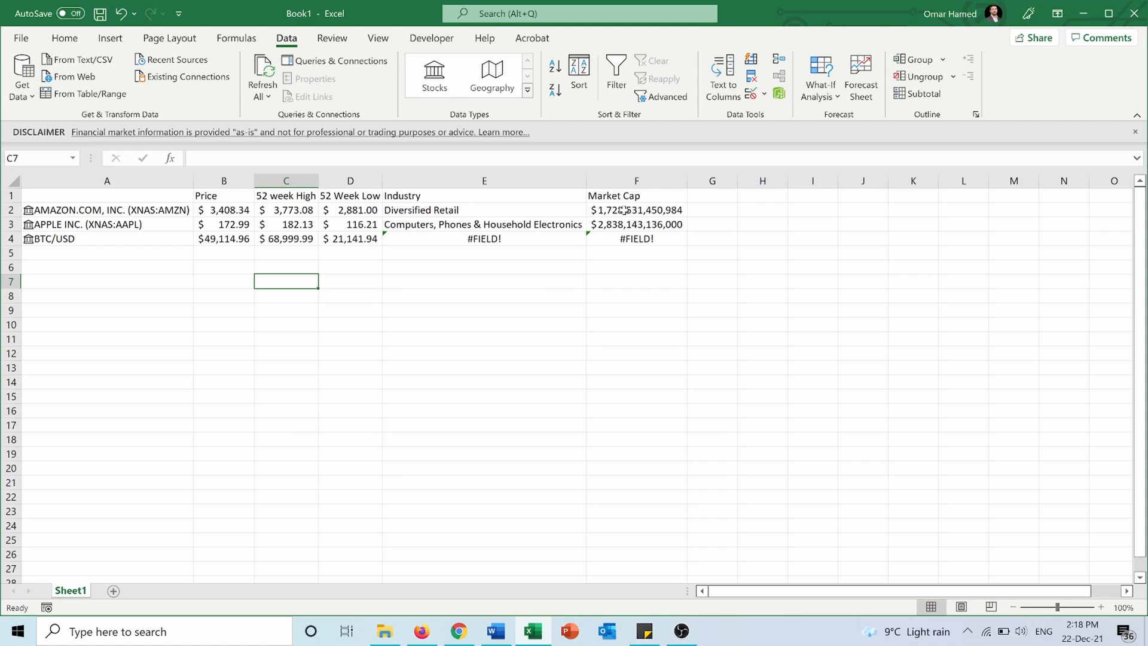
Refresh the Amazon stock data type, then refresh all data in the workbook.
{"action": "left_click", "coordinate": [483, 180]}
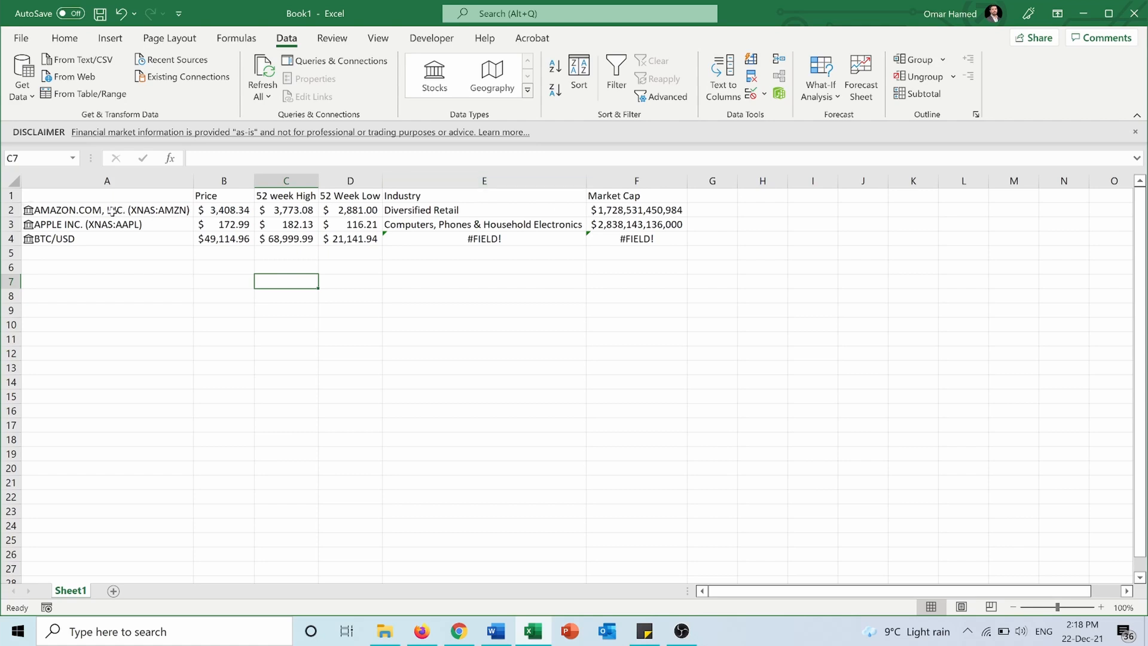
{"action": "left_click", "coordinate": [107, 210]}
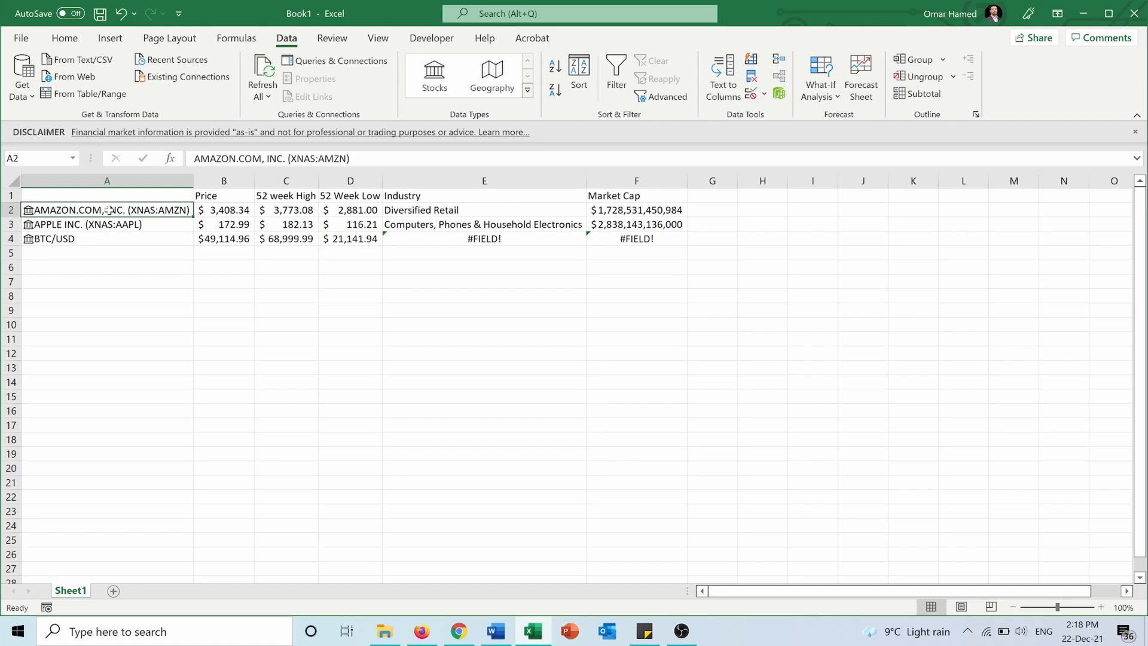
{"action": "right_click", "coordinate": [107, 210]}
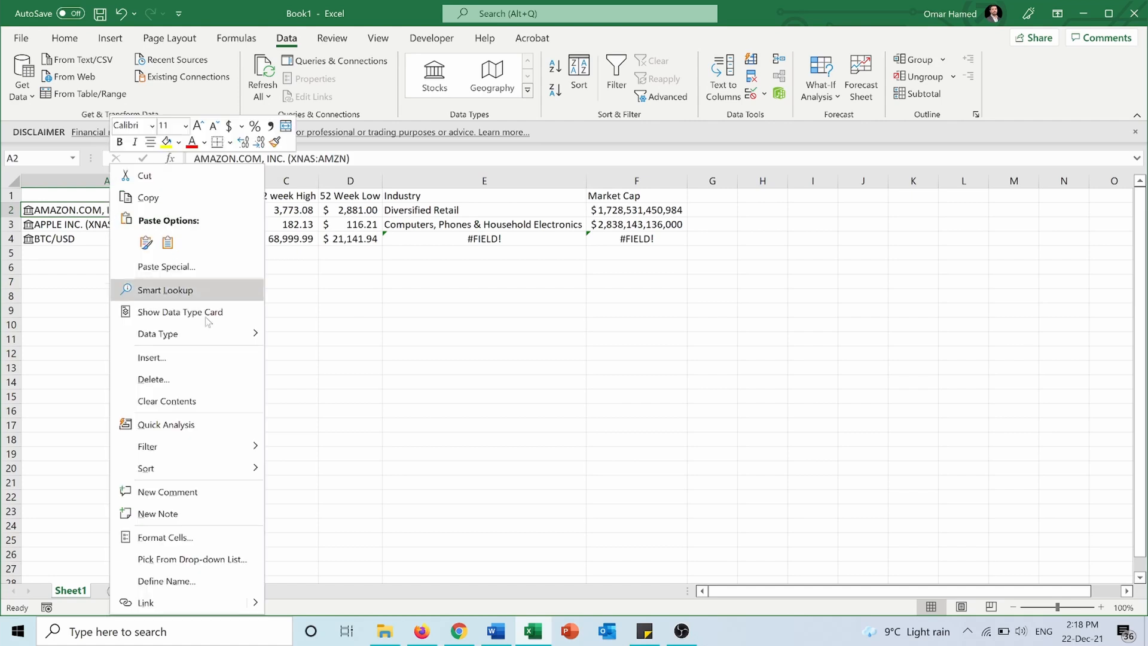
{"action": "mouse_move", "coordinate": [157, 334]}
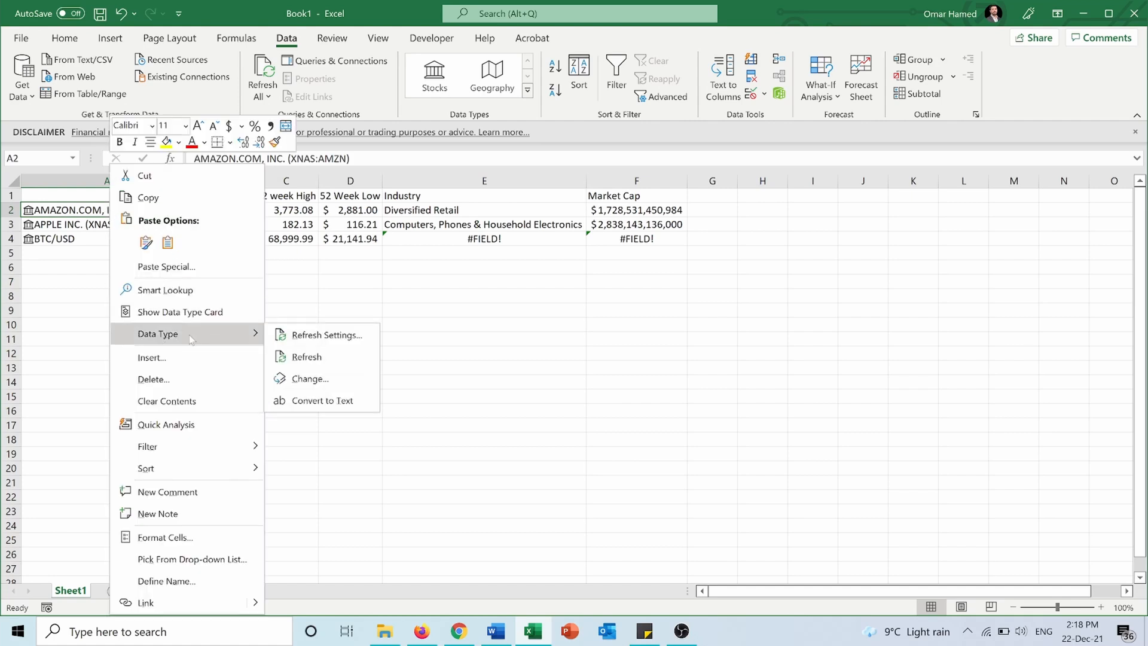
{"action": "mouse_move", "coordinate": [306, 357]}
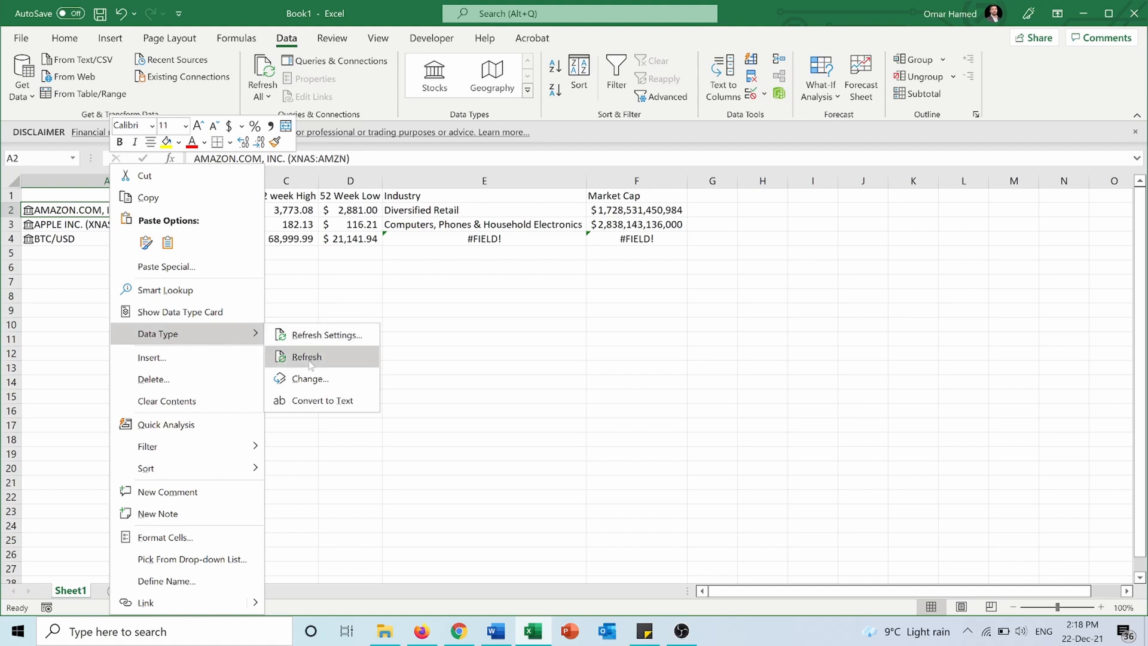
{"action": "left_click", "coordinate": [306, 357]}
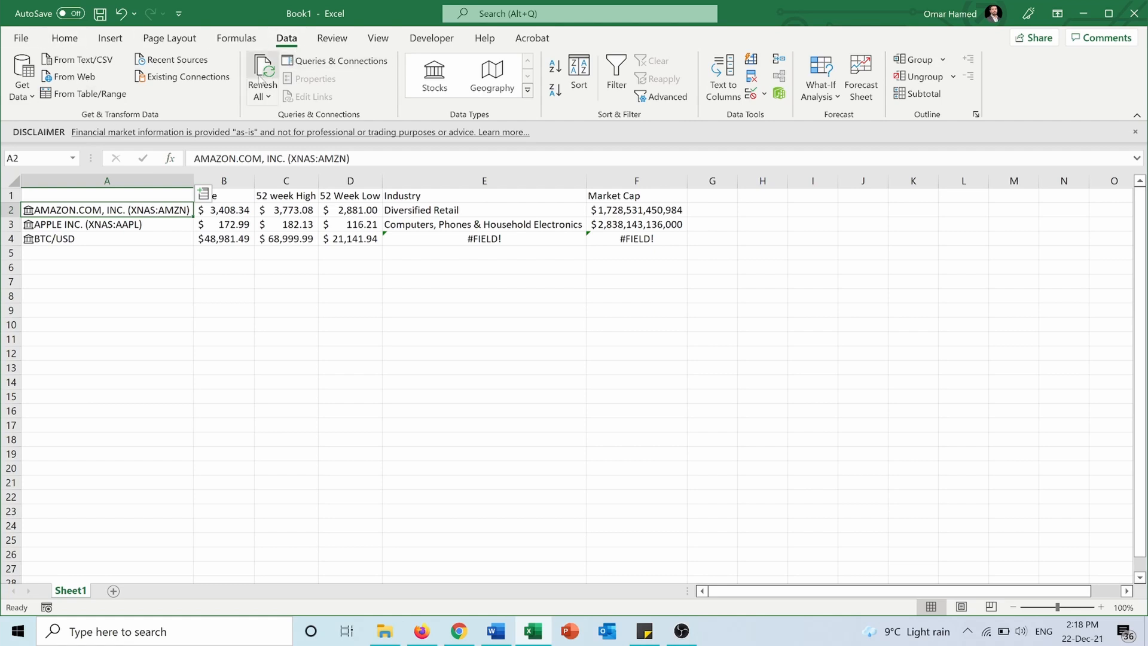
{"action": "left_click", "coordinate": [260, 76]}
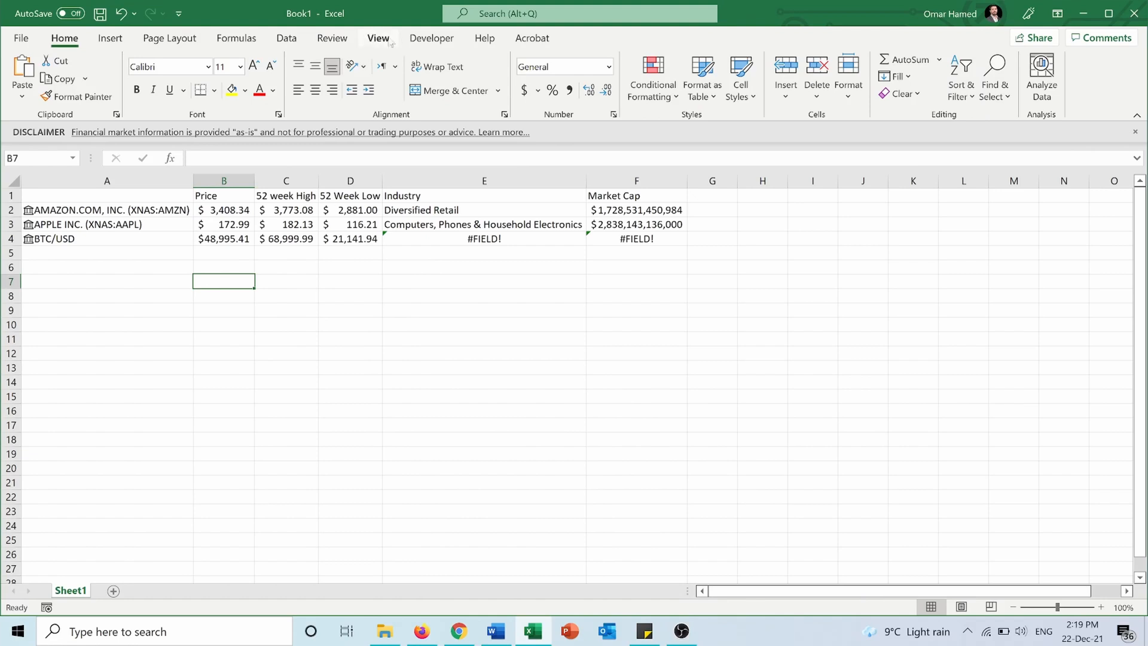
Enable the Developer tab in the ribbon through Excel Options.
{"action": "left_click", "coordinate": [431, 39]}
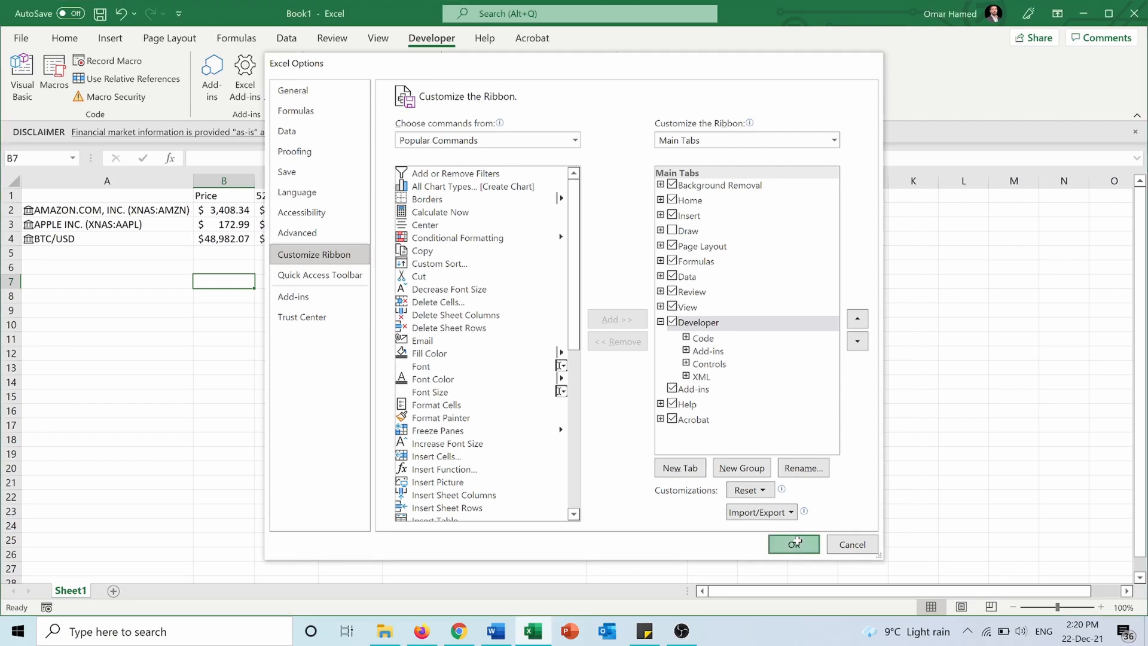
{"action": "left_click", "coordinate": [792, 544]}
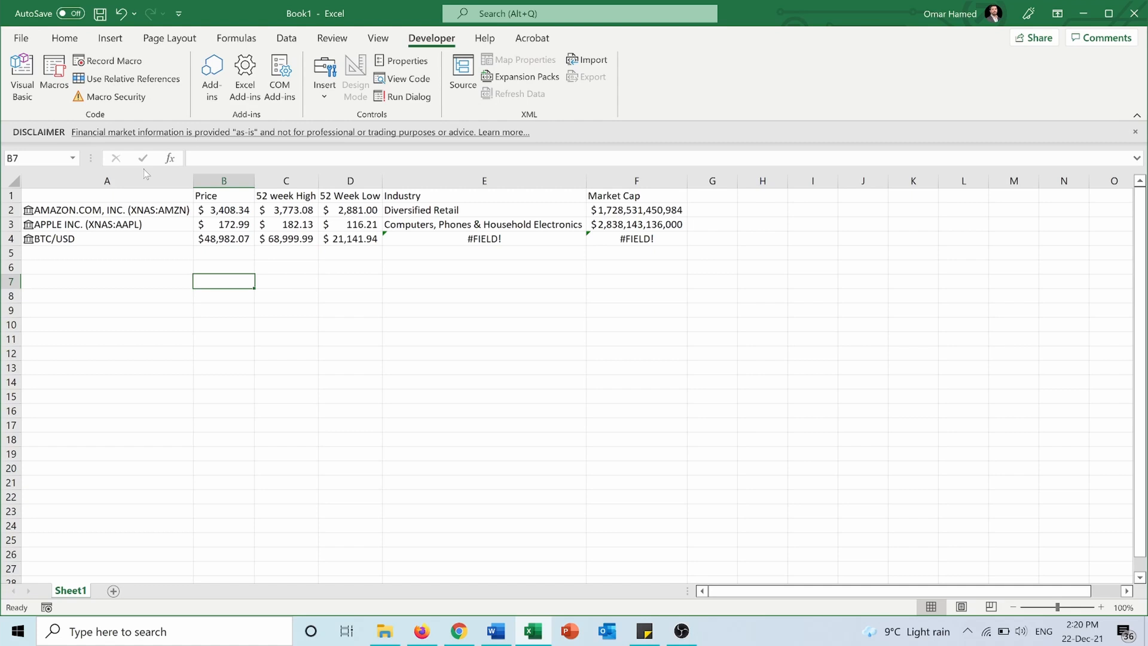
{"action": "mouse_move", "coordinate": [182, 254]}
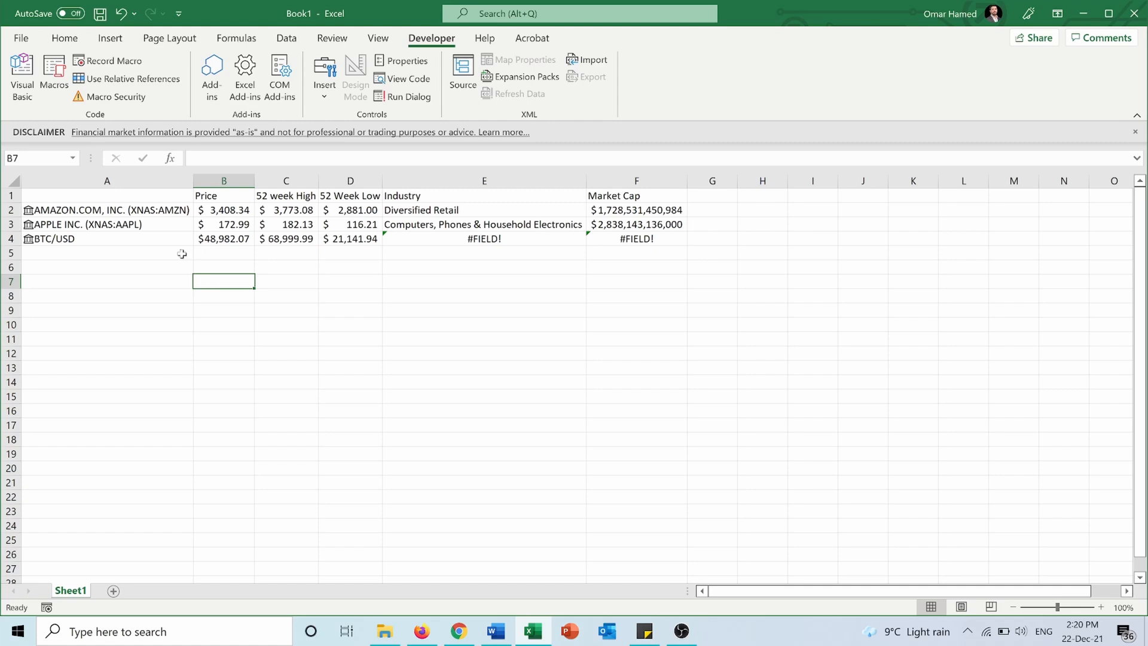
Open ThisWorkbook's code window in the VBA editor for the Workbook_Open macro.
{"action": "left_click", "coordinate": [408, 78]}
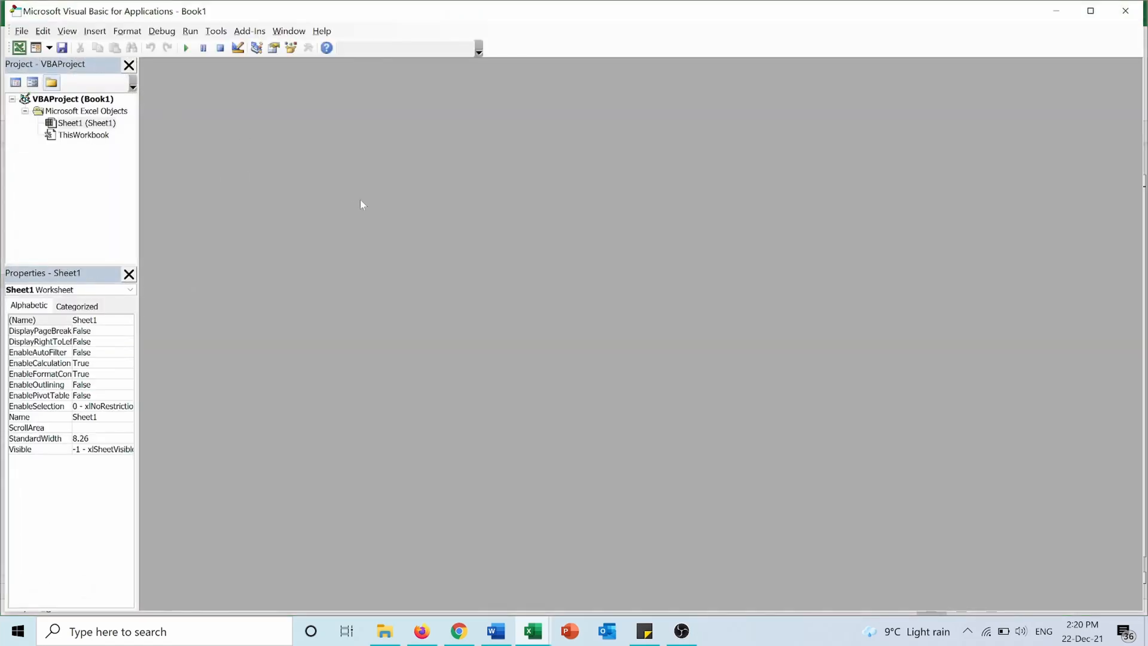
{"action": "mouse_move", "coordinate": [102, 143]}
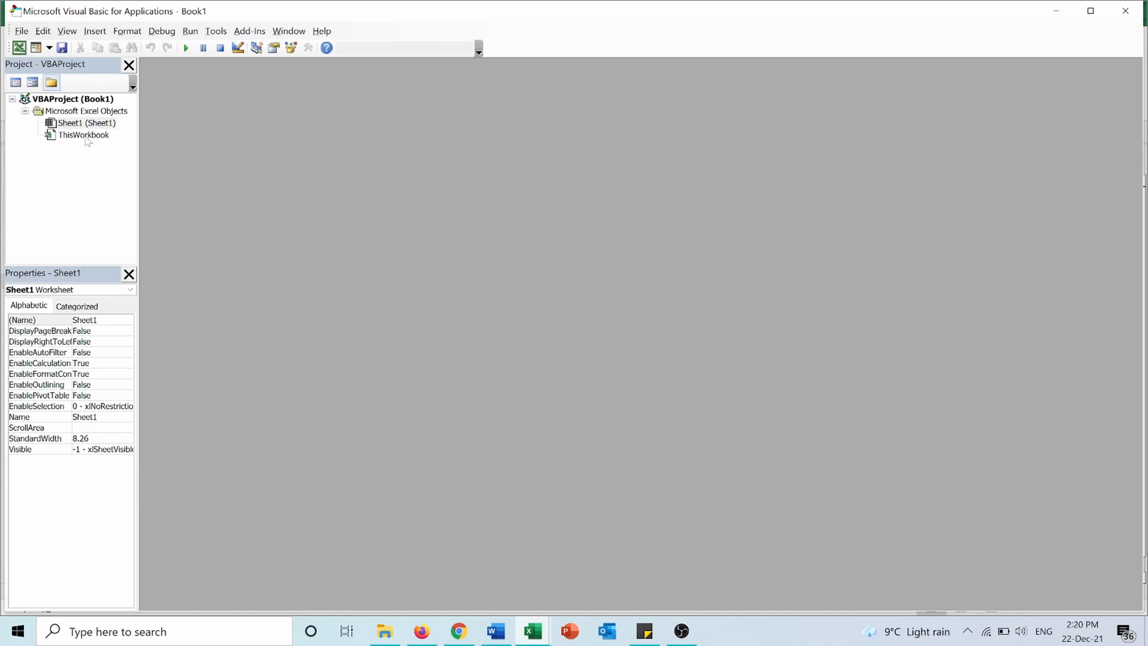
{"action": "left_click", "coordinate": [82, 134]}
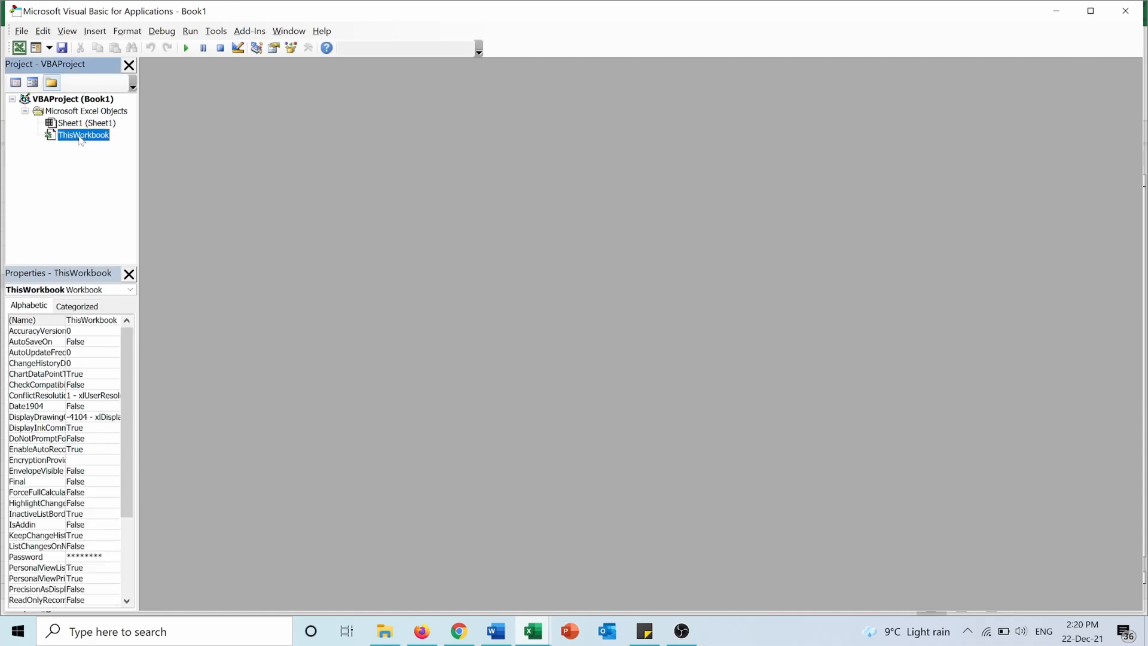
{"action": "double_click", "coordinate": [82, 135]}
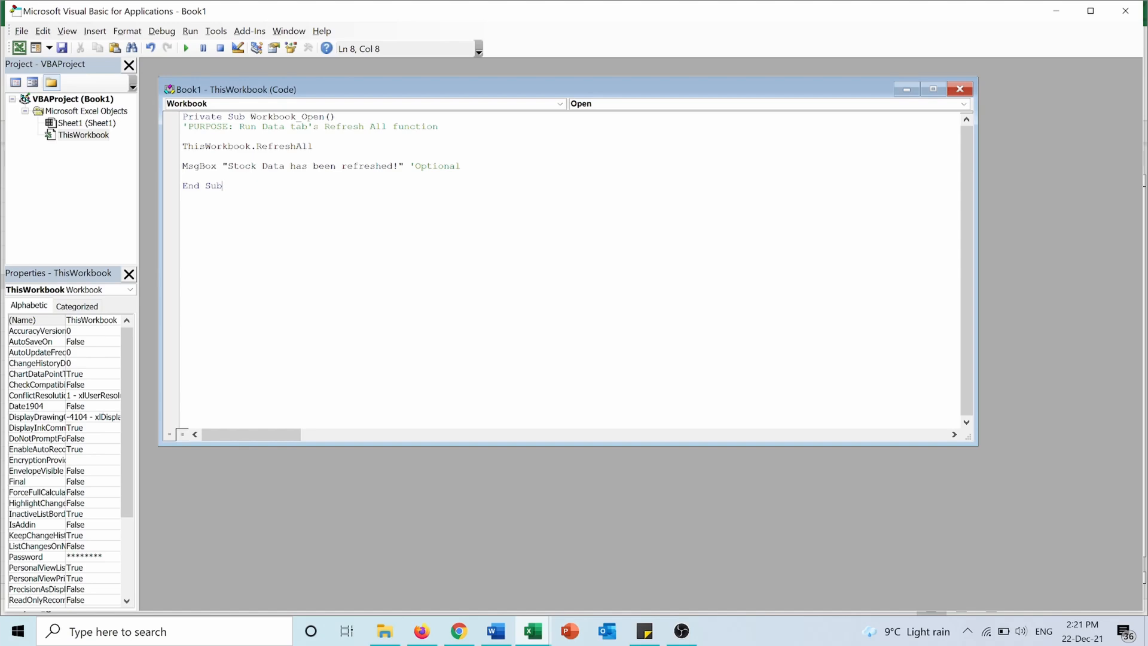
{"action": "mouse_move", "coordinate": [1085, 5]}
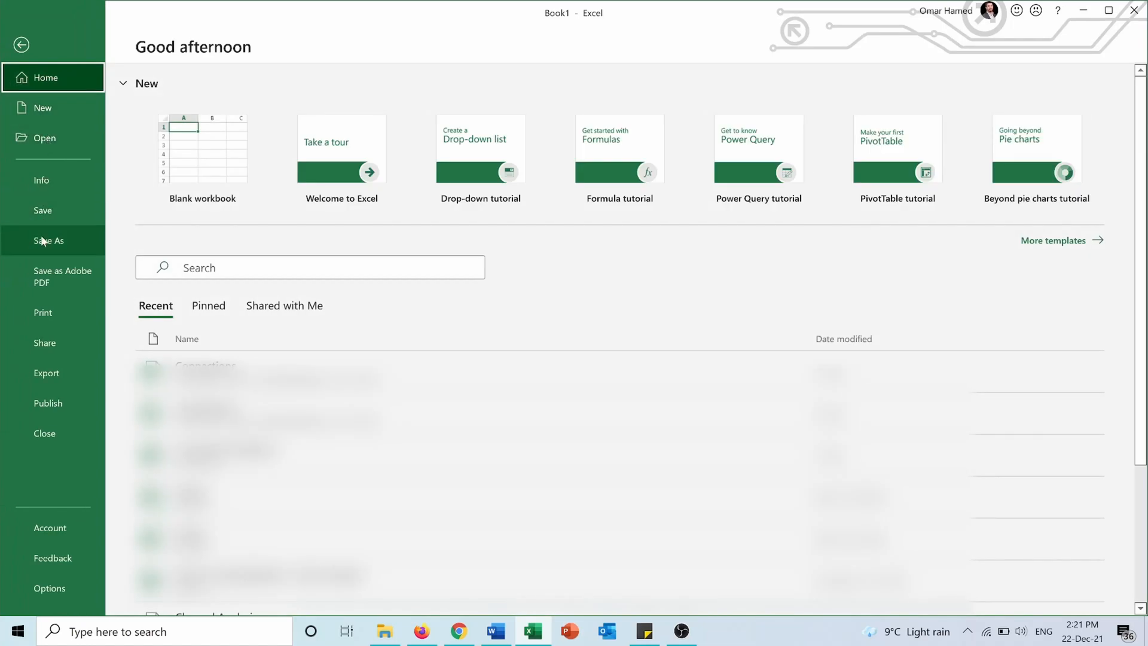
Save the workbook as Stocks in Excel Macro-Enabled Workbook format.
{"action": "left_click", "coordinate": [49, 240]}
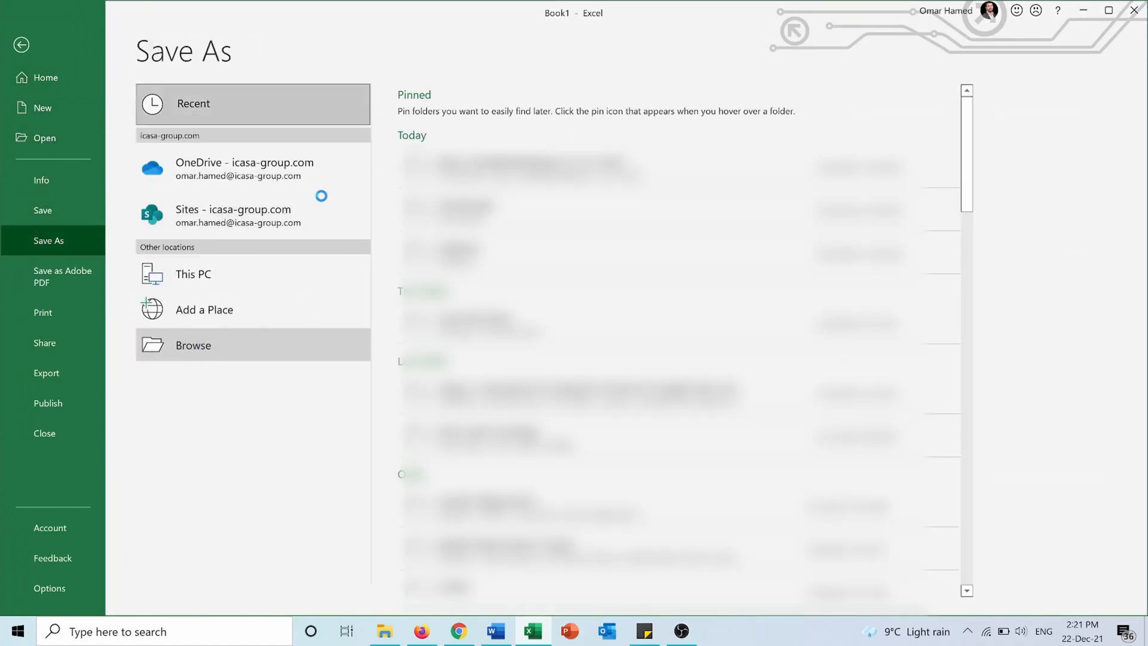
{"action": "left_click", "coordinate": [192, 345]}
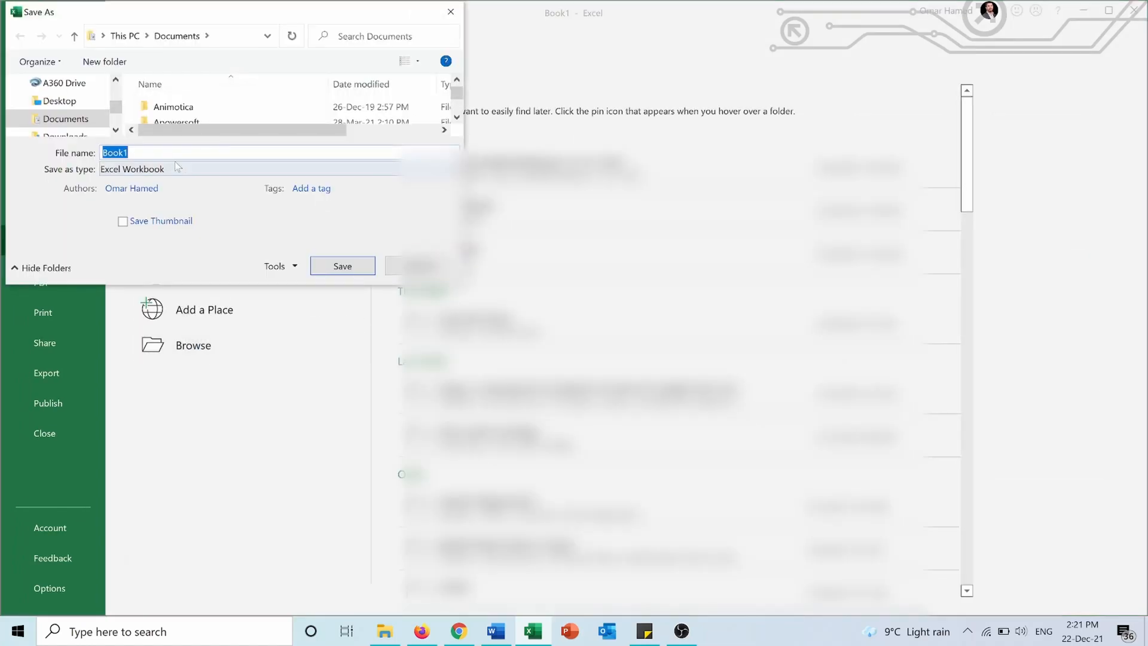
{"action": "type", "text": "Stocks"}
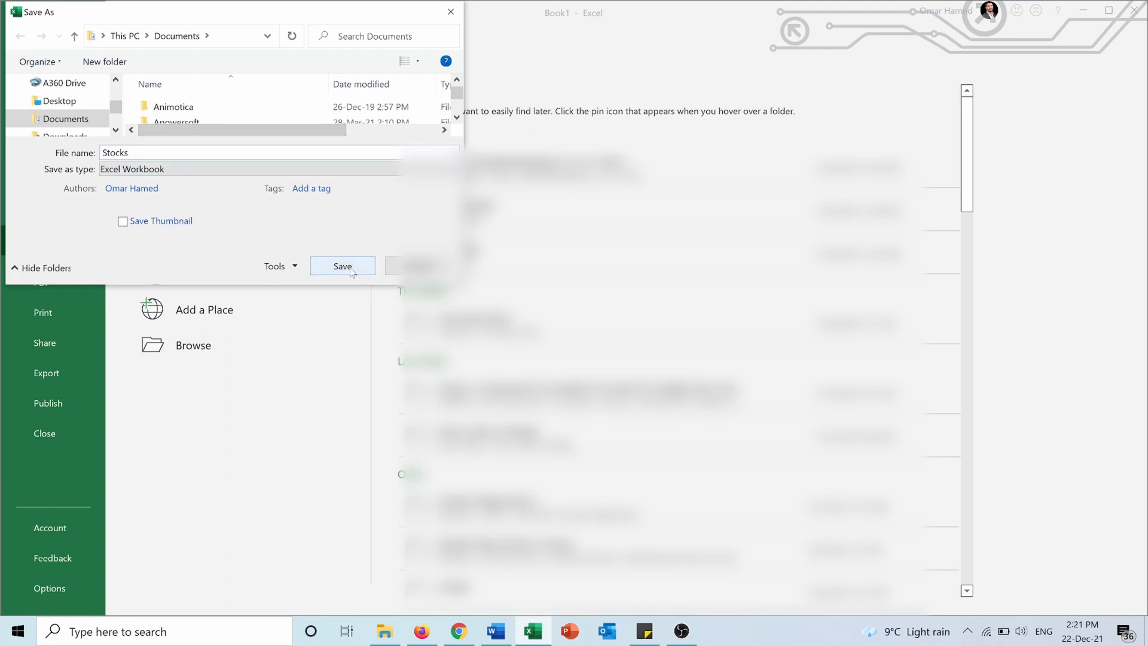
{"action": "left_click", "coordinate": [342, 265]}
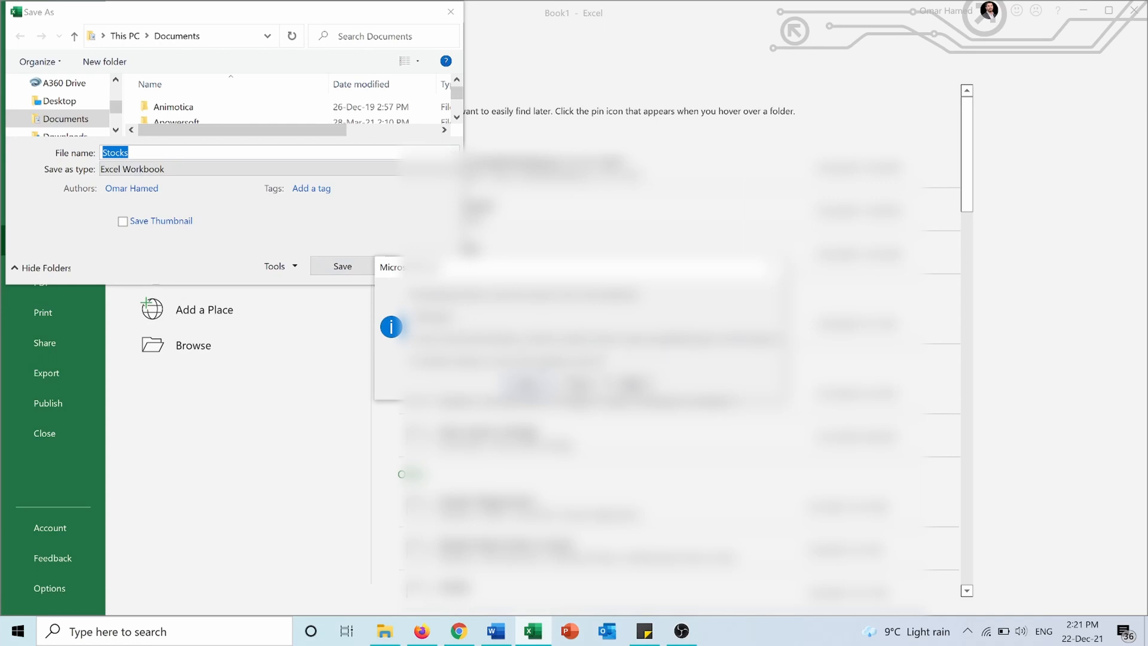
{"action": "left_click", "coordinate": [342, 265]}
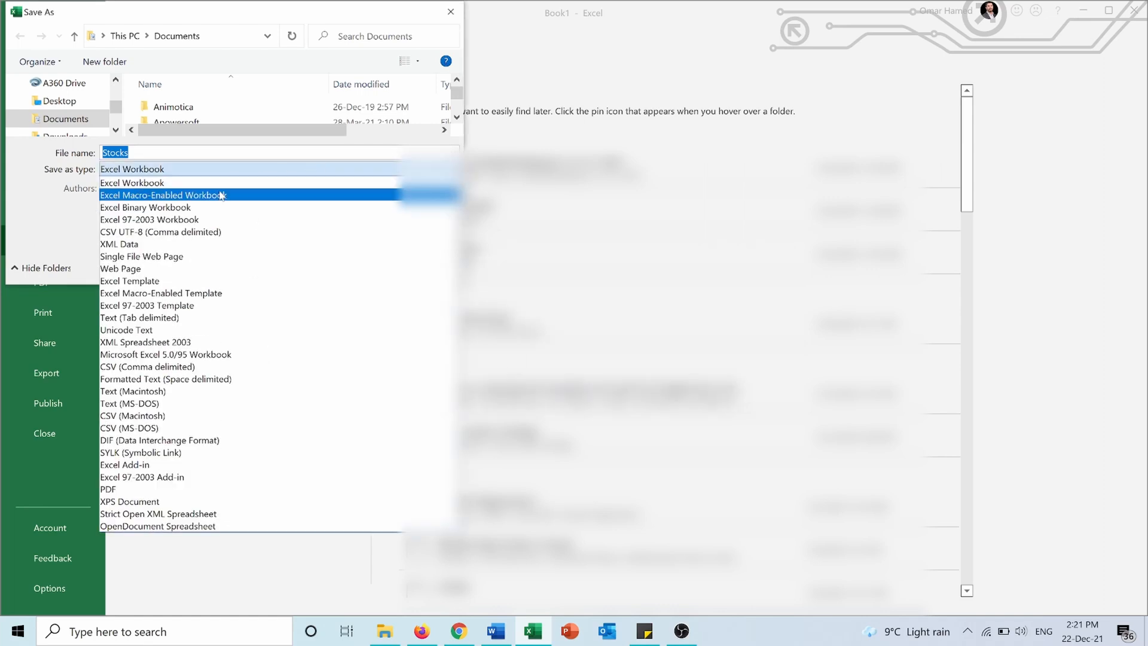
{"action": "left_click", "coordinate": [160, 195]}
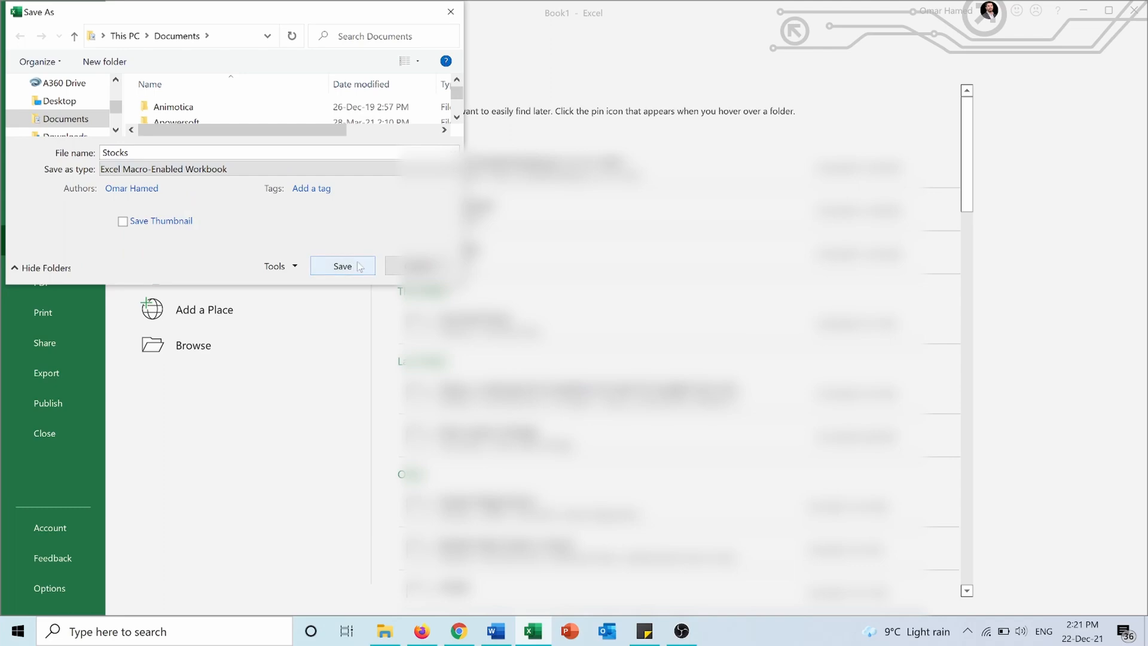
{"action": "left_click", "coordinate": [342, 265]}
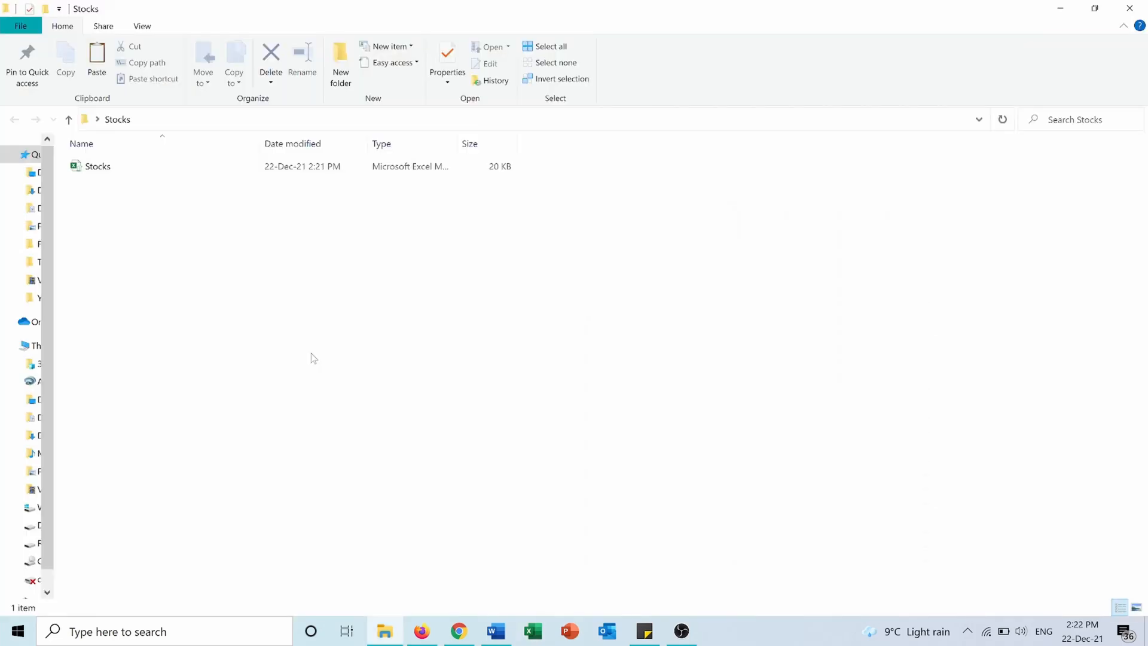
Reopen the saved Stocks workbook from its folder in File Explorer.
{"action": "left_click", "coordinate": [97, 166]}
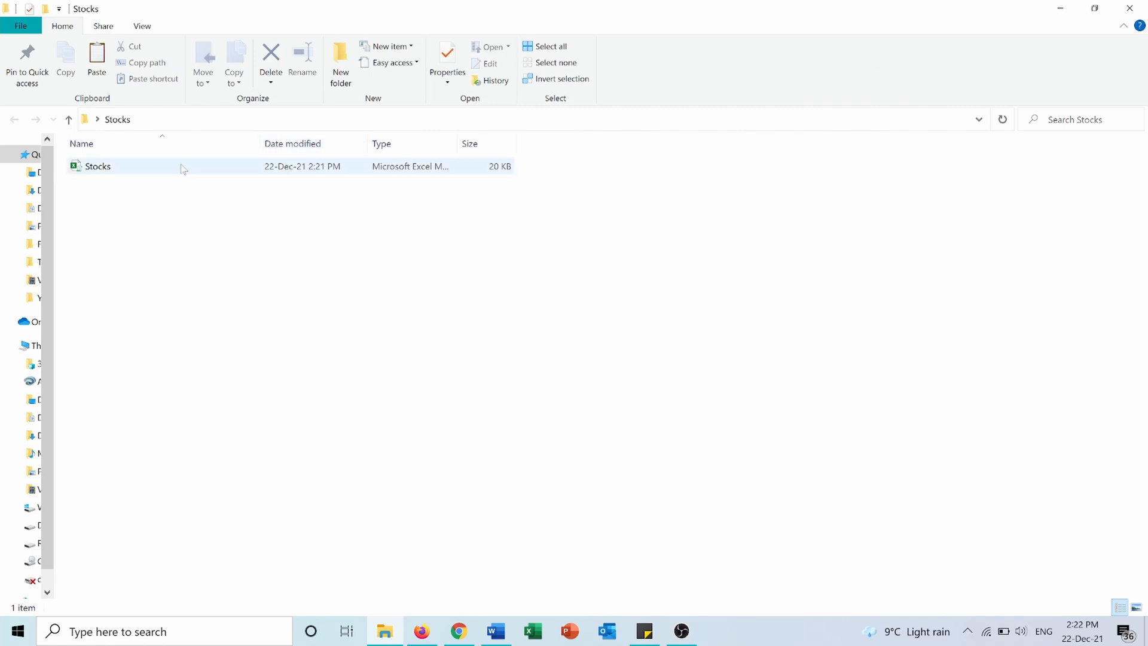
{"action": "double_click", "coordinate": [97, 166]}
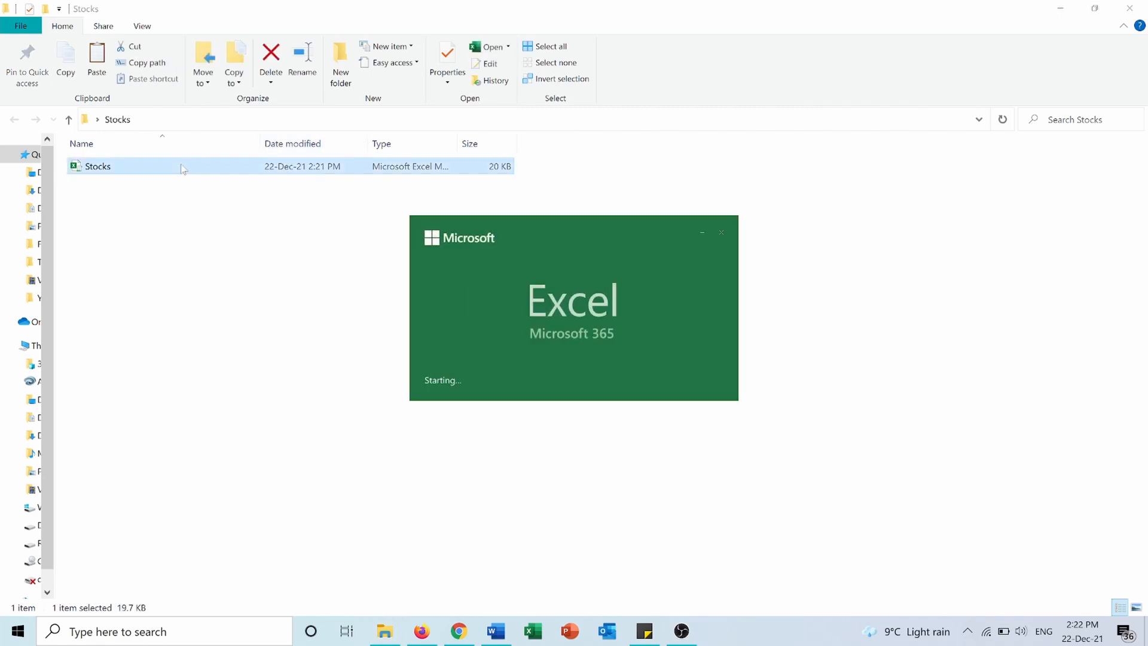
{"action": "double_click", "coordinate": [98, 166]}
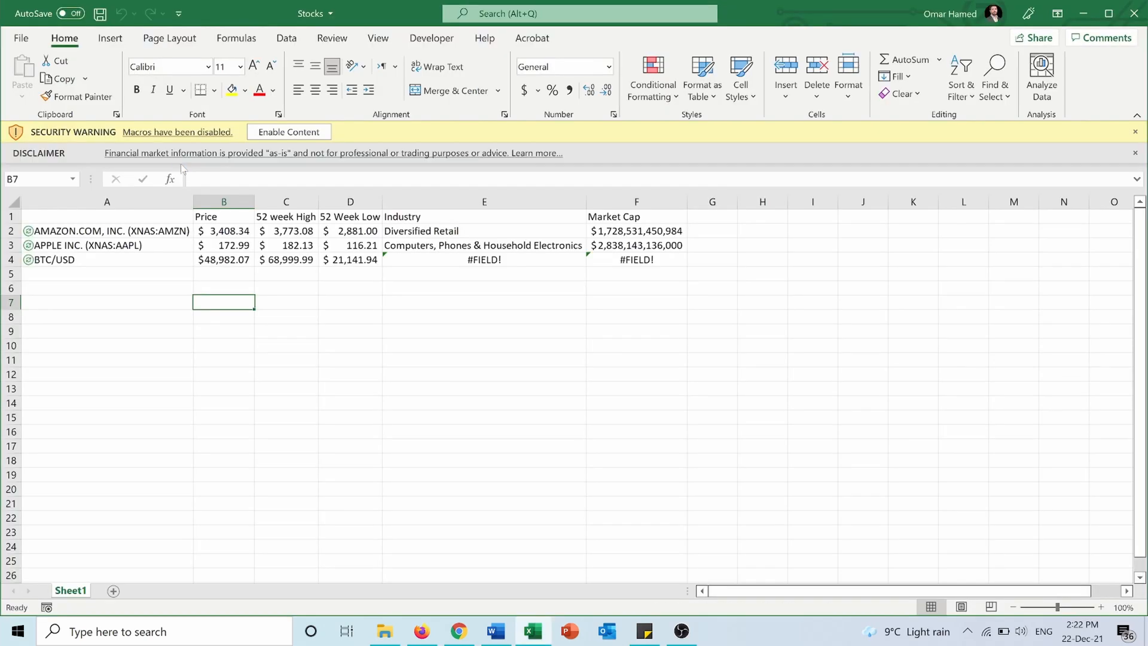
Enable the workbook's macros and dismiss the 'Stock Data has been refreshed!' message.
{"action": "left_click", "coordinate": [1135, 131]}
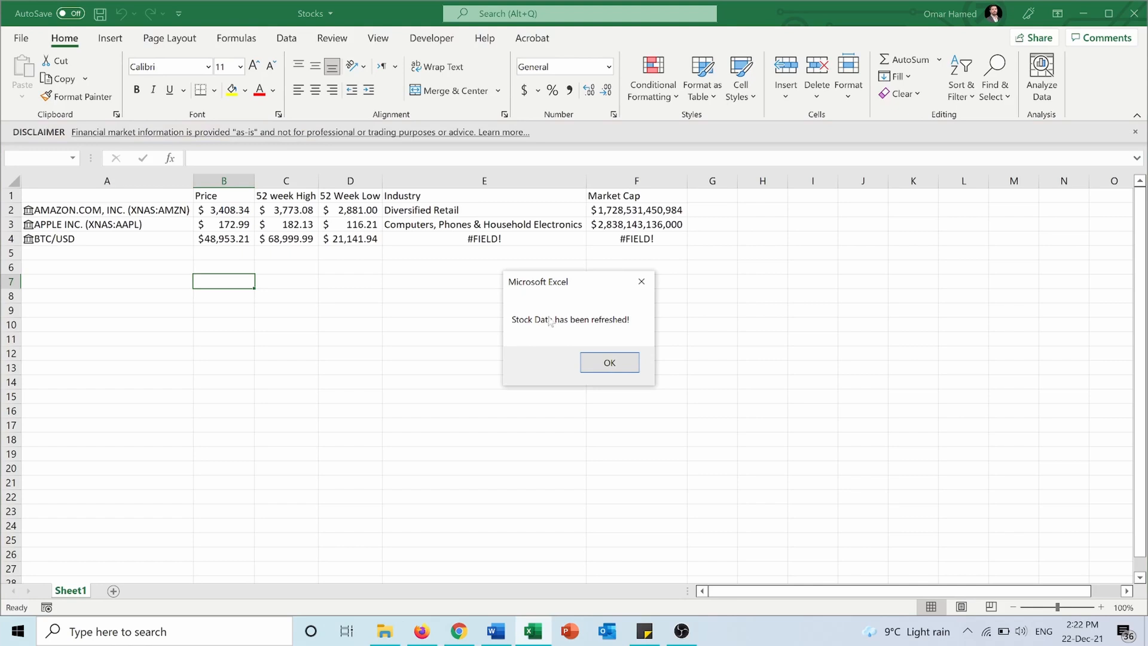
{"action": "mouse_move", "coordinate": [613, 334]}
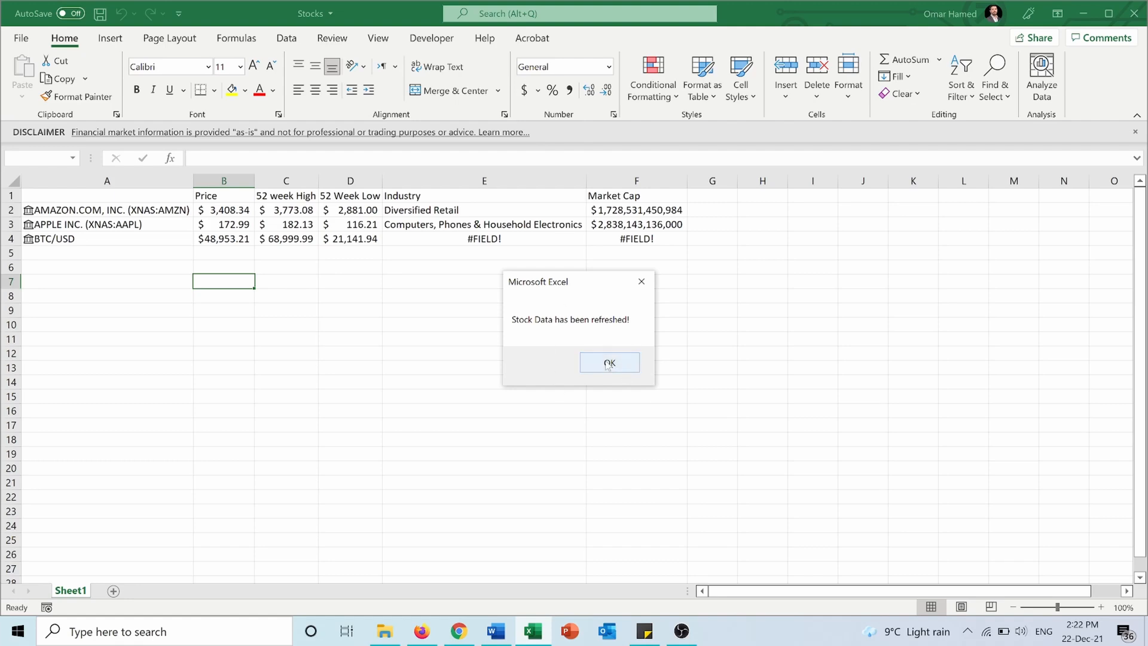
{"action": "left_click", "coordinate": [609, 363]}
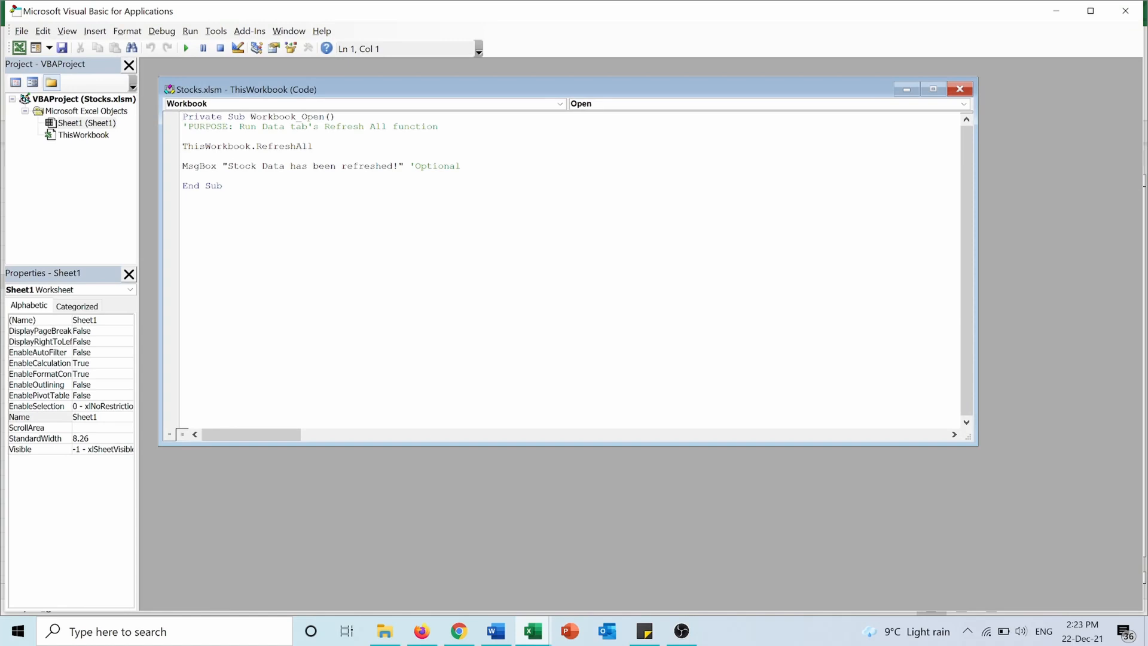
{"action": "mouse_move", "coordinate": [750, 52]}
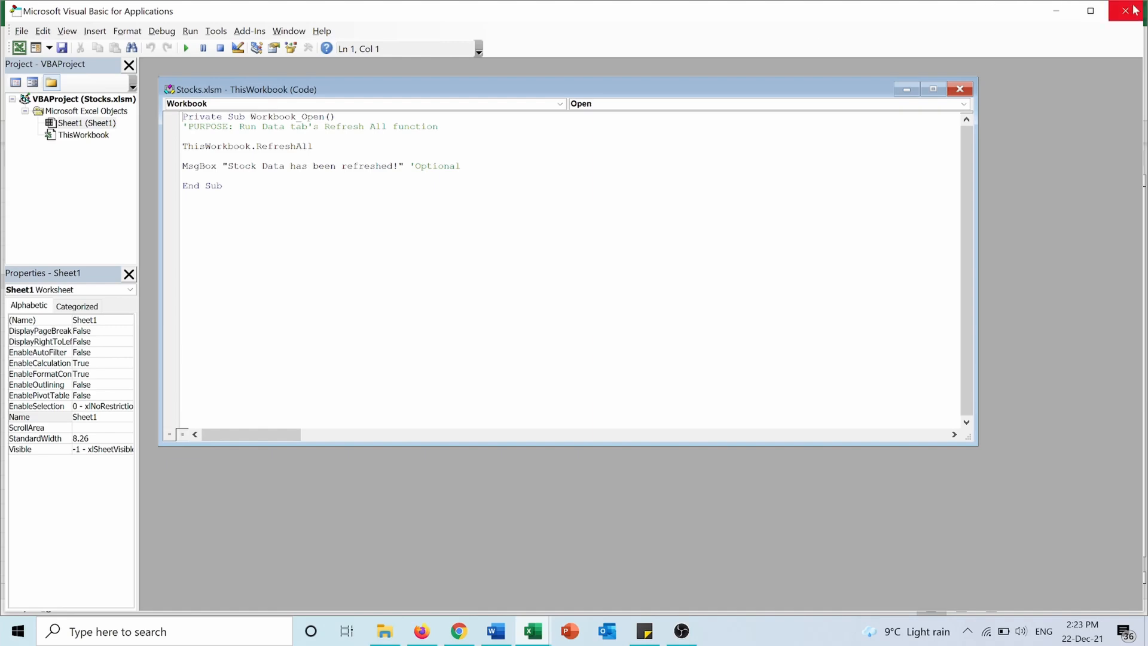
Close the VBA editor after reviewing the Workbook_Open code.
{"action": "left_click", "coordinate": [531, 631]}
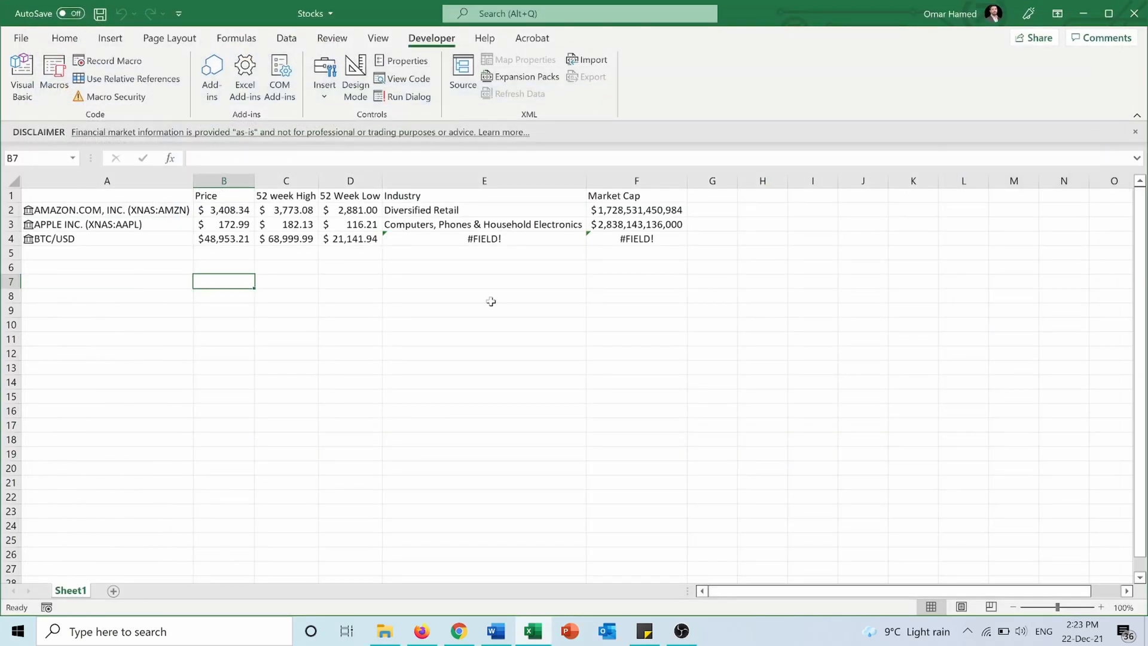